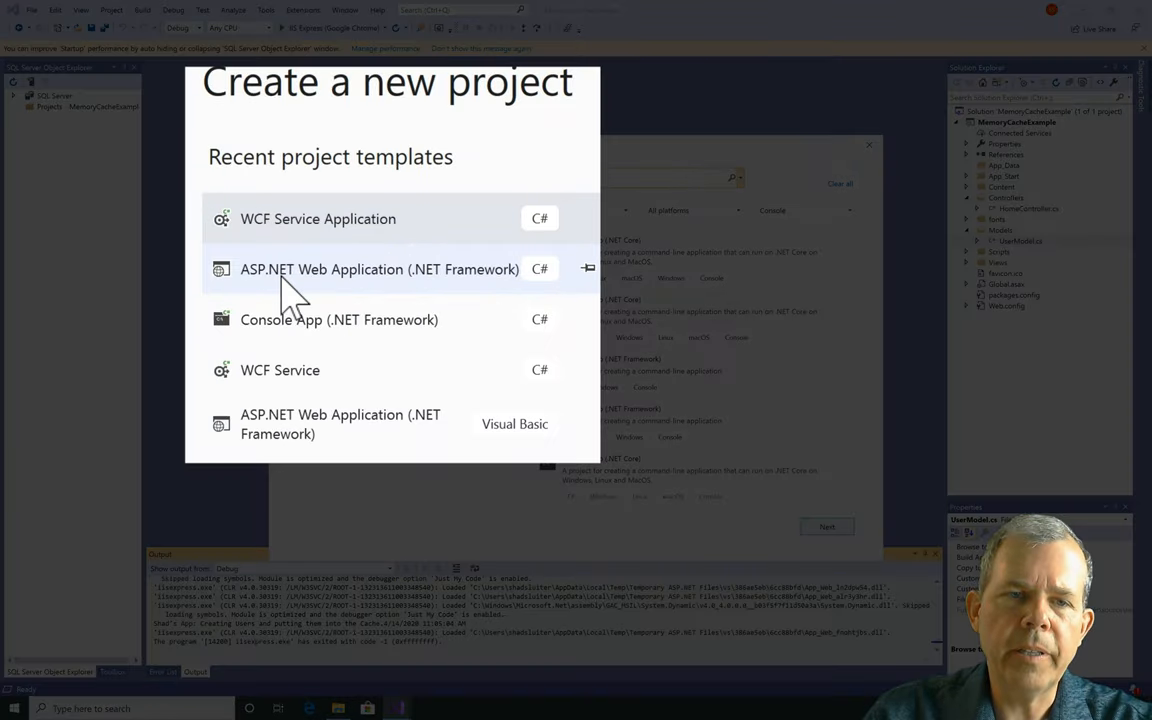
{"action": "mouse_move", "coordinate": [375, 290]}
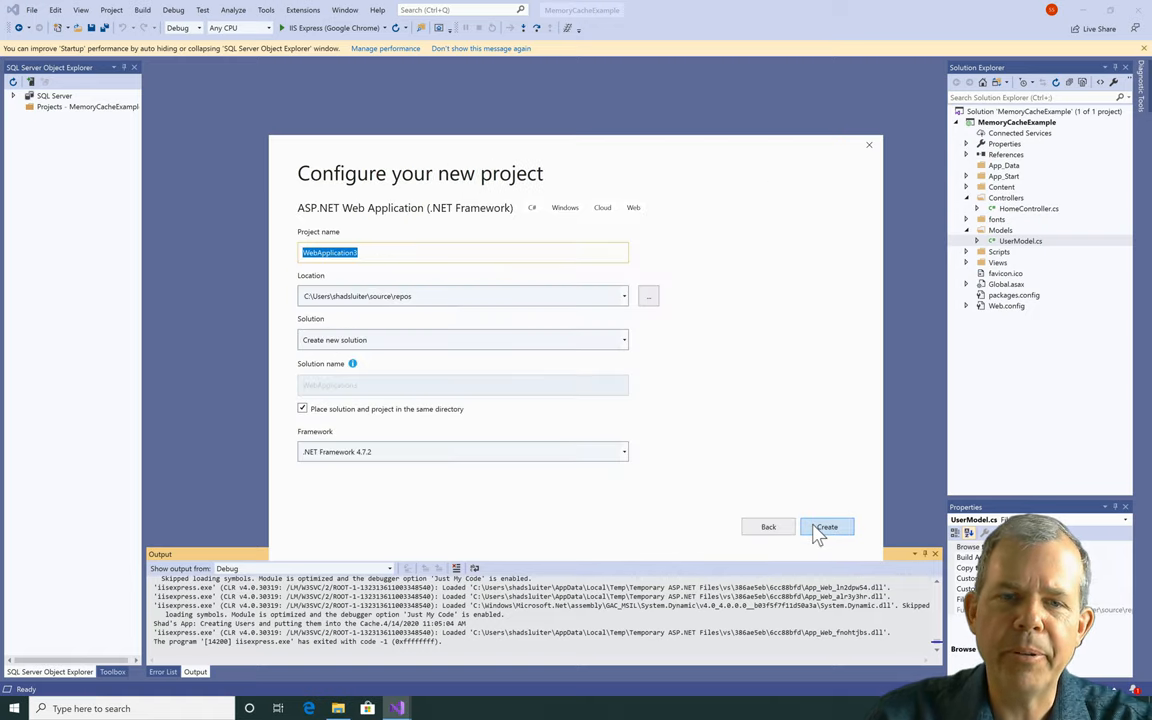
{"action": "mouse_move", "coordinate": [447, 270]}
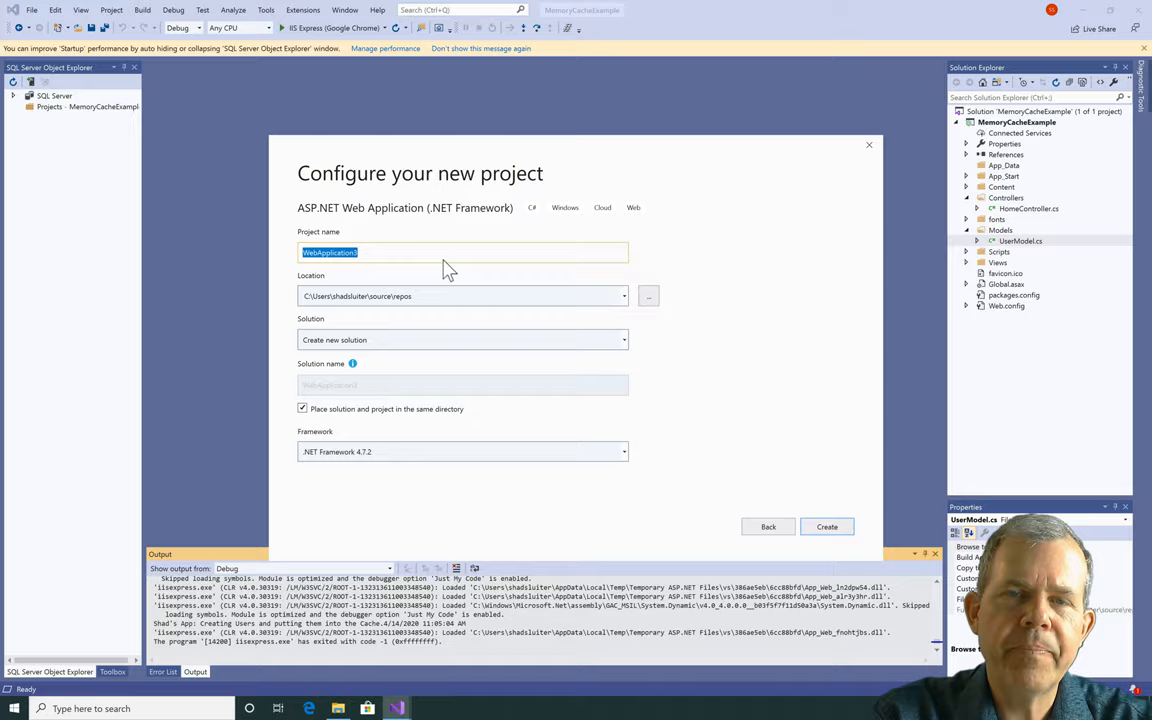
Step: Name the new ASP.NET Web Application (.NET Framework) project MemoryCacheExampleApp
{"action": "type", "text": "MemoryCacheExampleApp"}
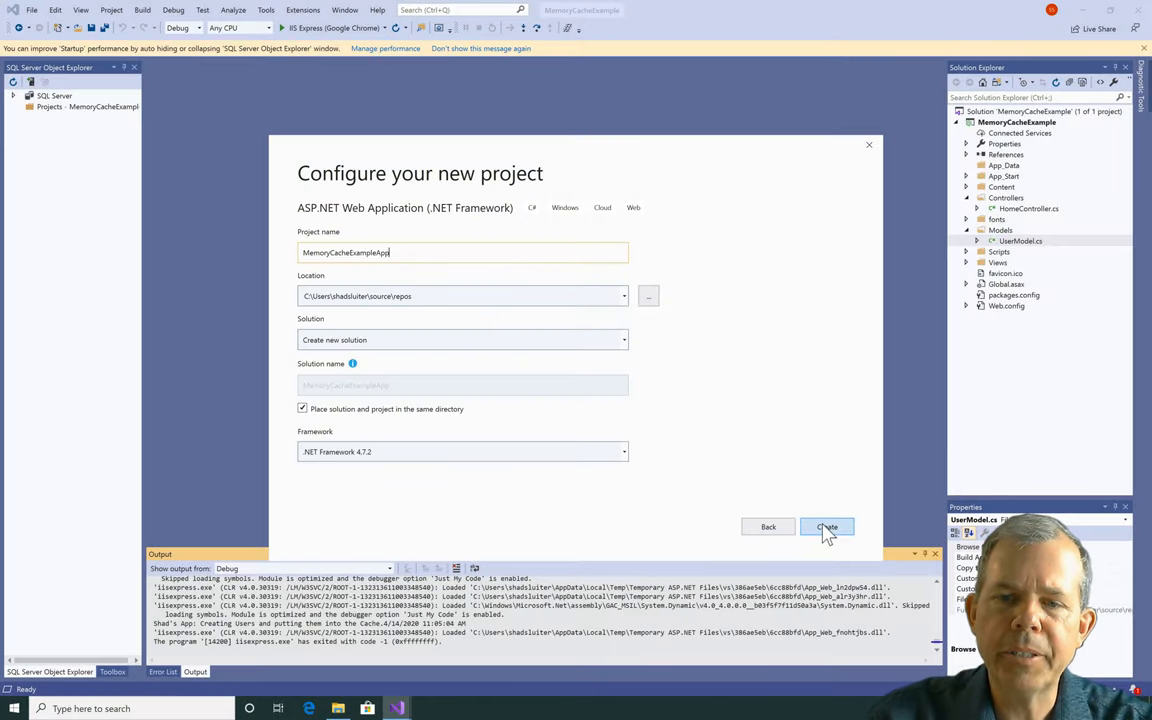
Step: Confirm the project name and generate the app from the MVC template
{"action": "left_click", "coordinate": [827, 526]}
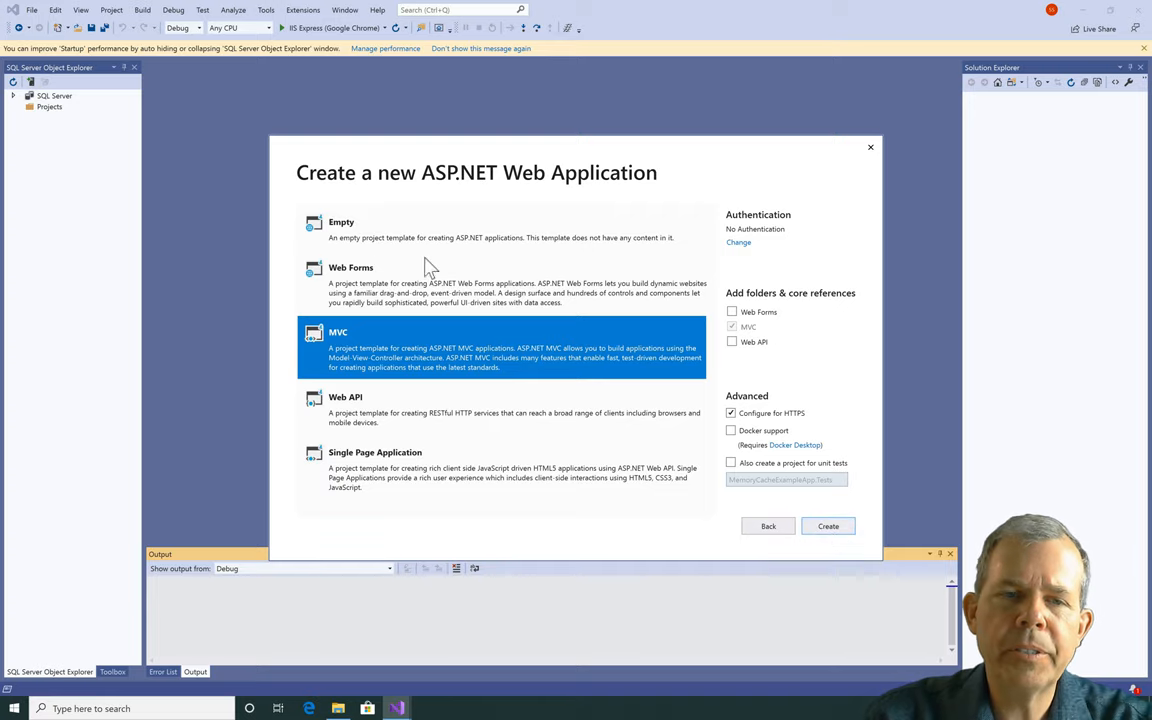
{"action": "mouse_move", "coordinate": [700, 340]}
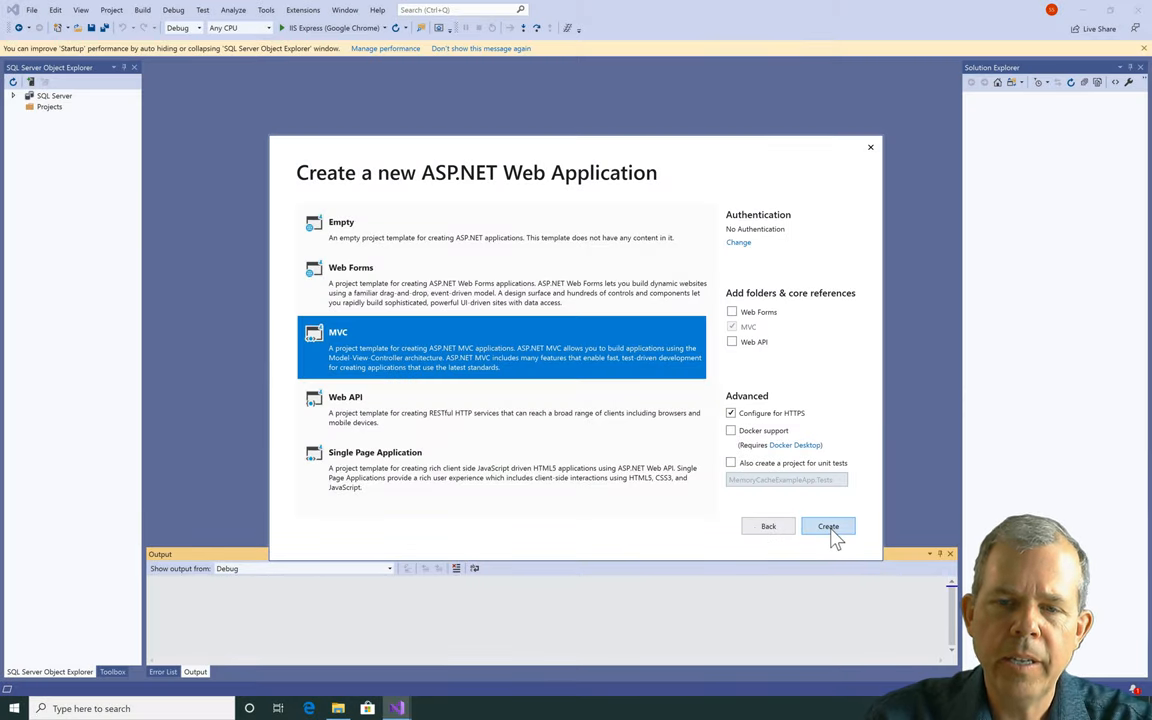
{"action": "left_click", "coordinate": [828, 526]}
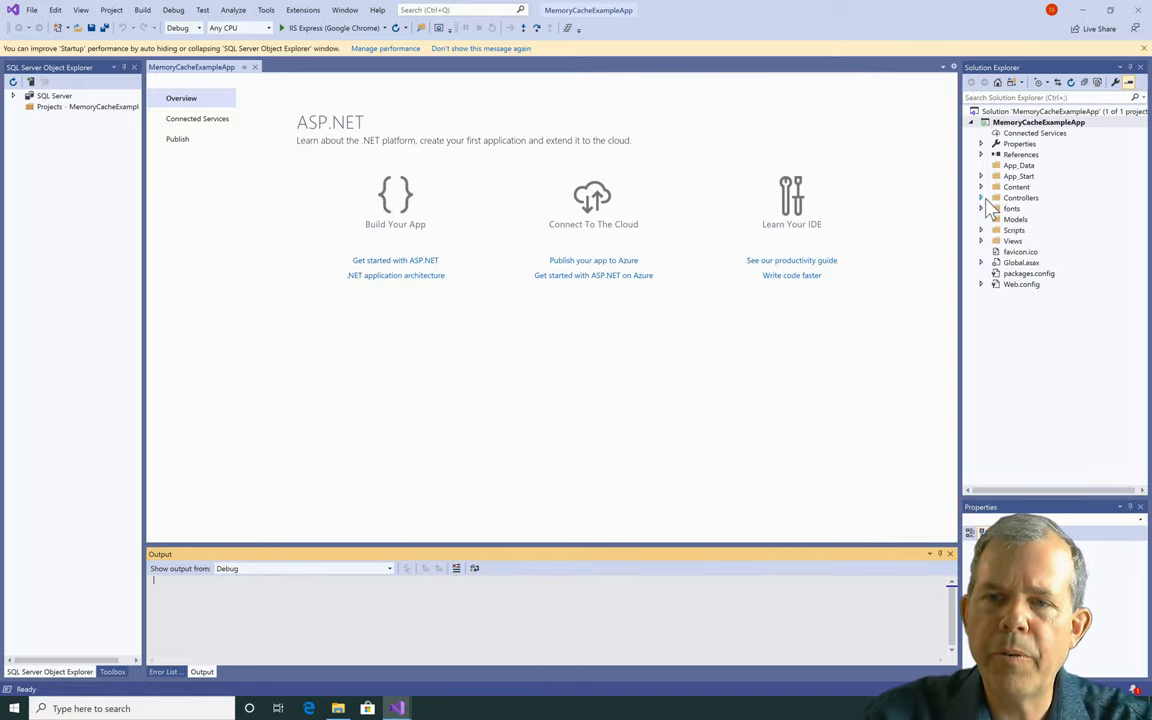
Step: Expand the Controllers and Views folders in Solution Explorer
{"action": "left_click", "coordinate": [978, 197]}
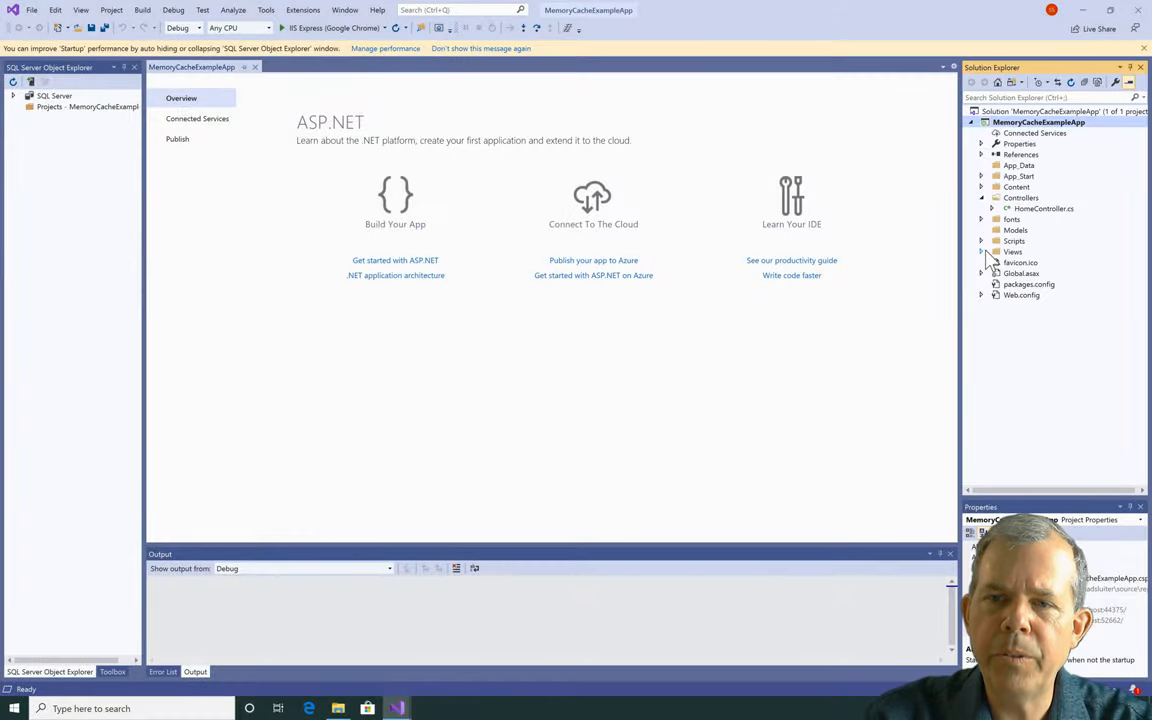
{"action": "left_click", "coordinate": [982, 251]}
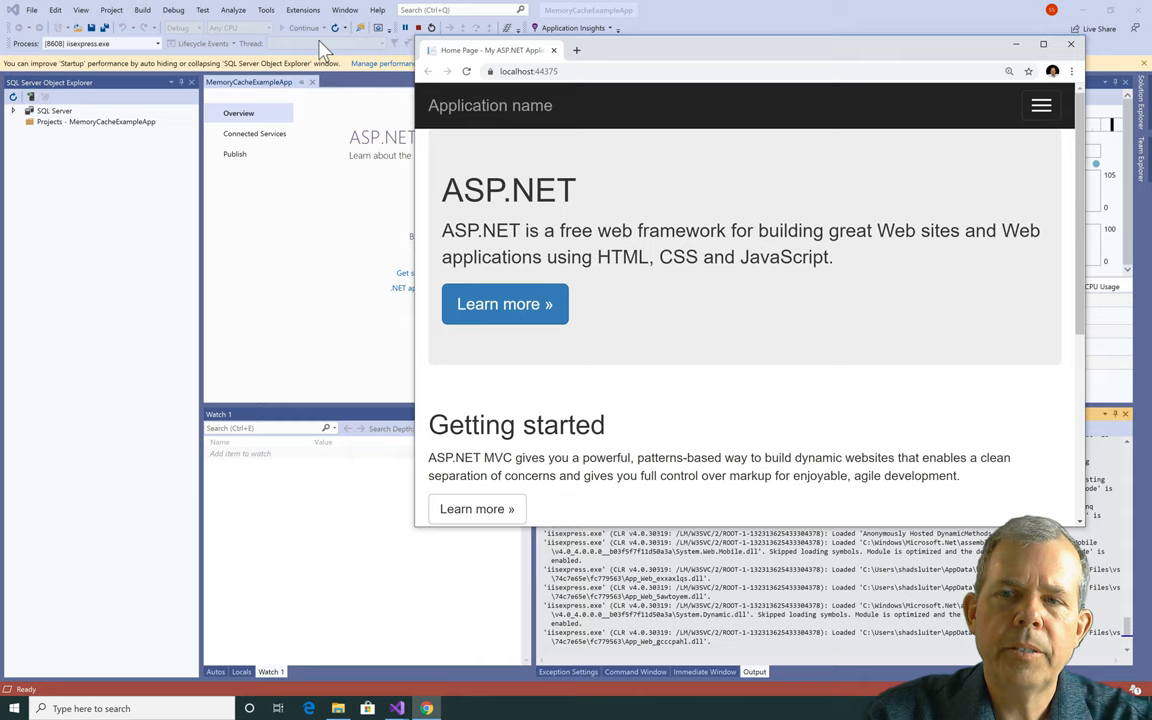
{"action": "mouse_move", "coordinate": [670, 105]}
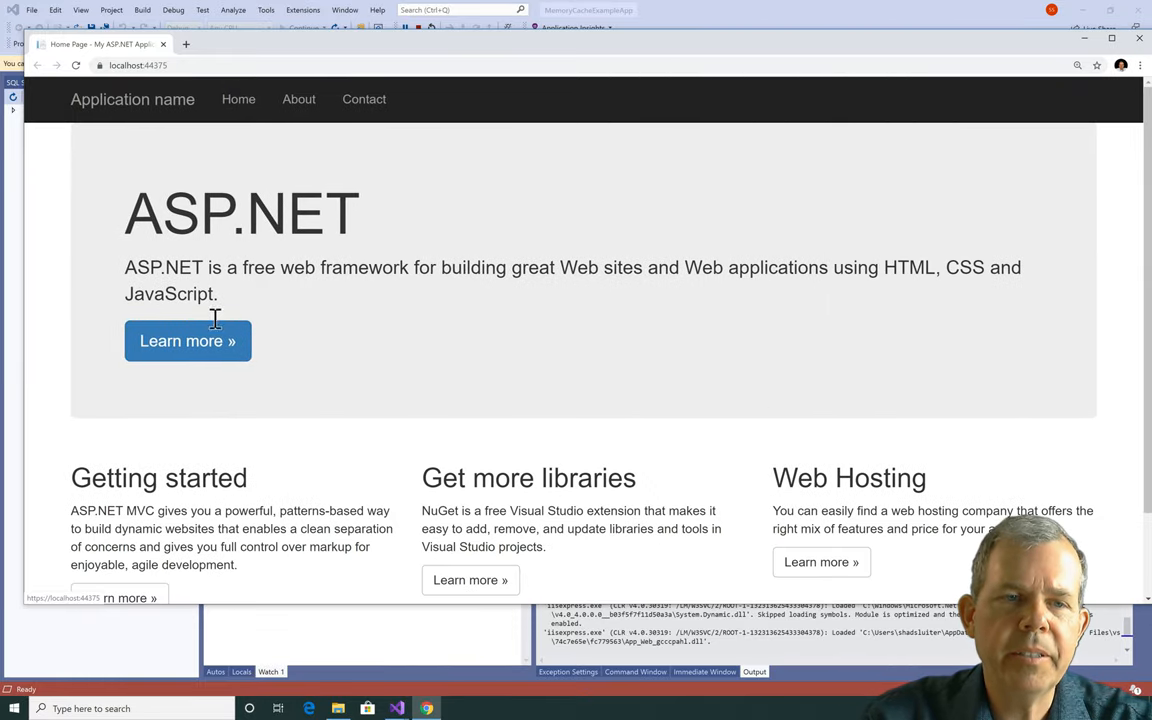
{"action": "mouse_move", "coordinate": [335, 373]}
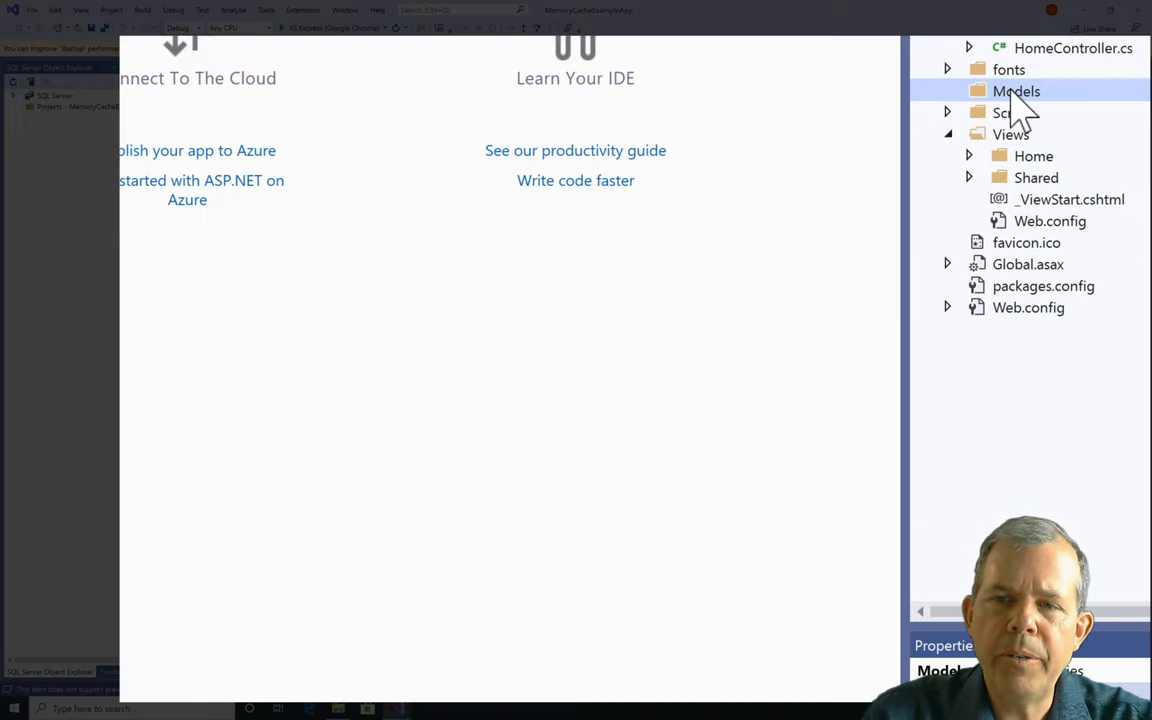
Step: Add a UserModel class to the Models folder through Add > Class
{"action": "right_click", "coordinate": [1014, 91]}
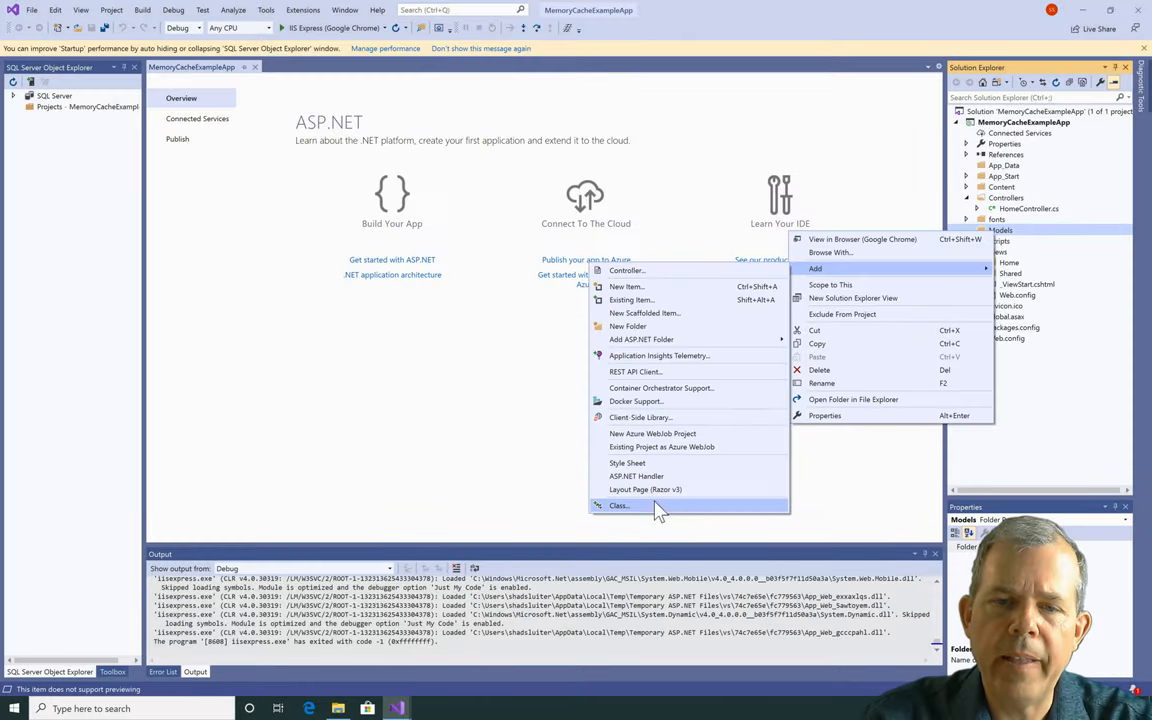
{"action": "left_click", "coordinate": [618, 506]}
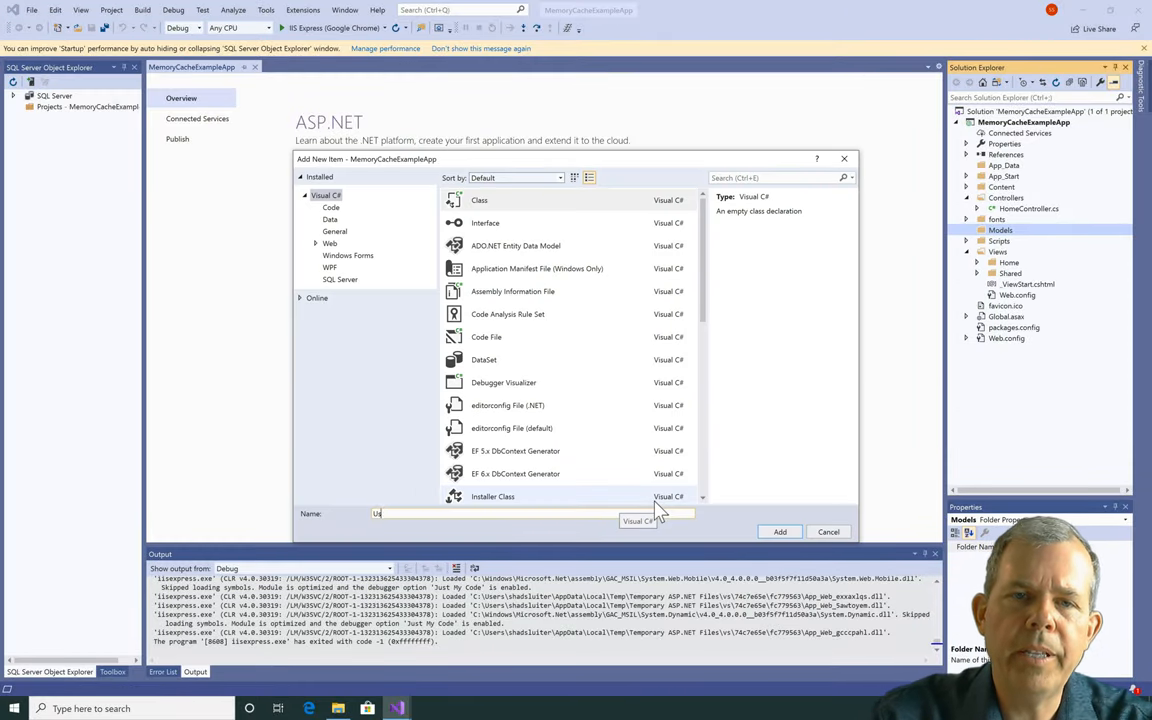
{"action": "left_click", "coordinate": [779, 531]}
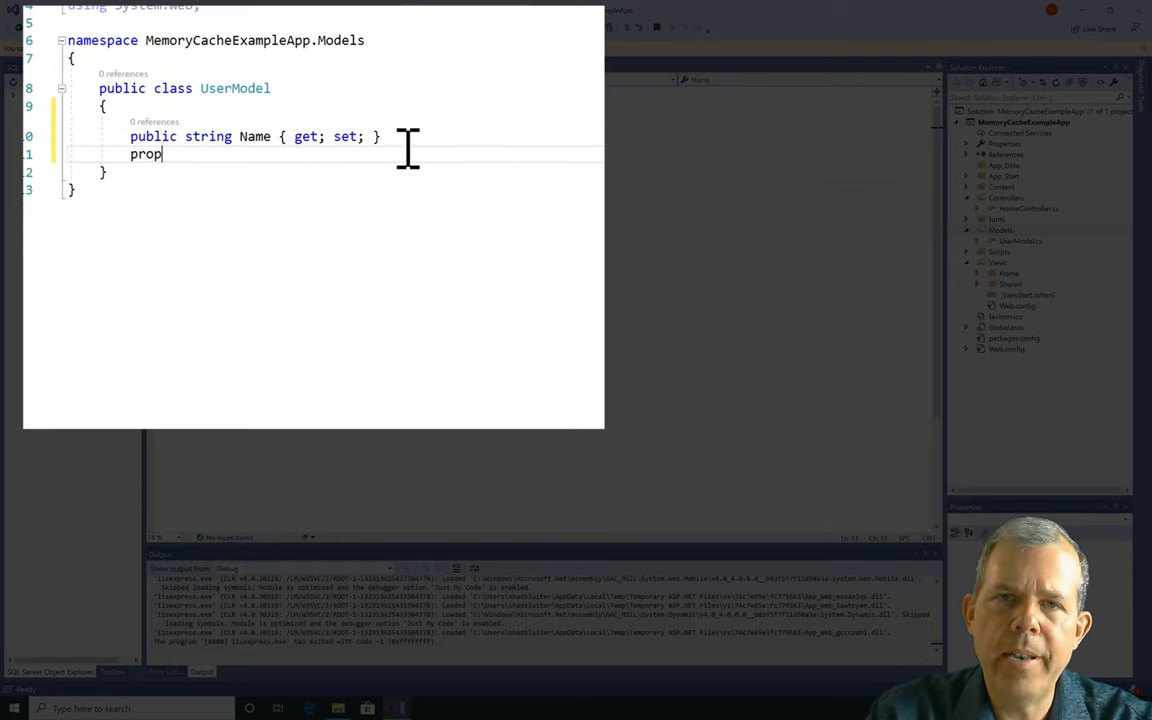
Step: Add a Password property and generate a constructor taking Name and Password
{"action": "type", "text": "Password { get; set;"}
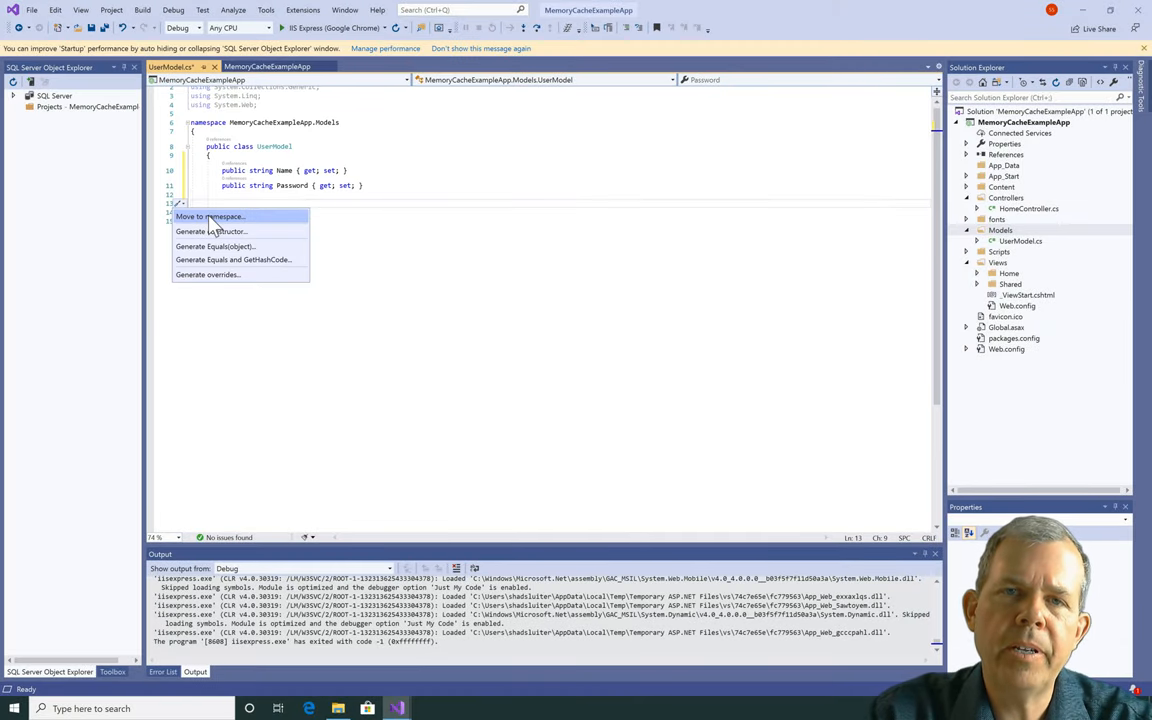
{"action": "left_click", "coordinate": [210, 231]}
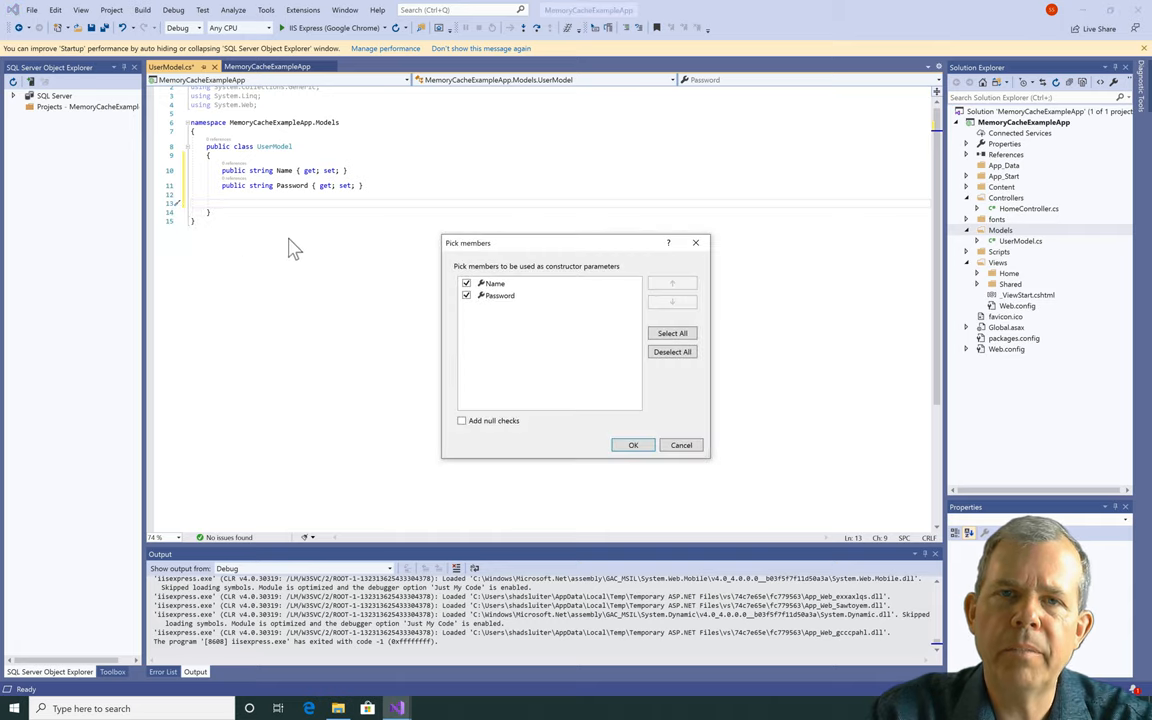
{"action": "left_click", "coordinate": [633, 444]}
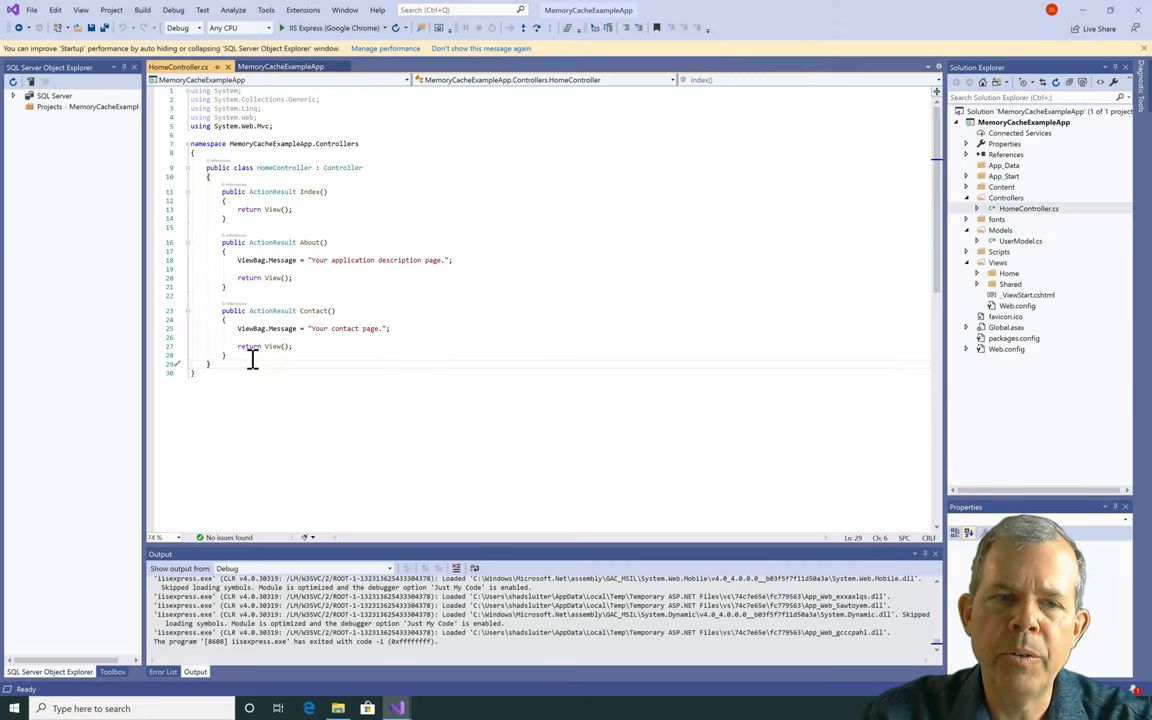
Step: Write a public ActionResult GetUsers() returning Content("Some user data will display here")
{"action": "type", "text": "public"}
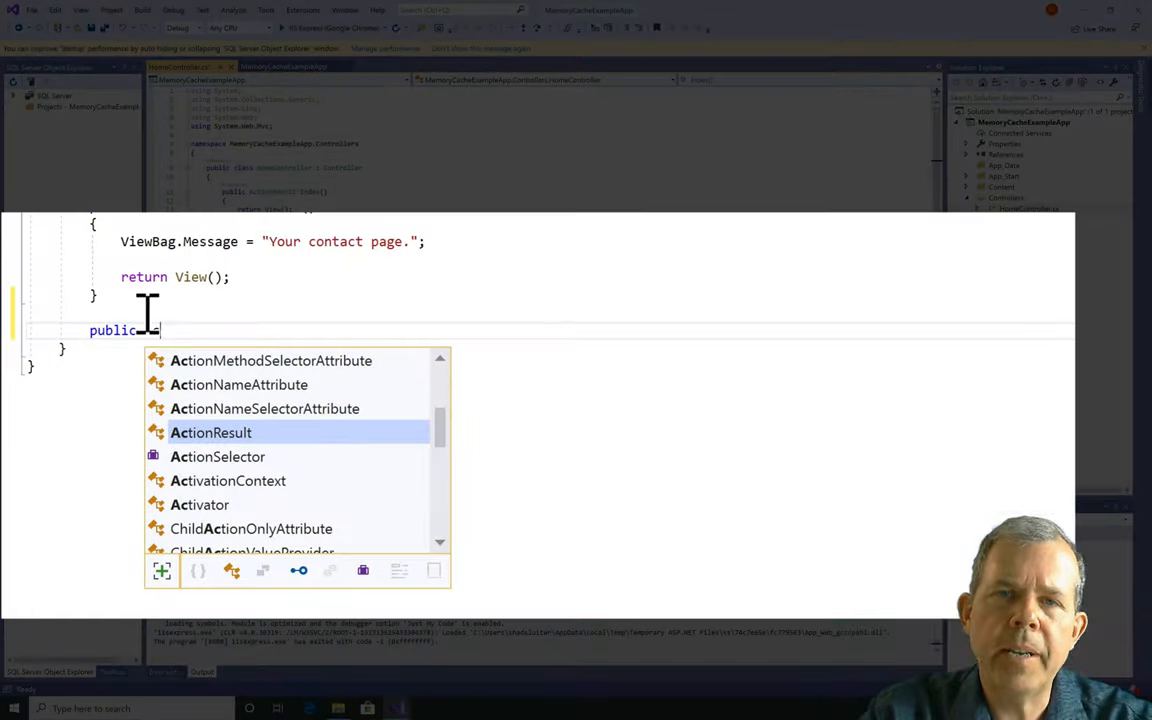
{"action": "type", "text": "ActionResult GetUsers("}
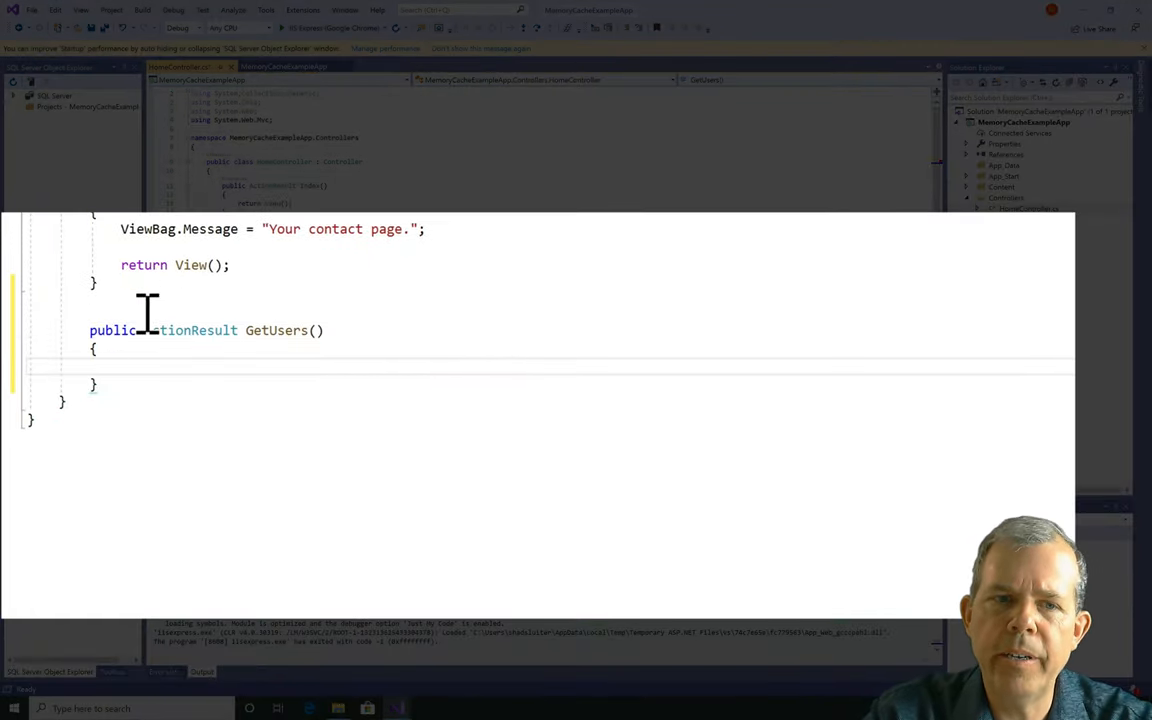
{"action": "type", "text": "return"}
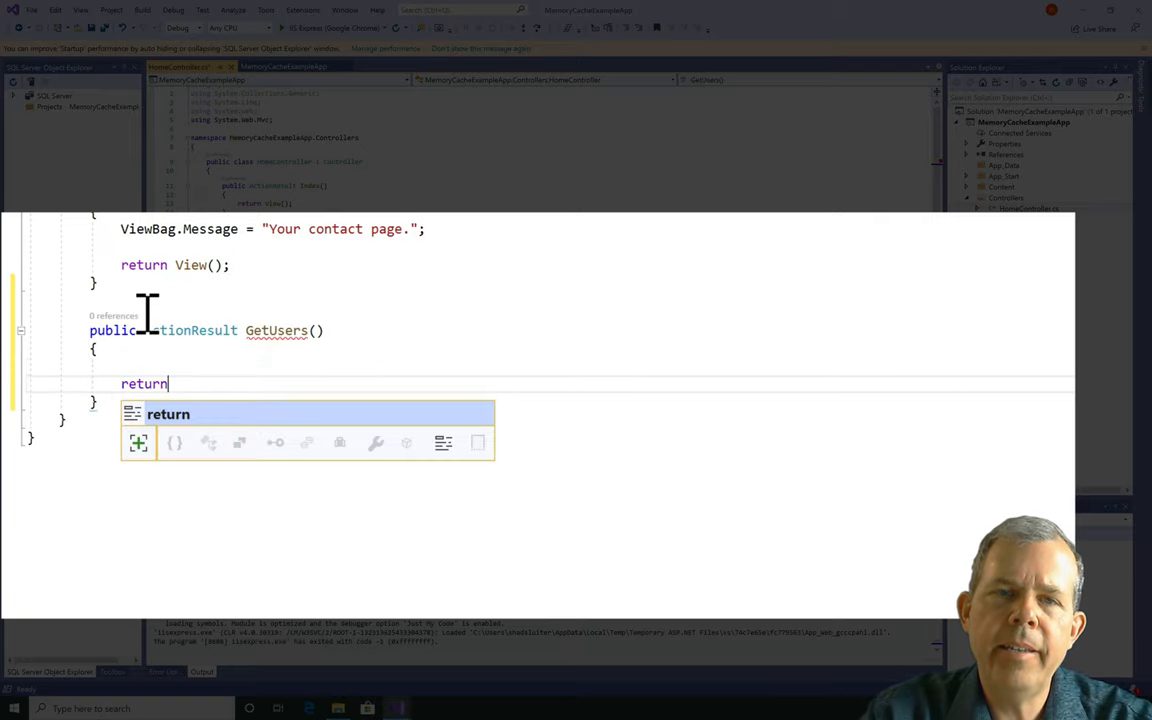
{"action": "type", "text": "Content(\"S\")"}
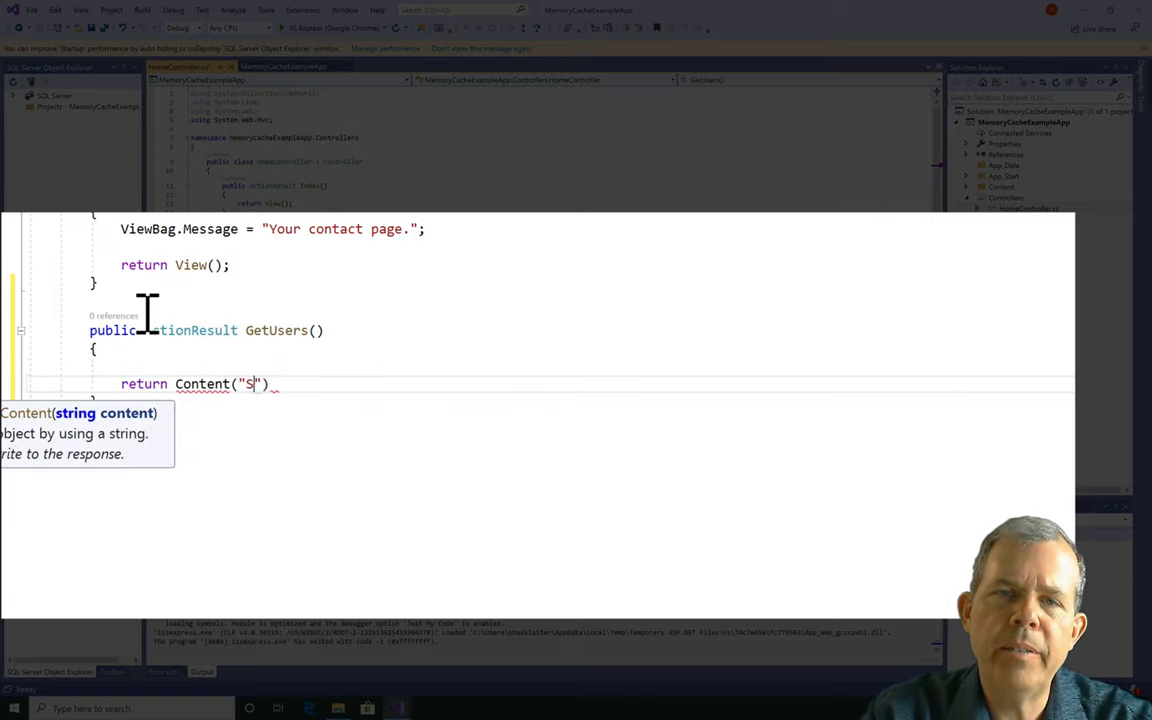
{"action": "type", "text": "ome user data will"}
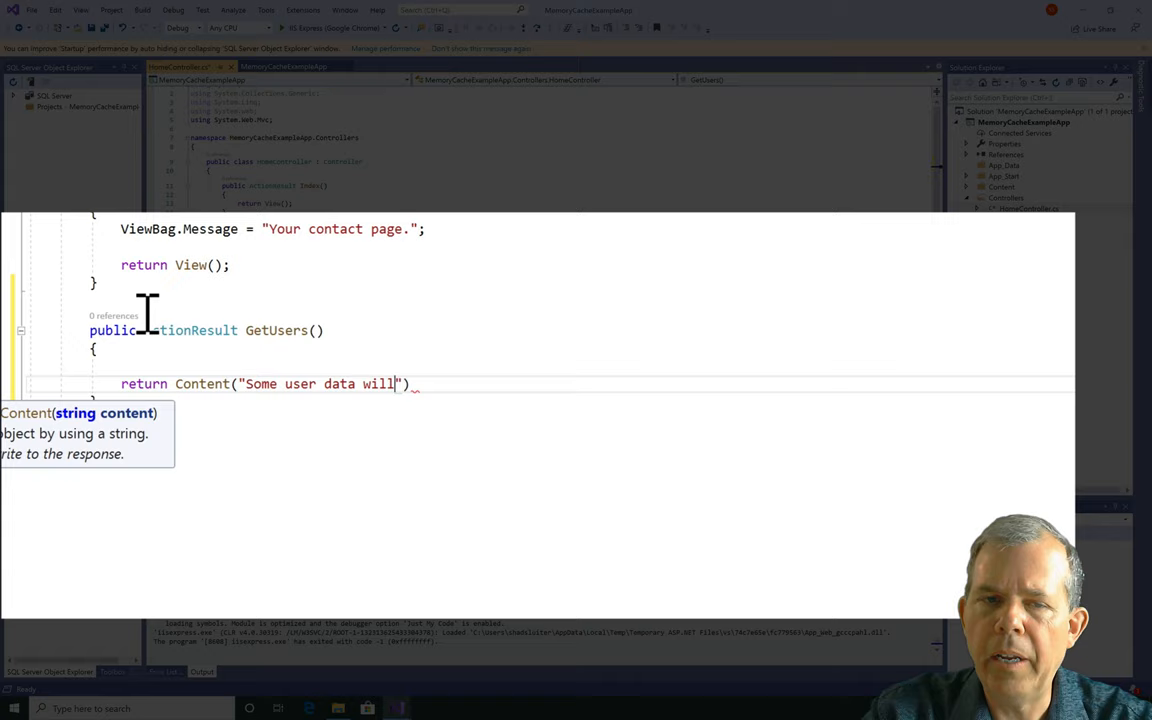
{"action": "type", "text": "display he"}
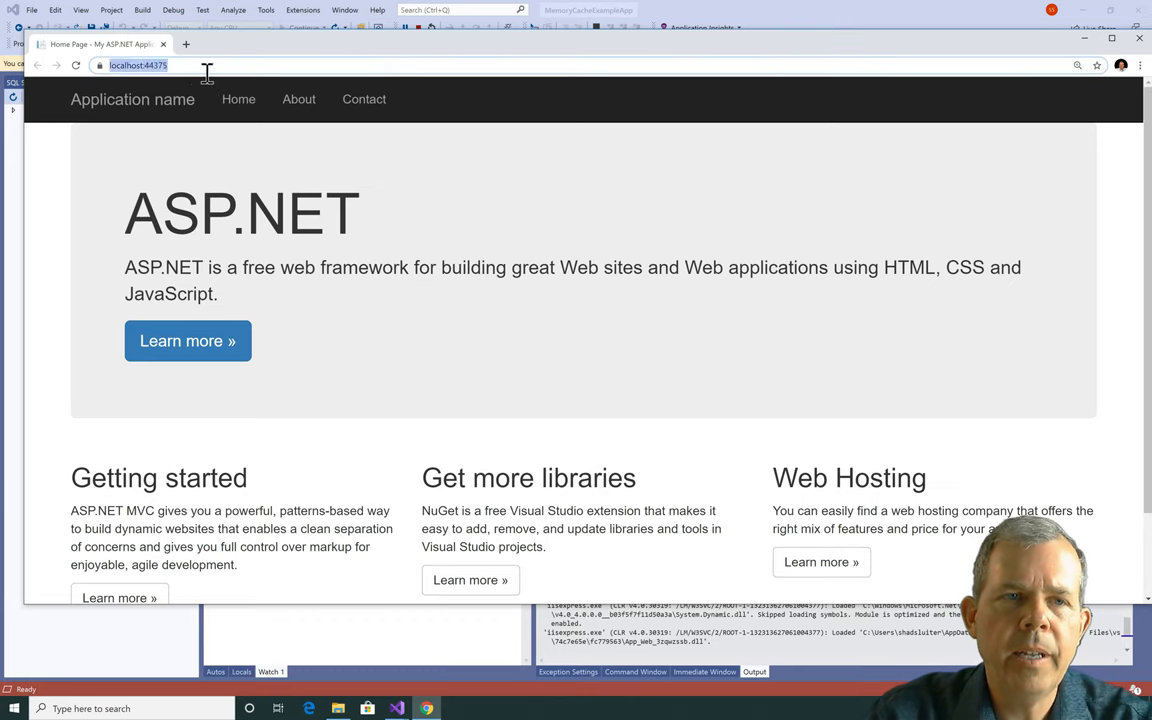
{"action": "type", "text": "https://"}
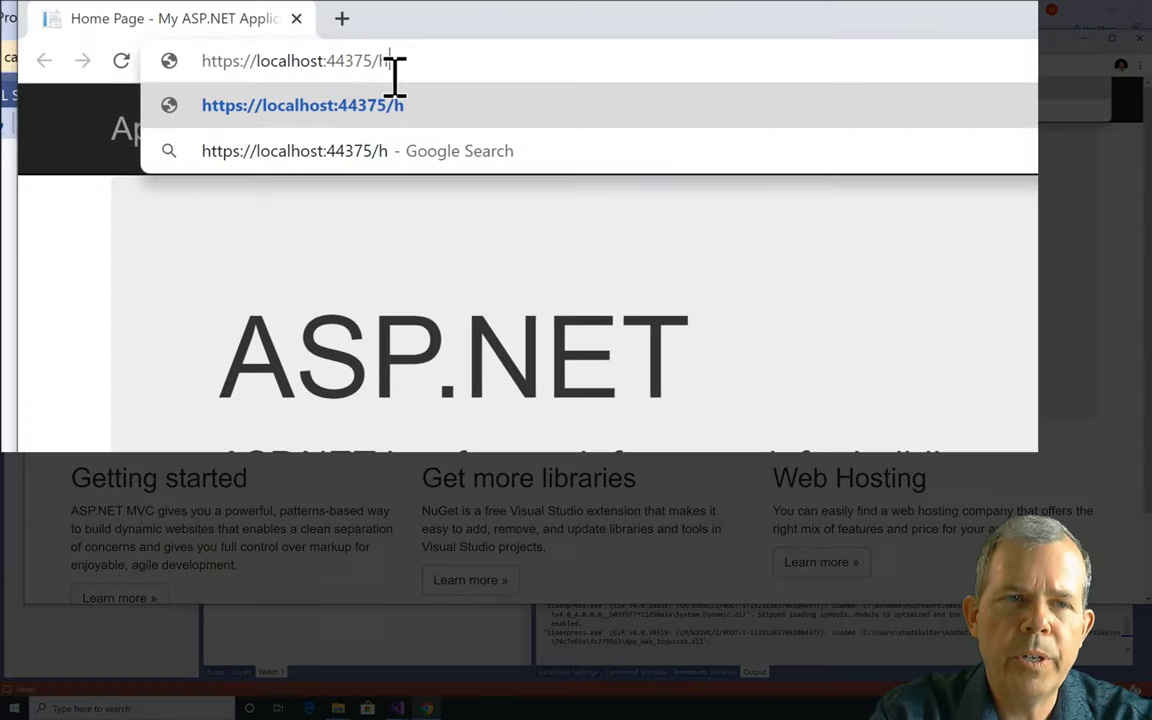
{"action": "type", "text": "ome"}
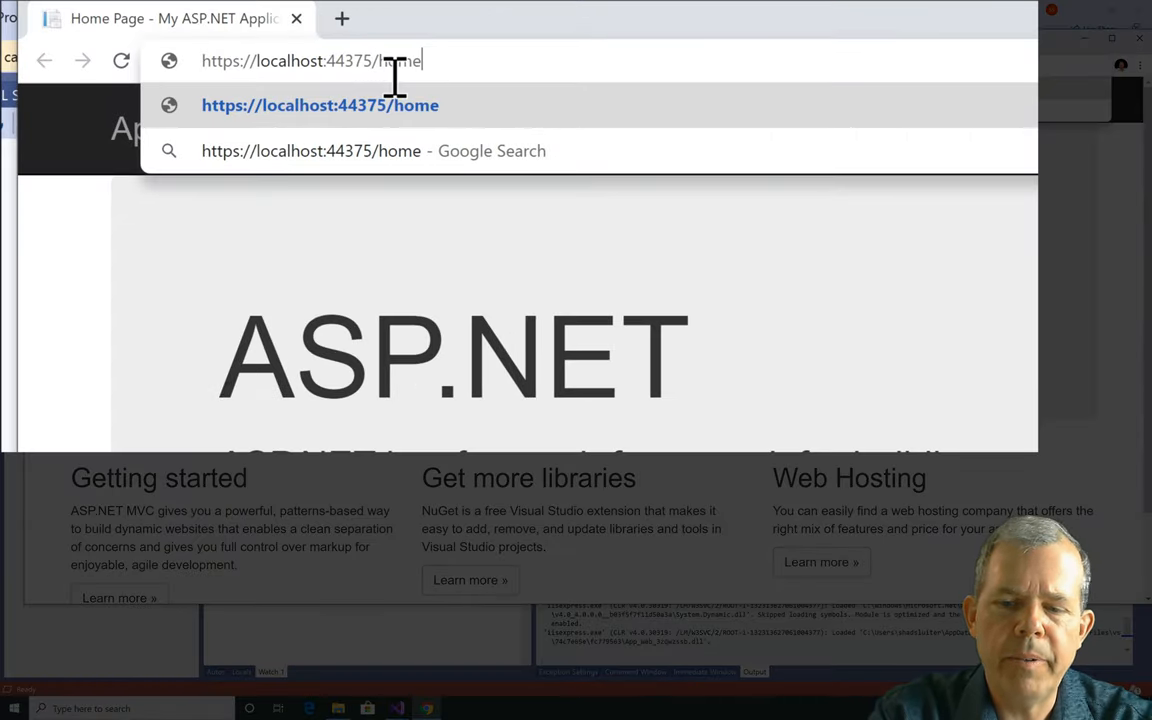
{"action": "type", "text": "getuser"}
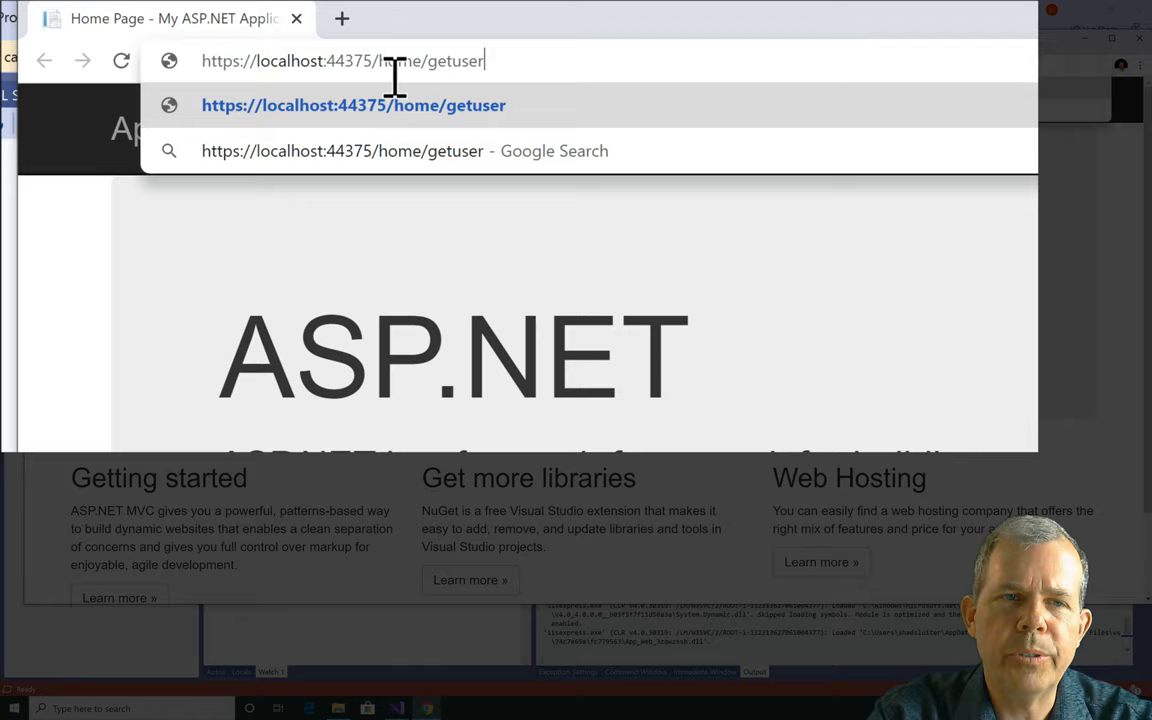
{"action": "key", "text": "Enter"}
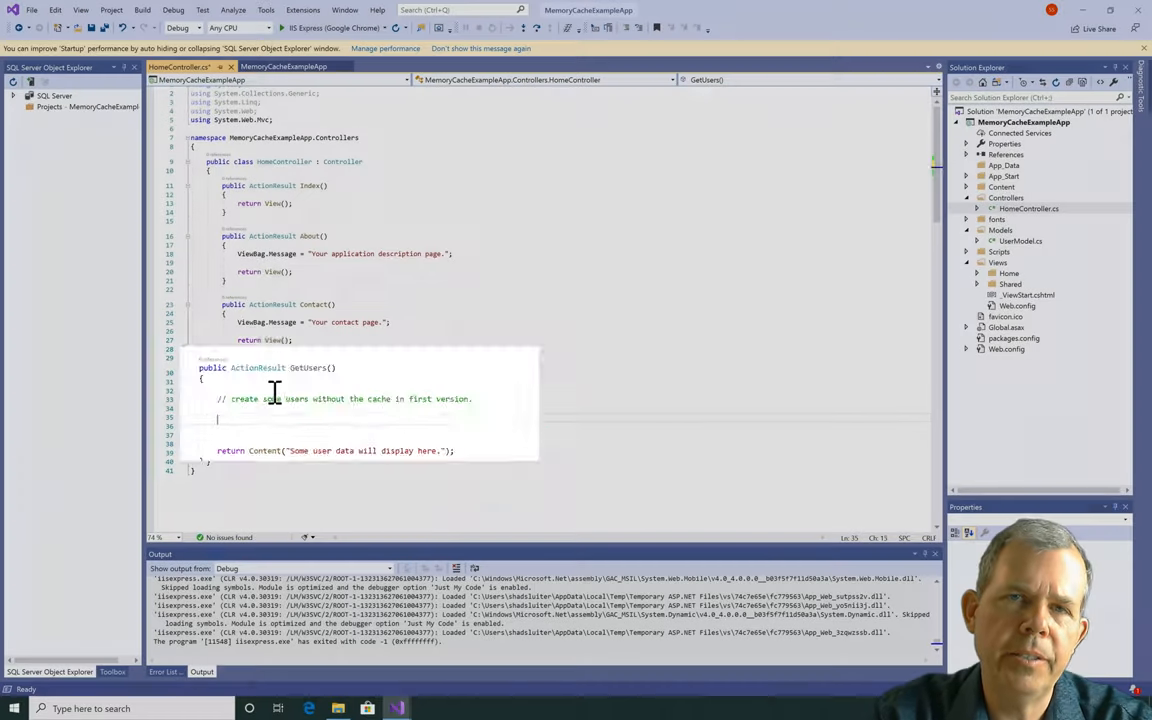
Step: Declare List<UserModel> users = new List<UserModel>() inside GetUsers
{"action": "type", "text": "List<UserModel>"}
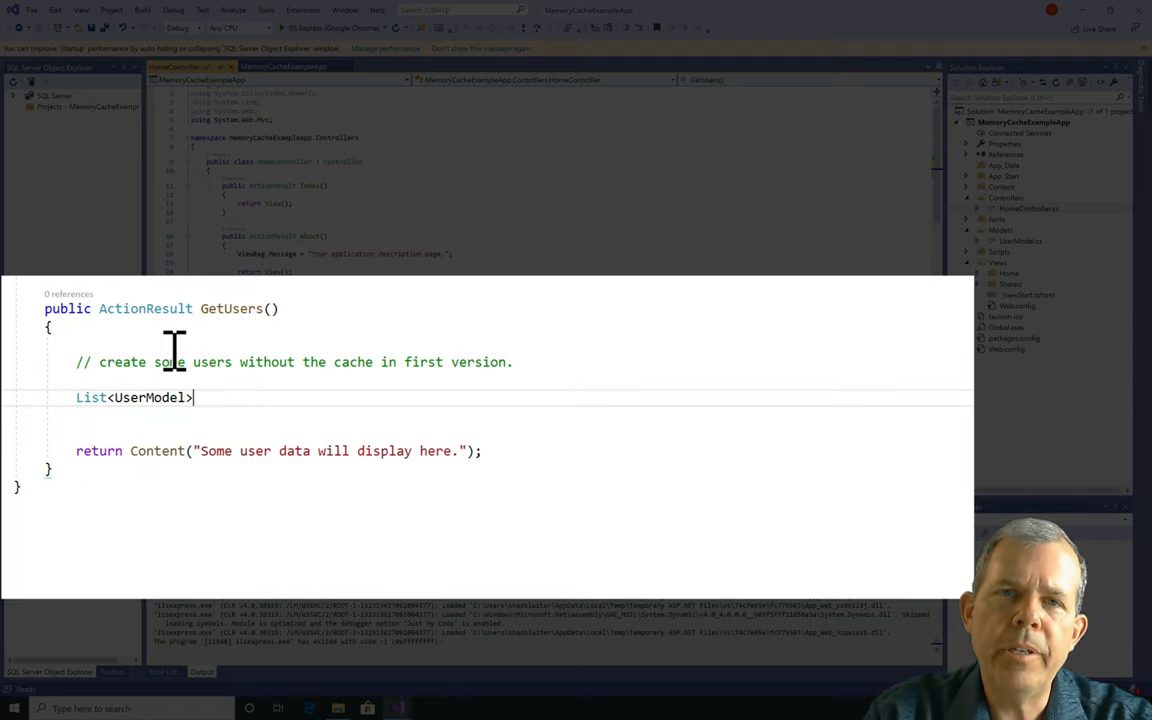
{"action": "type", "text": "users ="}
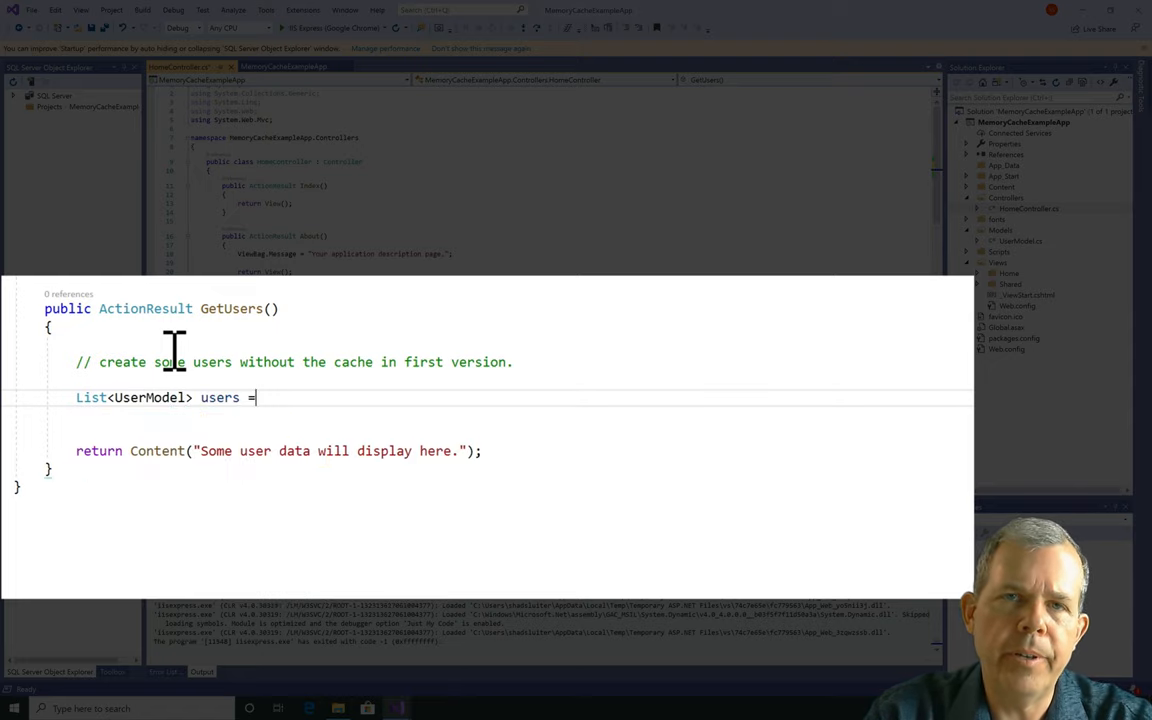
{"action": "type", "text": "new List<>"}
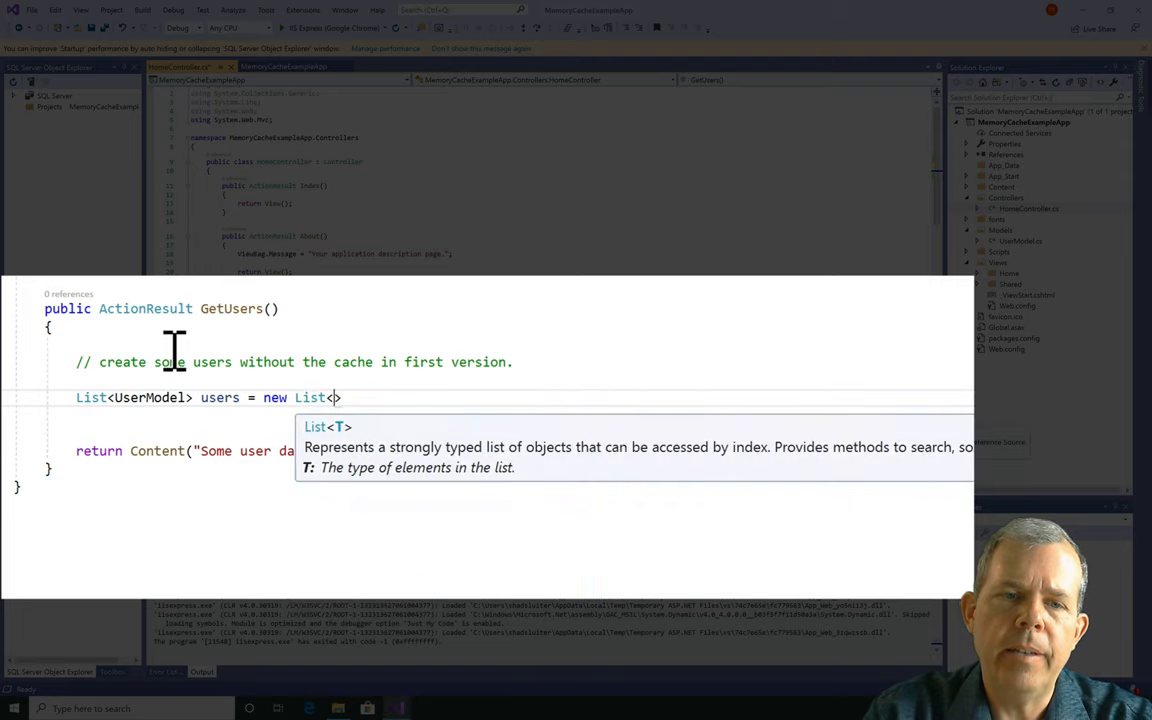
{"action": "type", "text": "UserModel"}
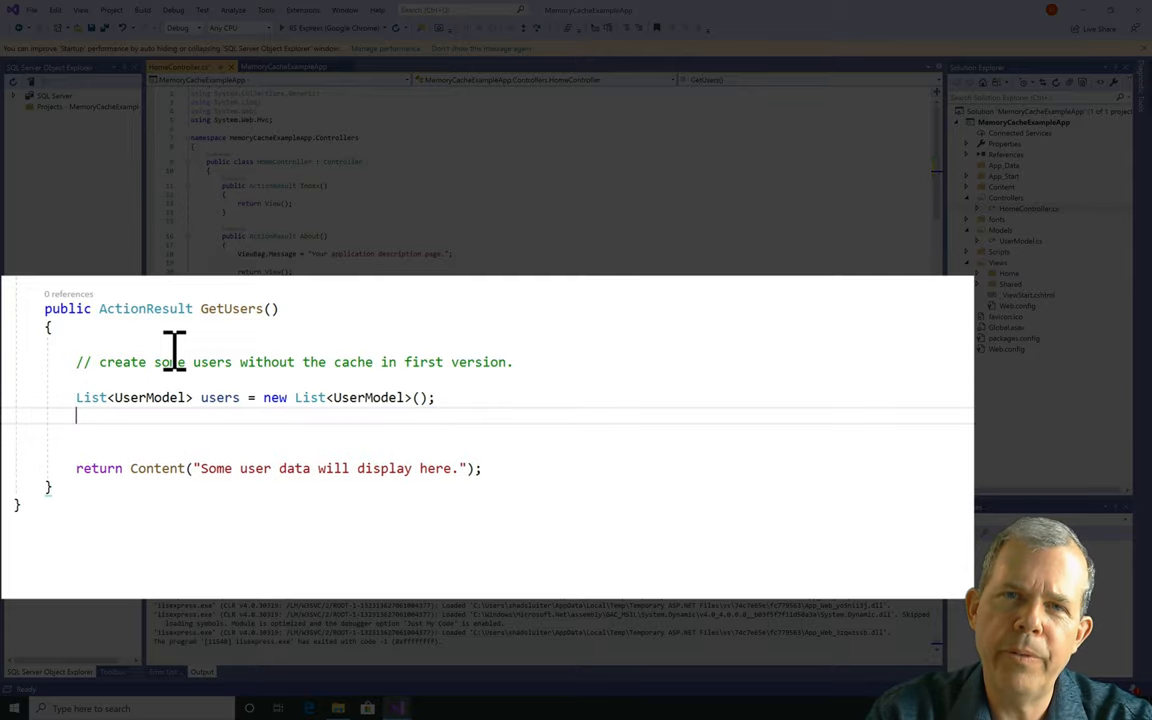
Step: Add users.Add(new UserModel(...)) lines for Jerry, Helen, Norman, Gary and Cherise
{"action": "type", "text": "users."}
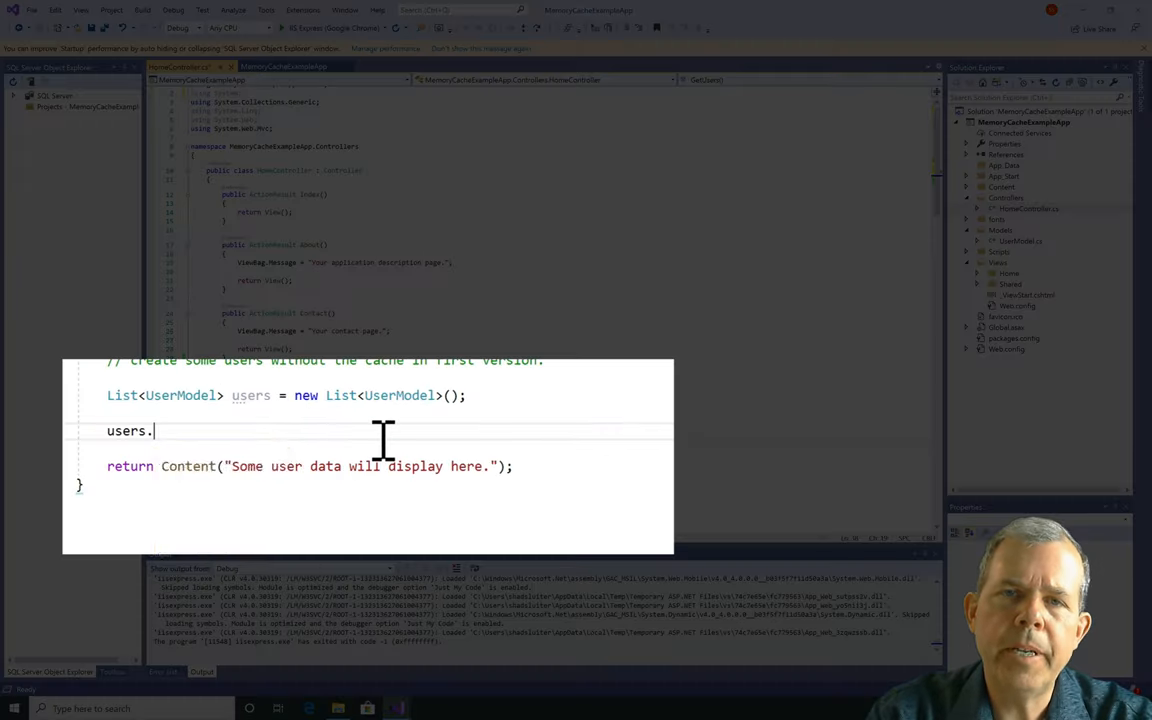
{"action": "type", "text": "Add()"}
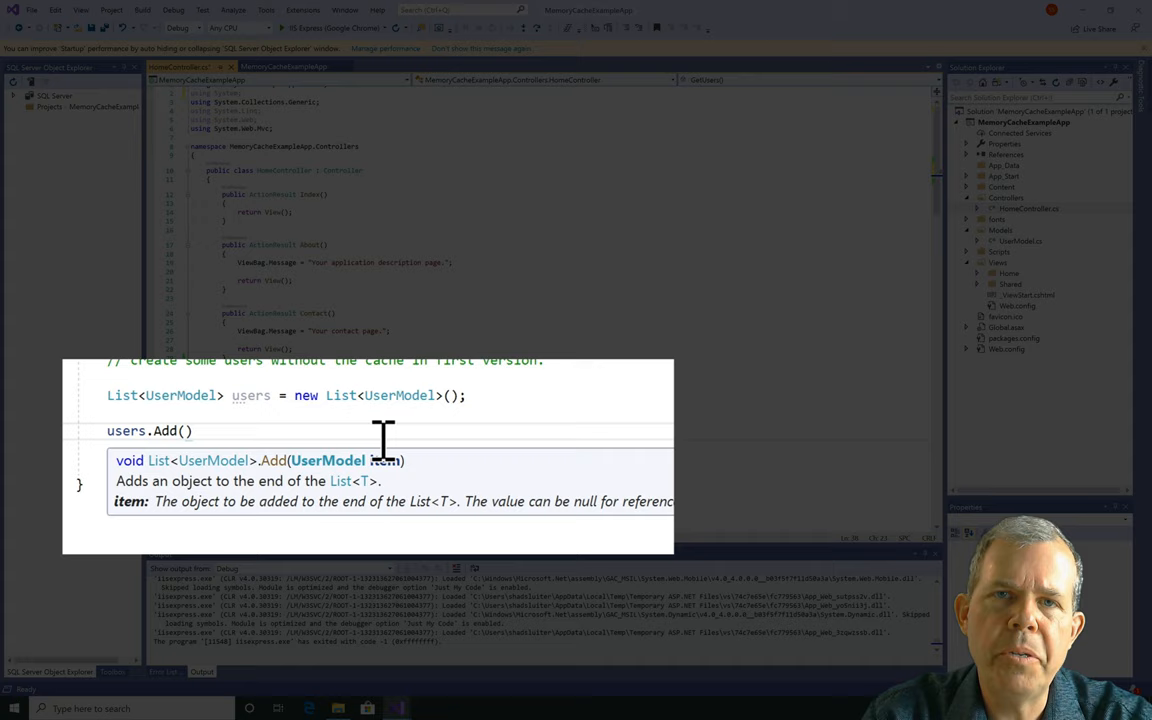
{"action": "type", "text": "new"}
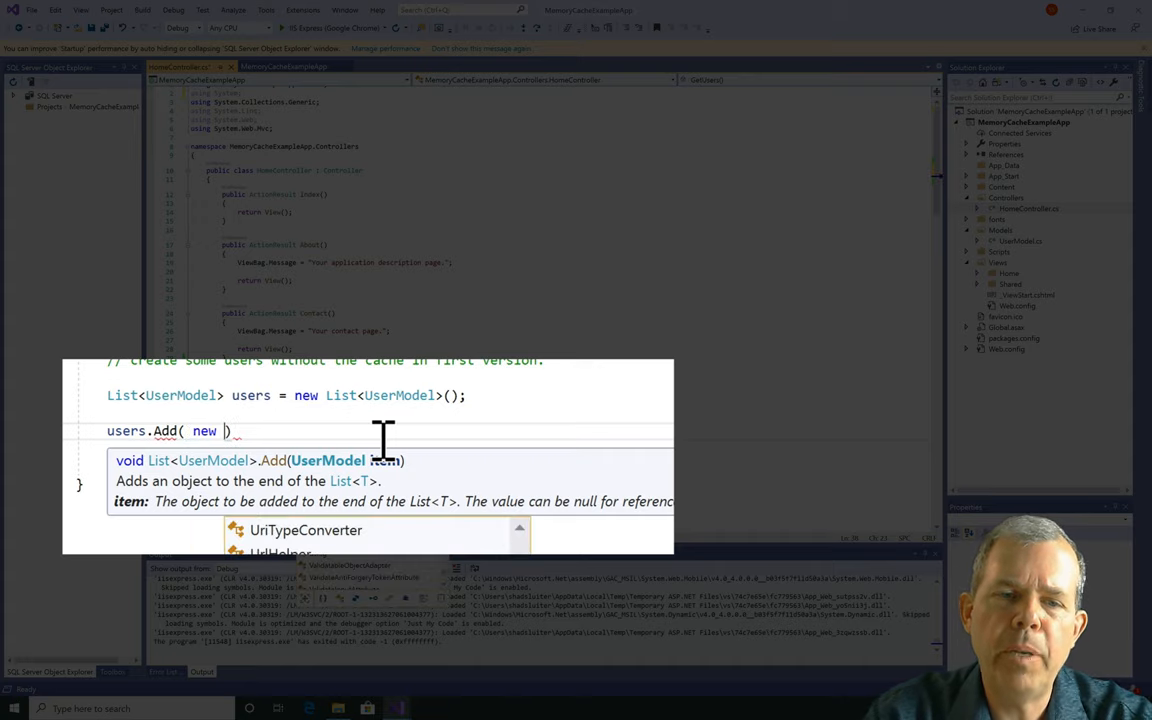
{"action": "type", "text": "UserModel("}
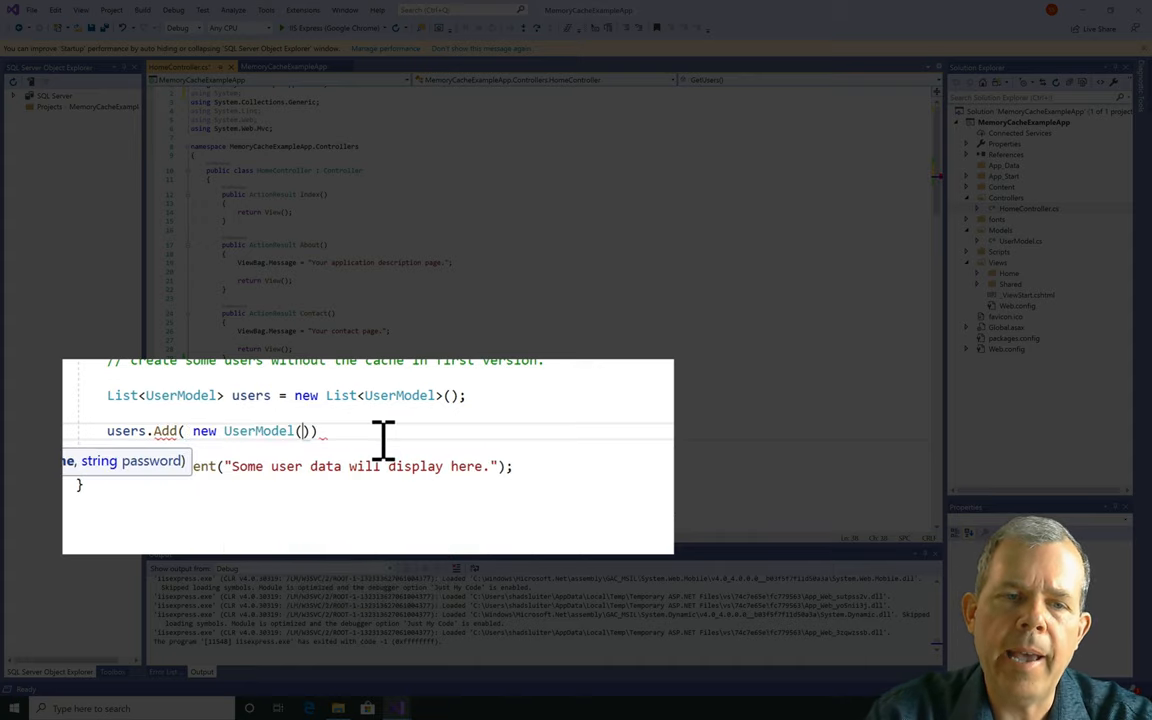
{"action": "type", "text": "\"\""}
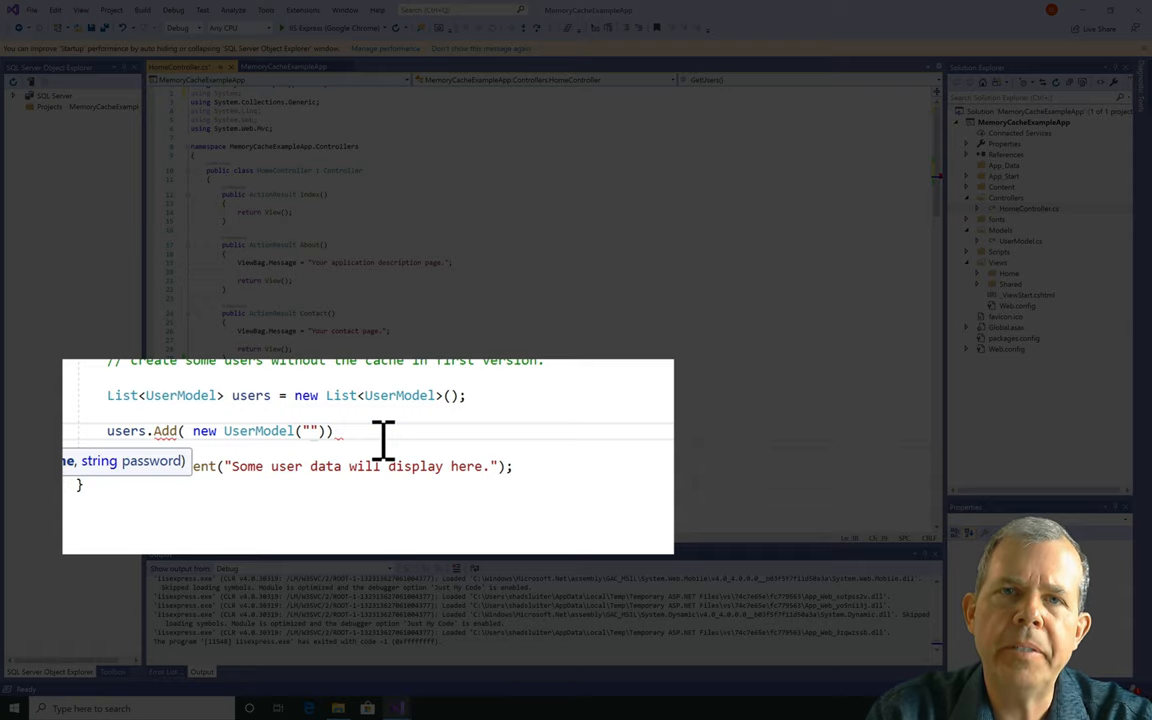
{"action": "type", "text": "Jerry"}
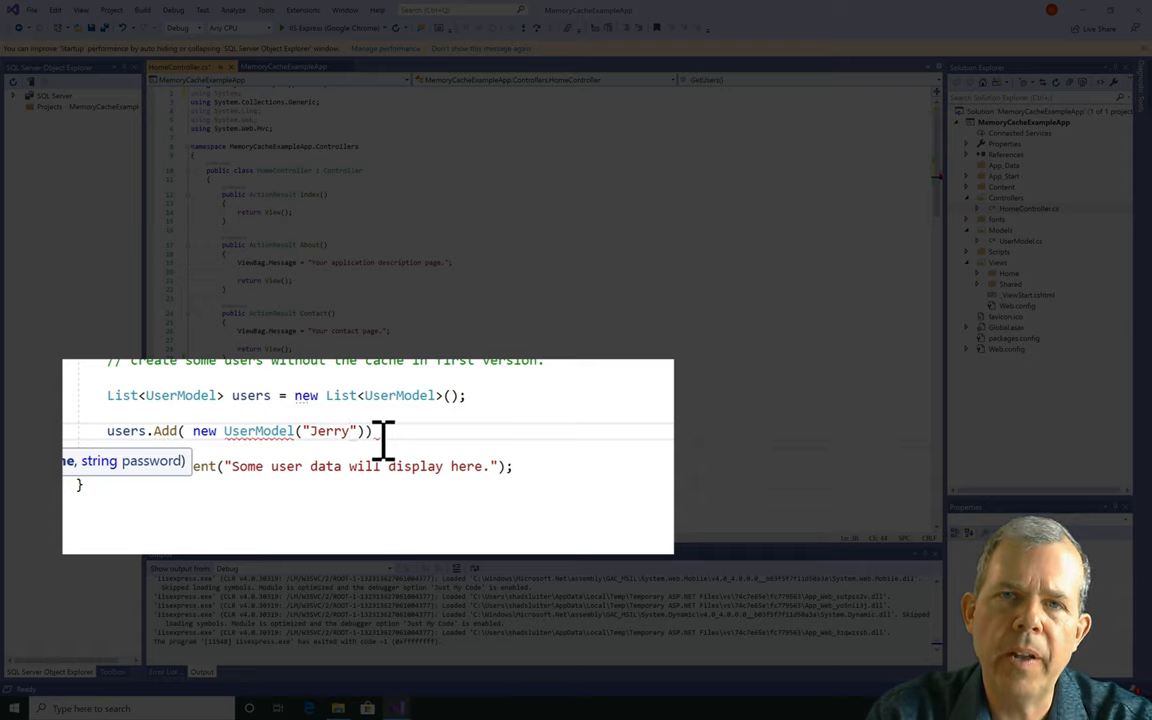
{"action": "type", "text": ", \""}
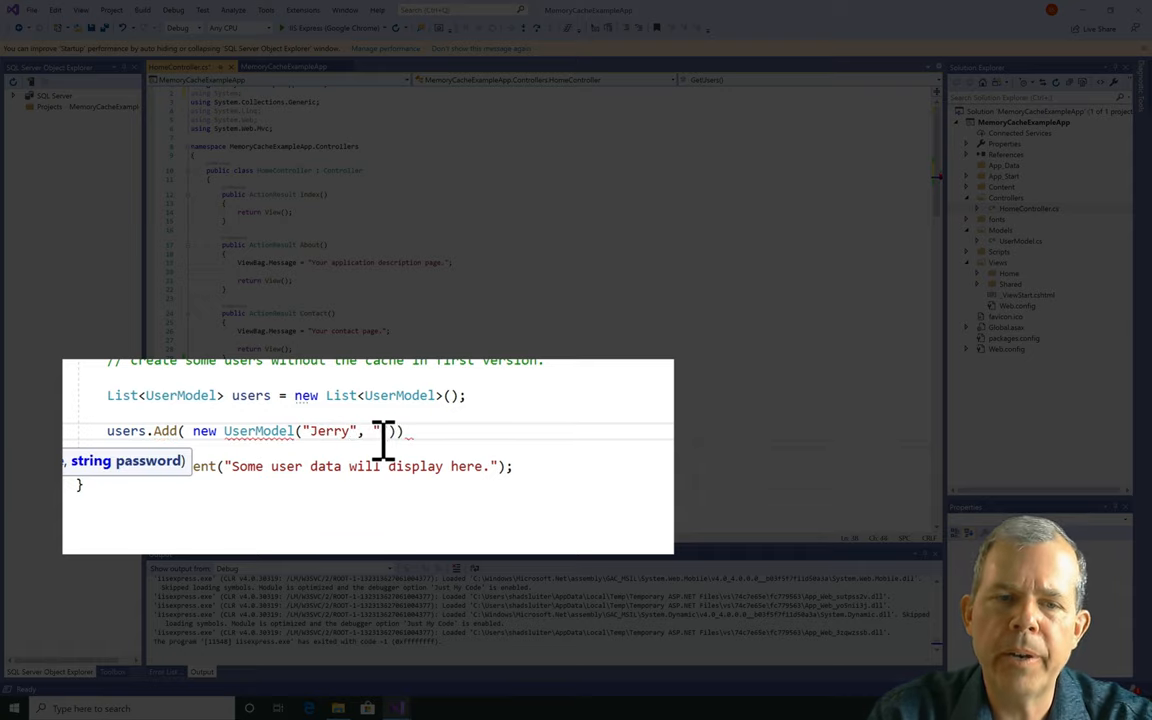
{"action": "type", "text": "passwordx"}
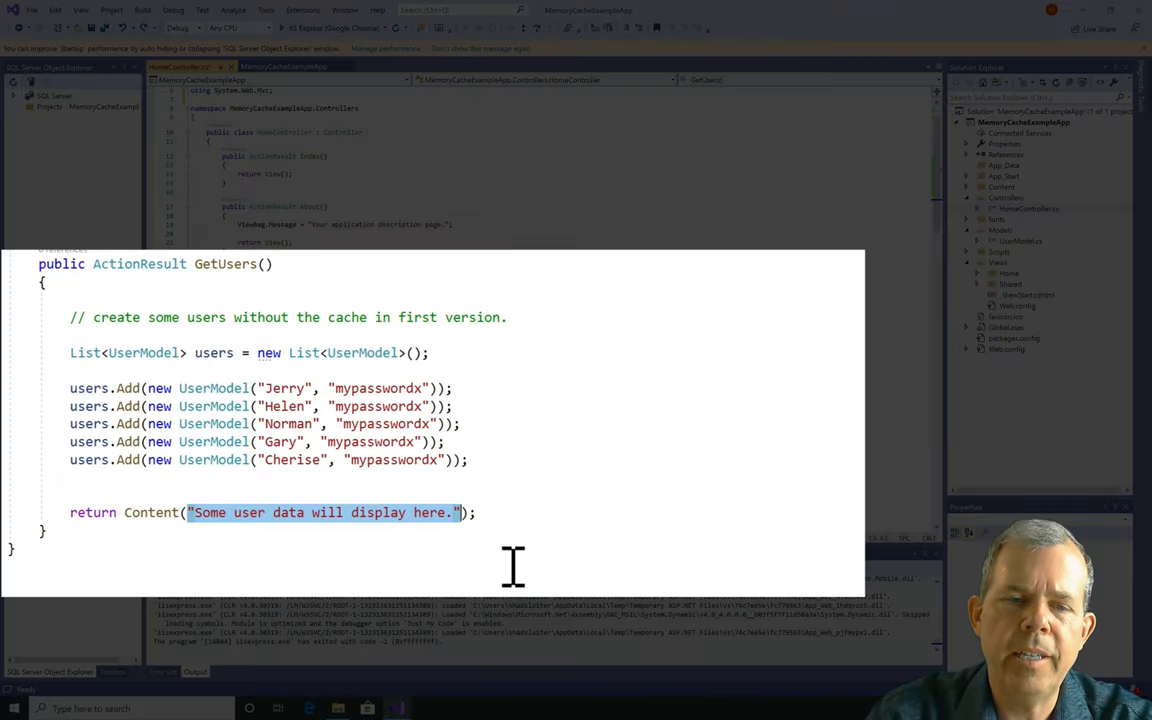
Step: Return new JavaScriptSerializer().Serialize(users), importing System.Web.Script.Serialization
{"action": "type", "text": "new JavaSc);"}
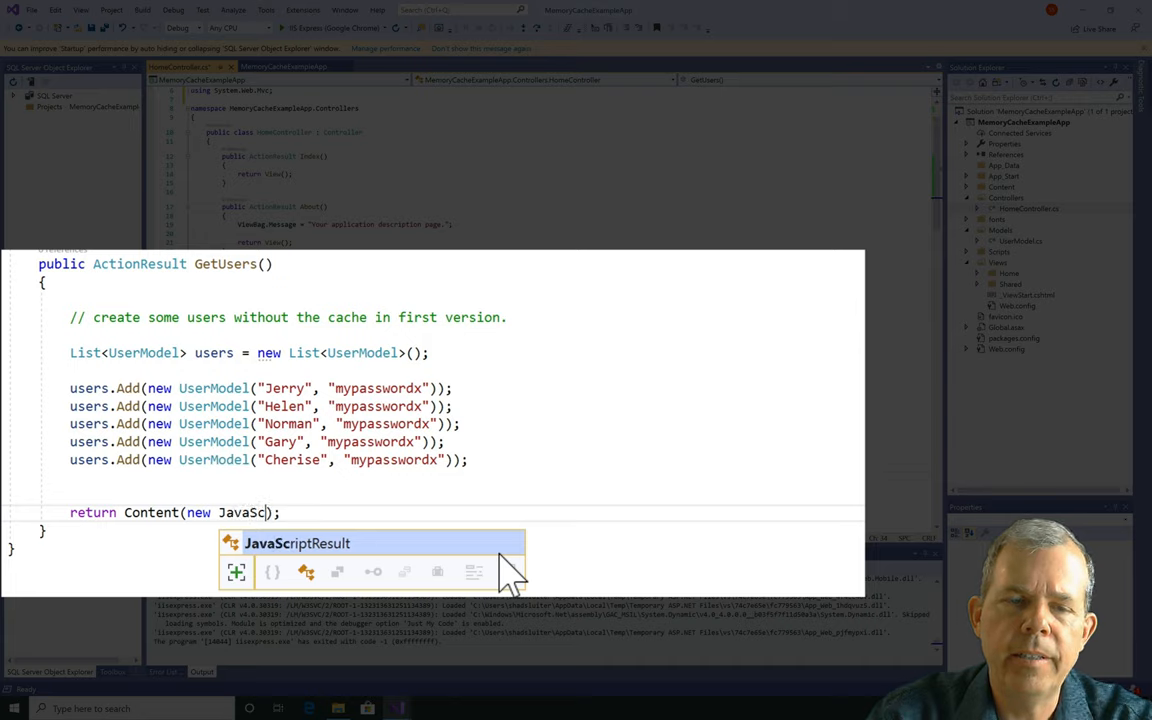
{"action": "type", "text": "Serializer("}
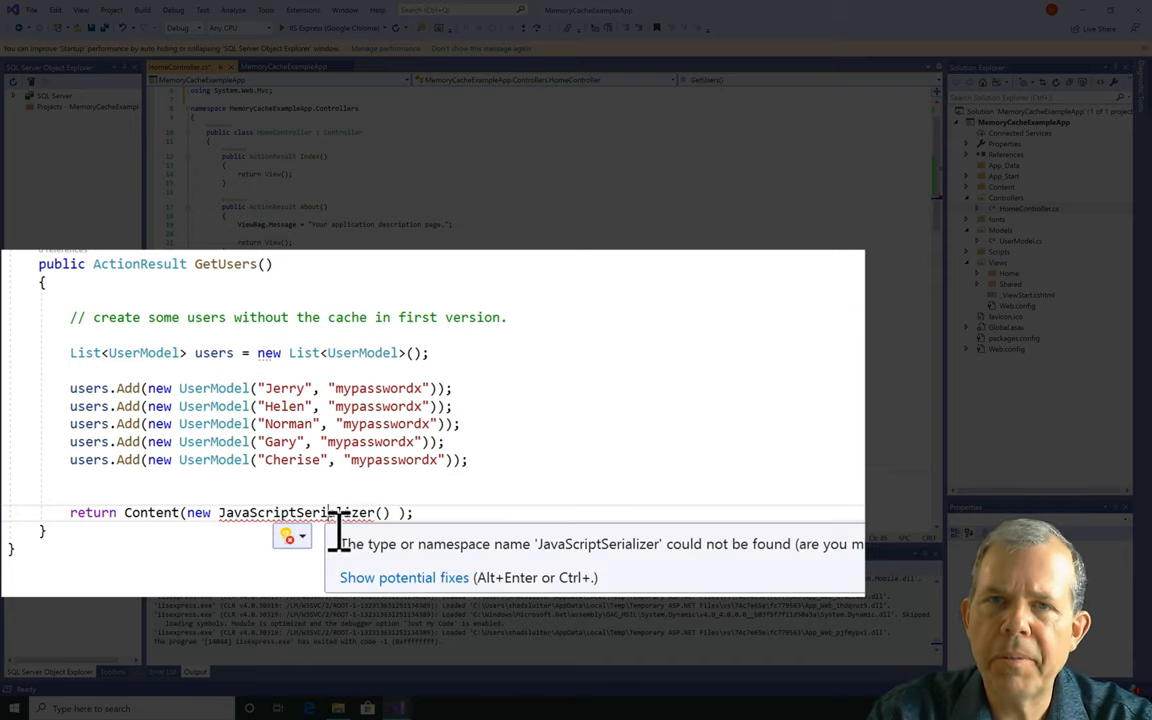
{"action": "left_click", "coordinate": [404, 577]}
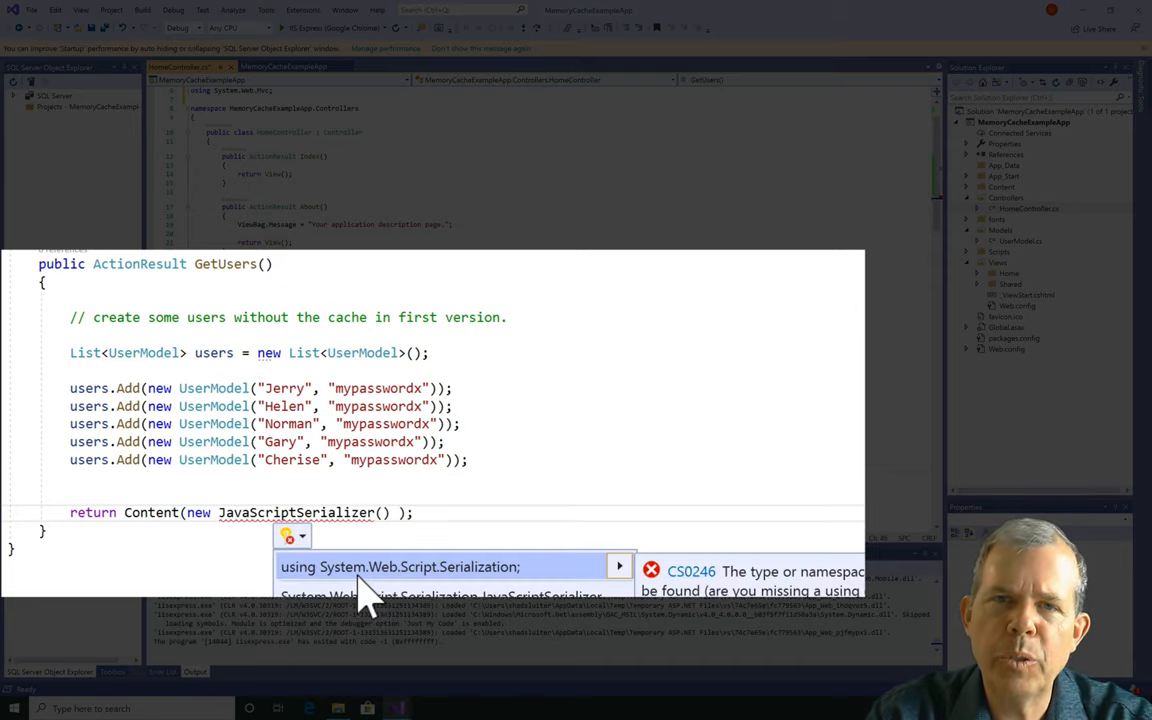
{"action": "mouse_move", "coordinate": [435, 580]}
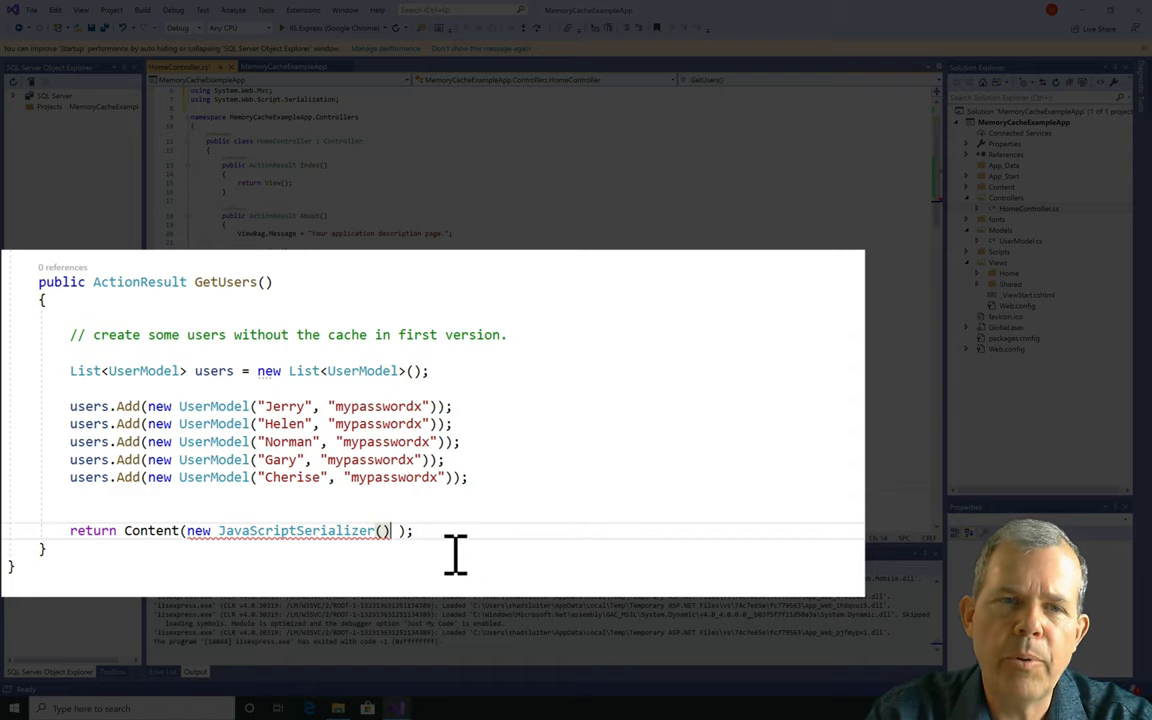
{"action": "type", "text": ".Serialize"}
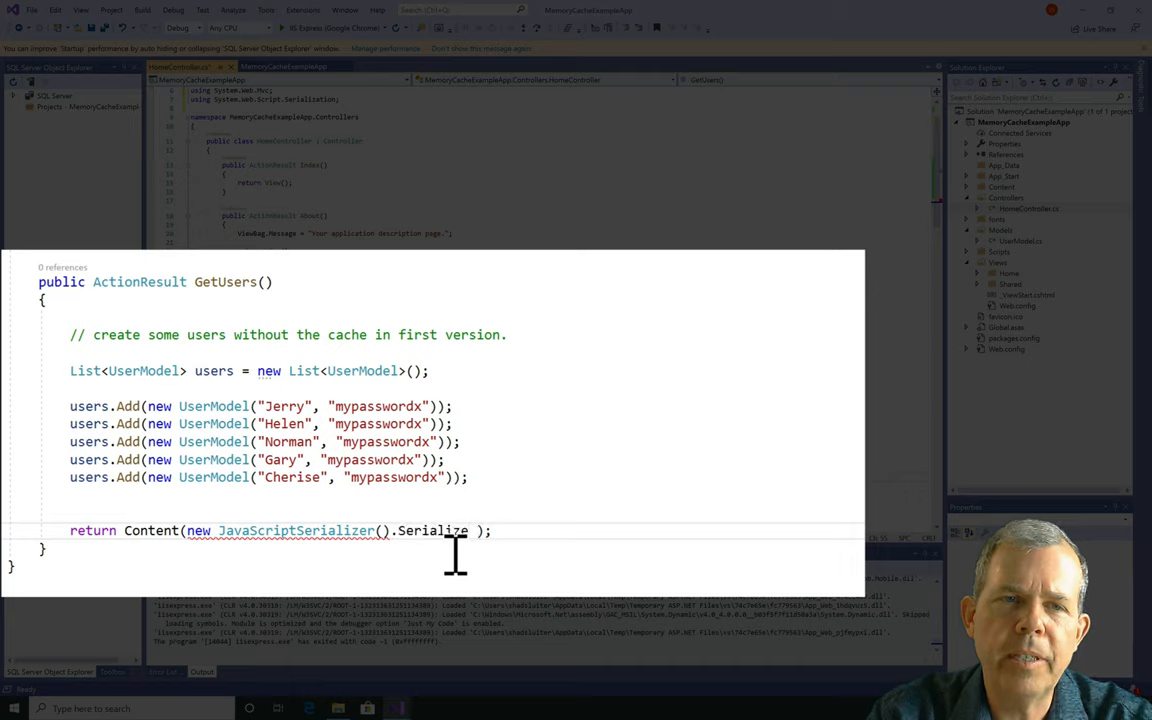
{"action": "type", "text": "users"}
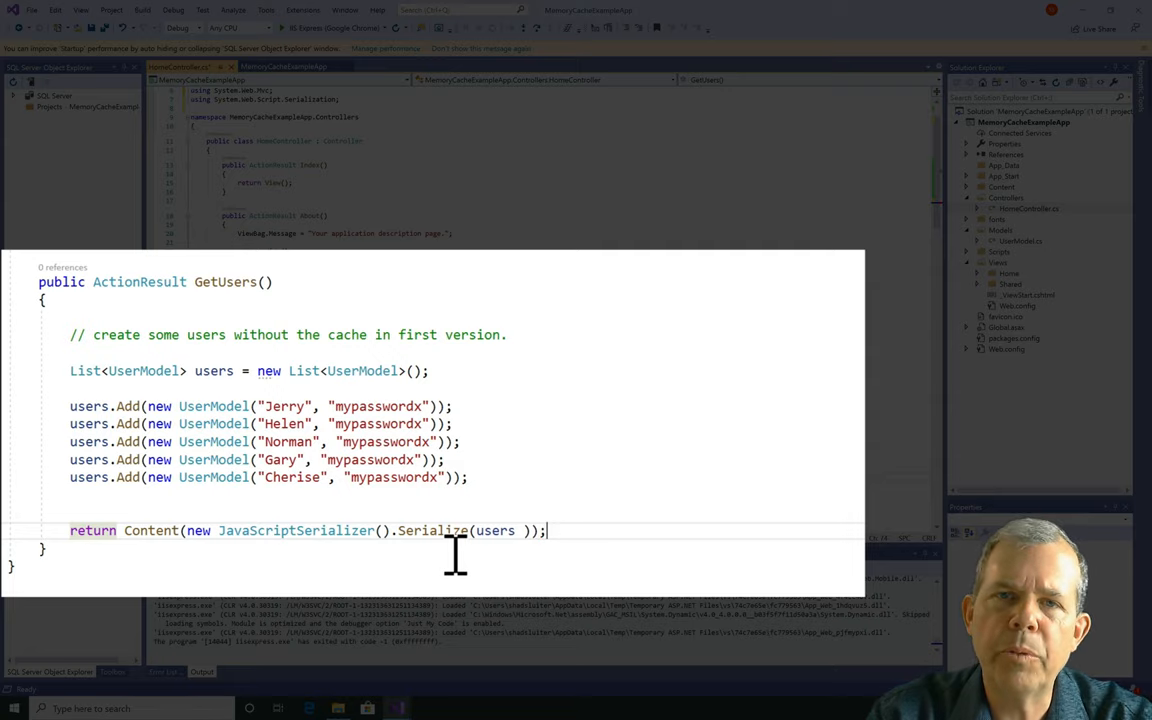
{"action": "mouse_move", "coordinate": [510, 530]}
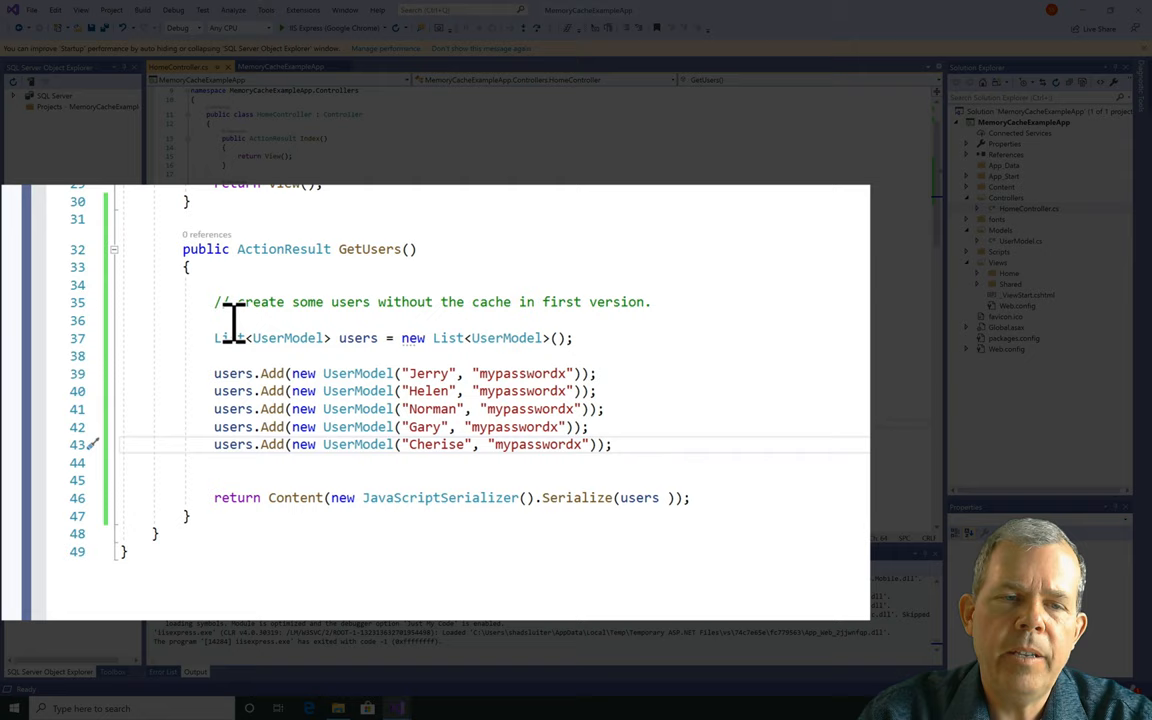
Step: Select the old GetUsers comment to replace it with '// demo of a cached version of the app'
{"action": "left_click_drag", "start_coordinate": [214, 302], "coordinate": [590, 427]}
{"action": "type", "text": "// demo of a cached version of the app"}
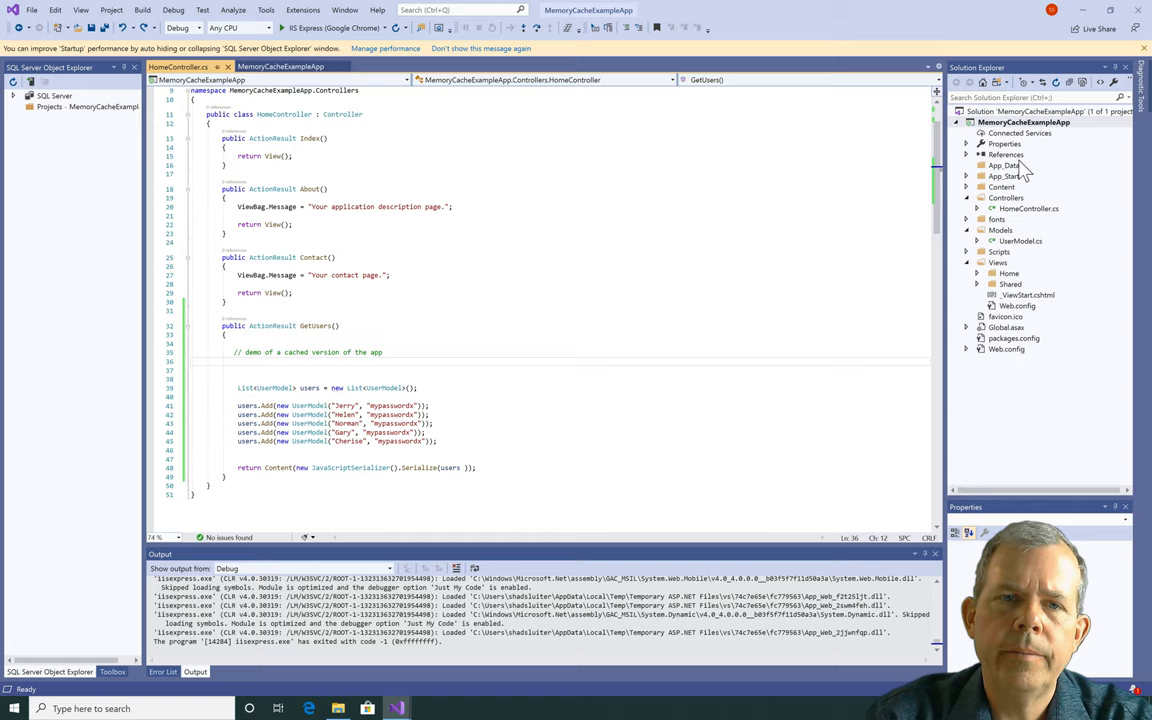
Step: Add the System.Runtime.Caching assembly reference through Reference Manager after searching 'cache'
{"action": "right_click", "coordinate": [1037, 127]}
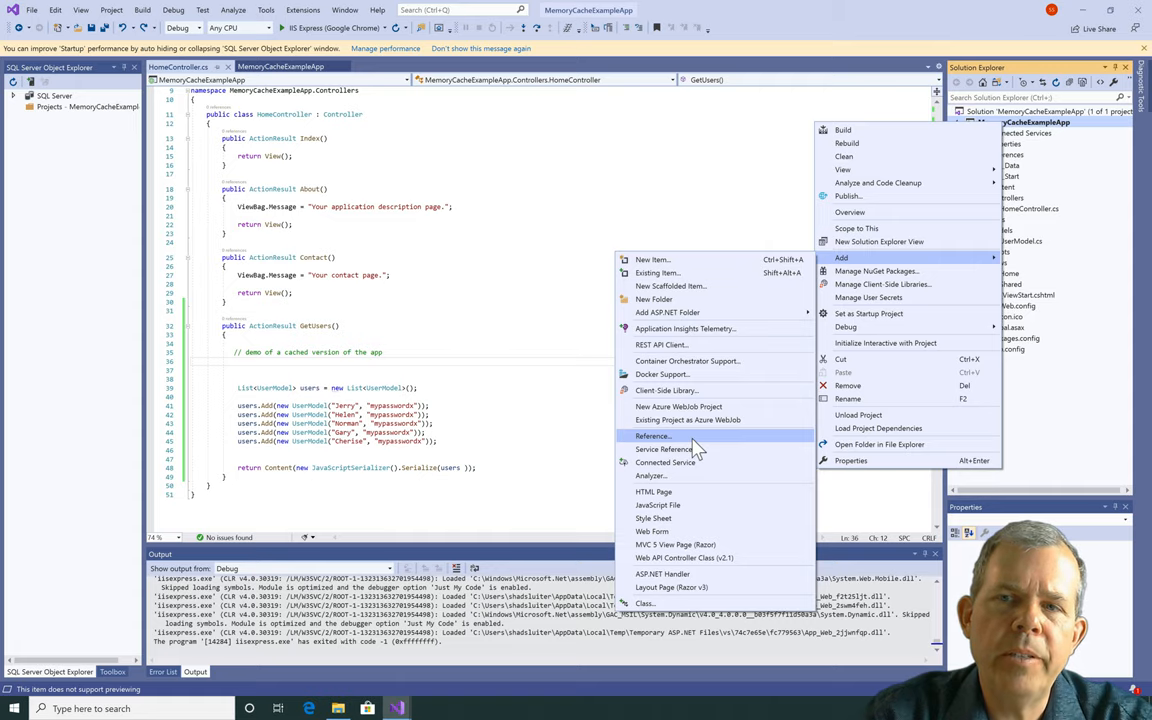
{"action": "left_click", "coordinate": [652, 436]}
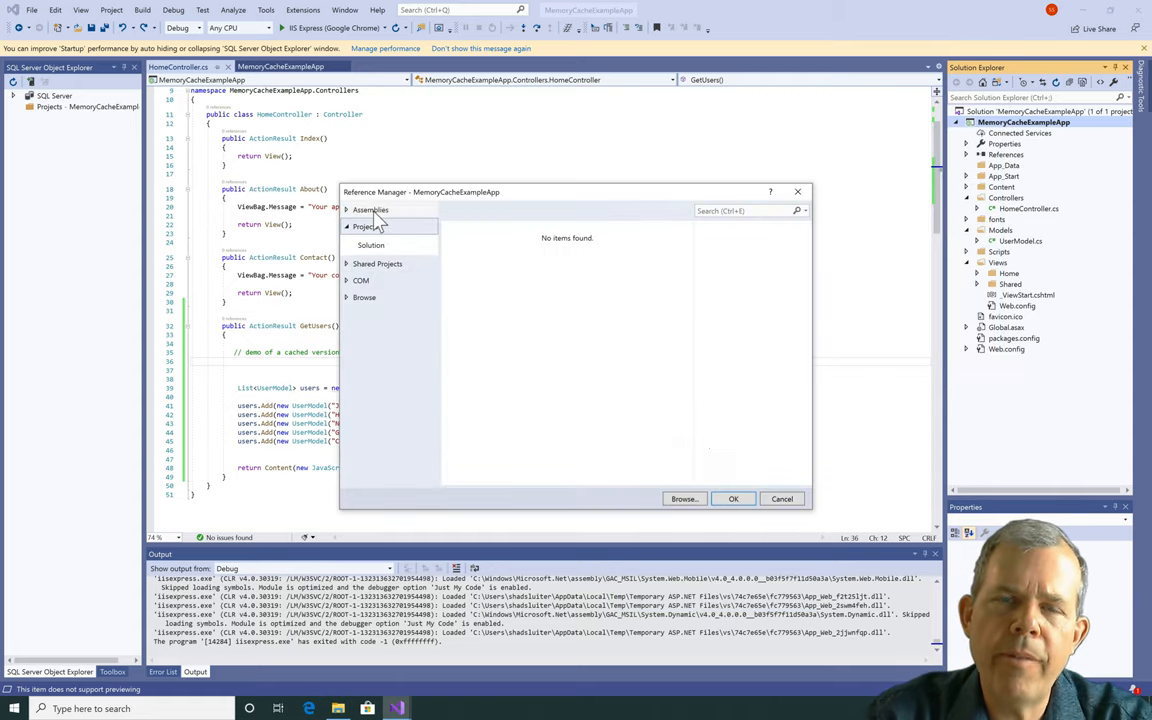
{"action": "left_click", "coordinate": [370, 210]}
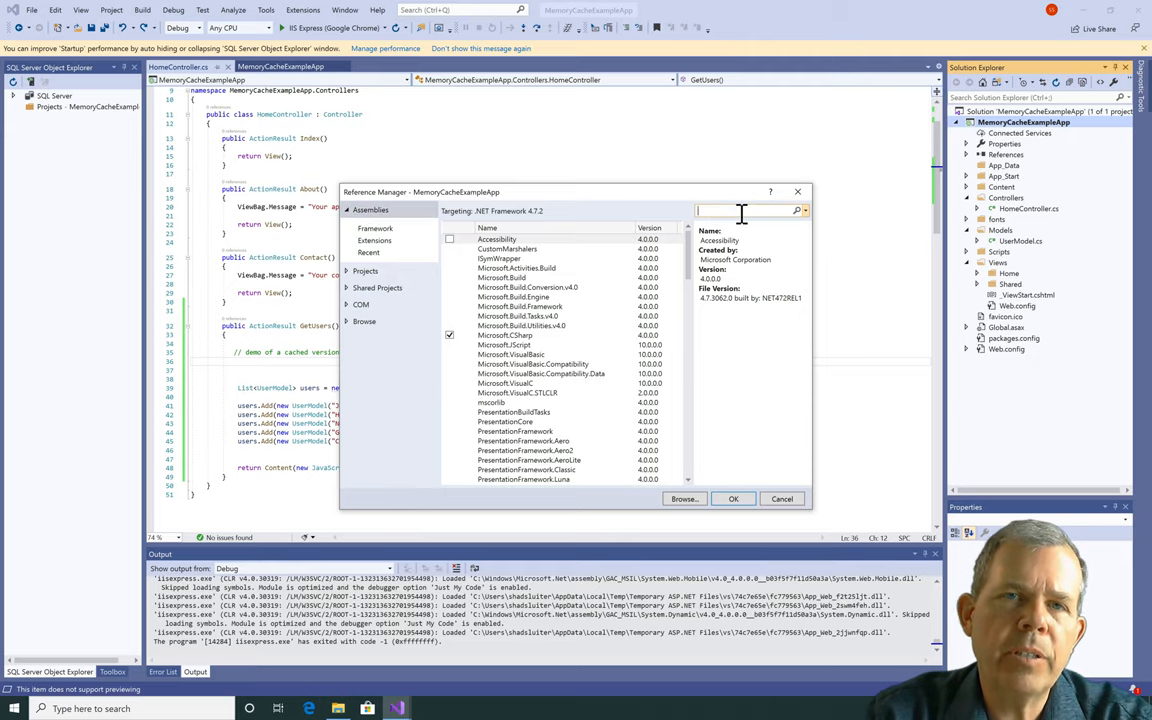
{"action": "type", "text": "cache"}
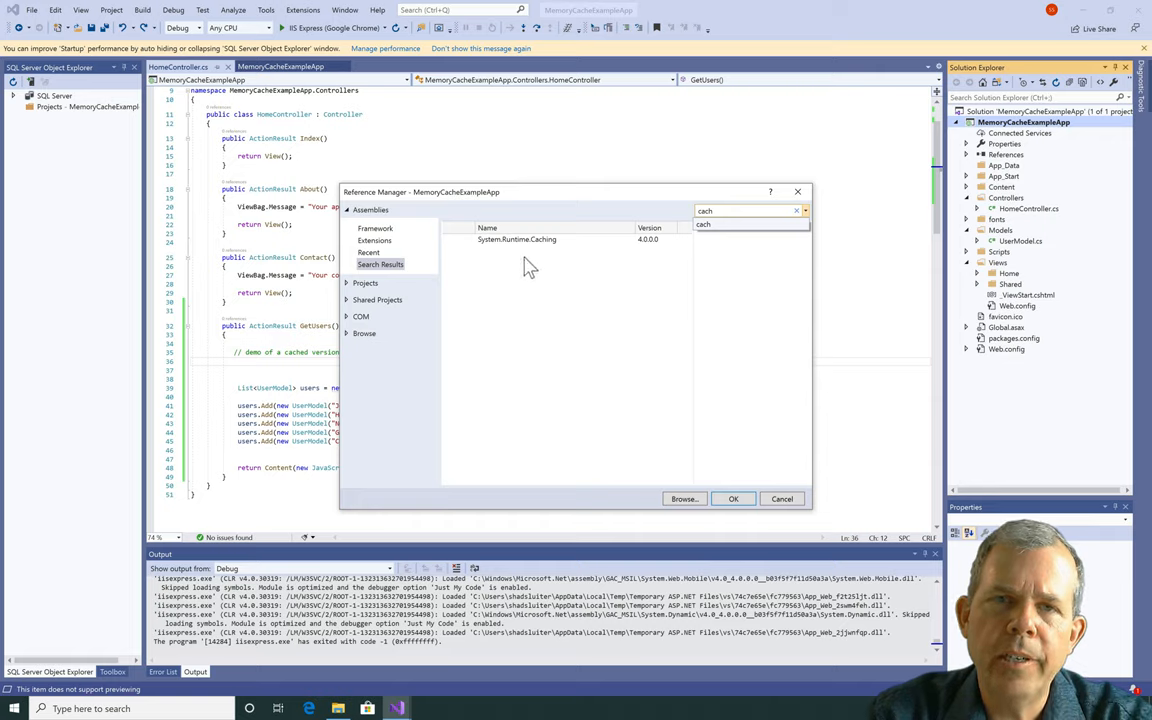
{"action": "left_click", "coordinate": [518, 239]}
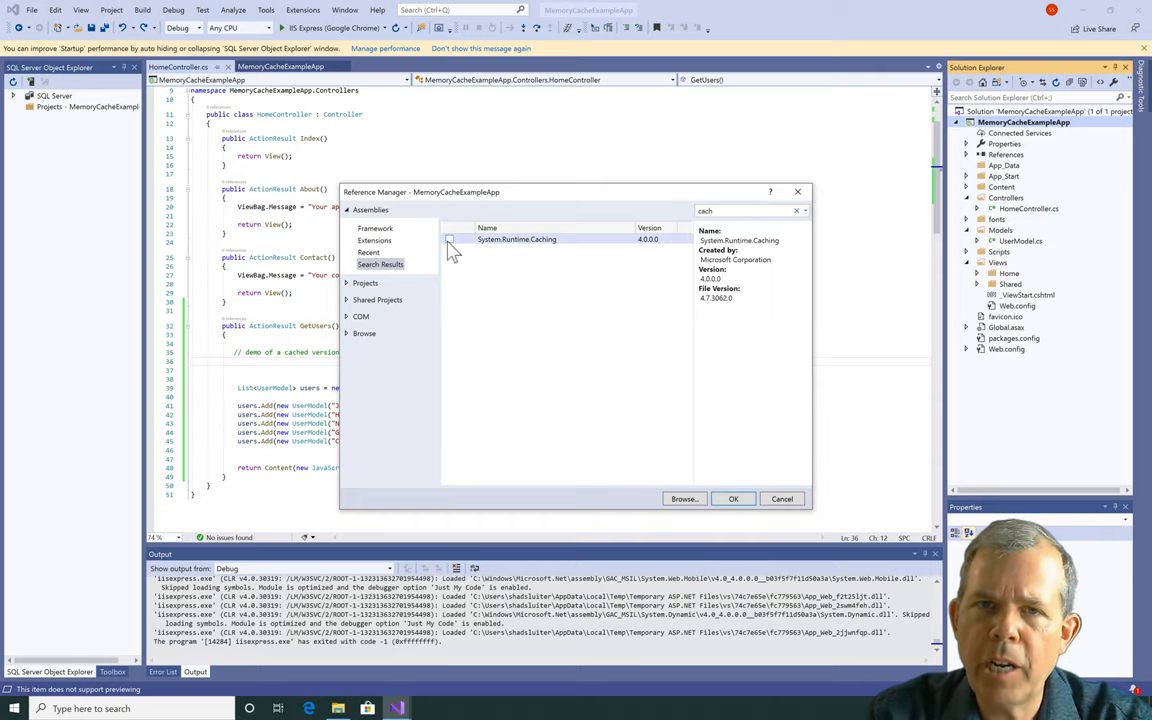
{"action": "left_click", "coordinate": [449, 239]}
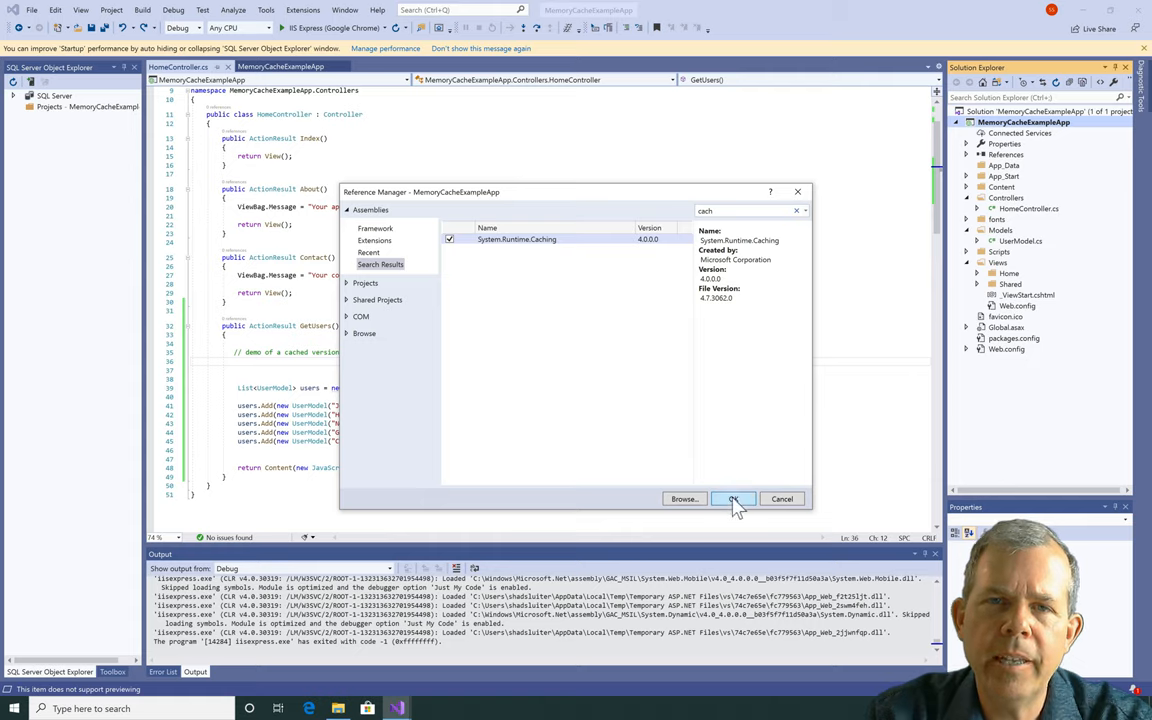
{"action": "left_click", "coordinate": [733, 498]}
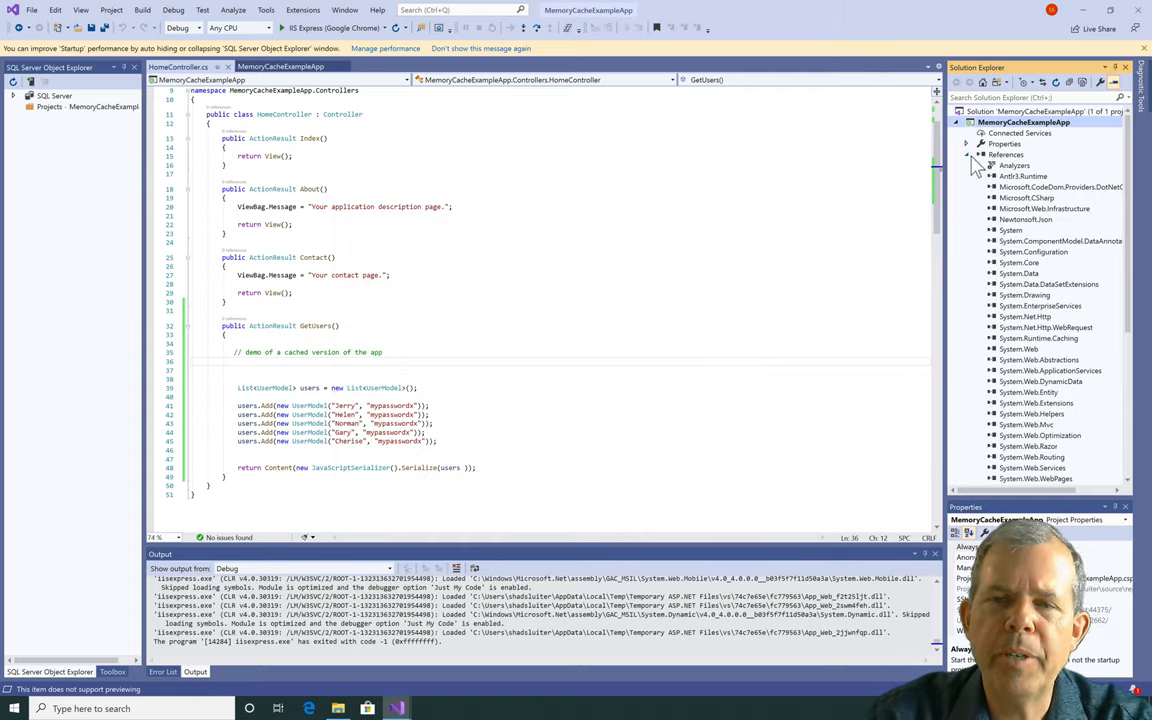
Step: Write 'var cache = MemoryCache.Default;' and import System.Runtime.Caching via potential fixes
{"action": "left_click", "coordinate": [977, 154]}
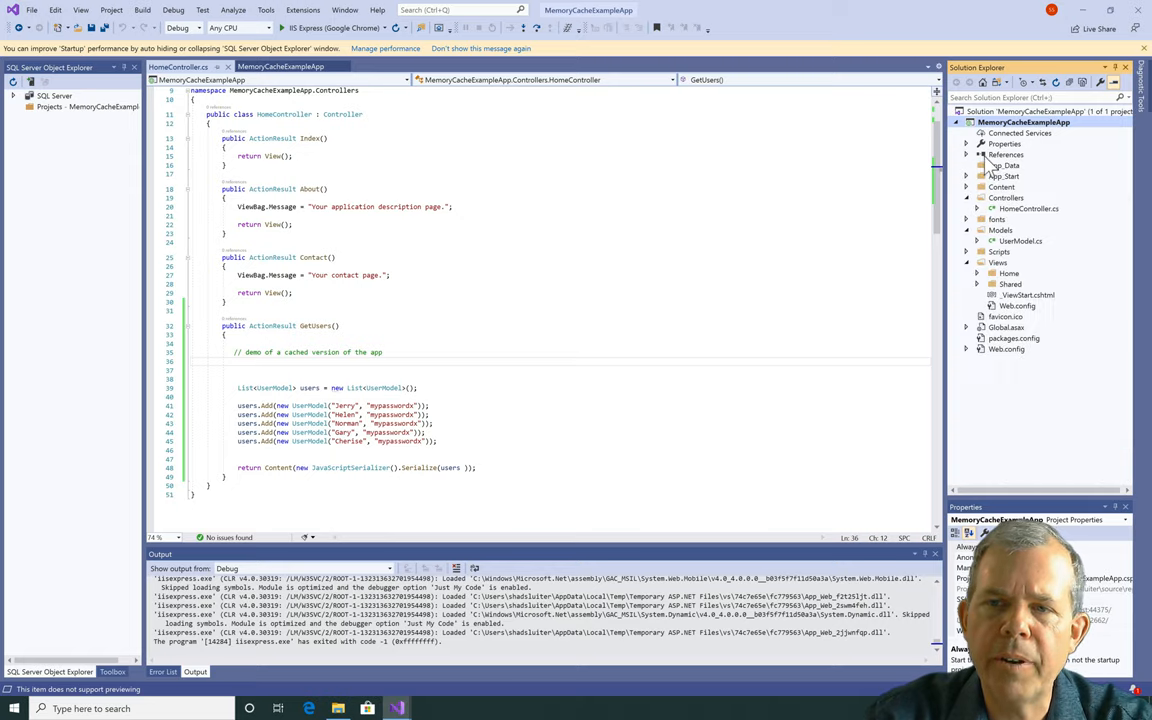
{"action": "type", "text": "var cache"}
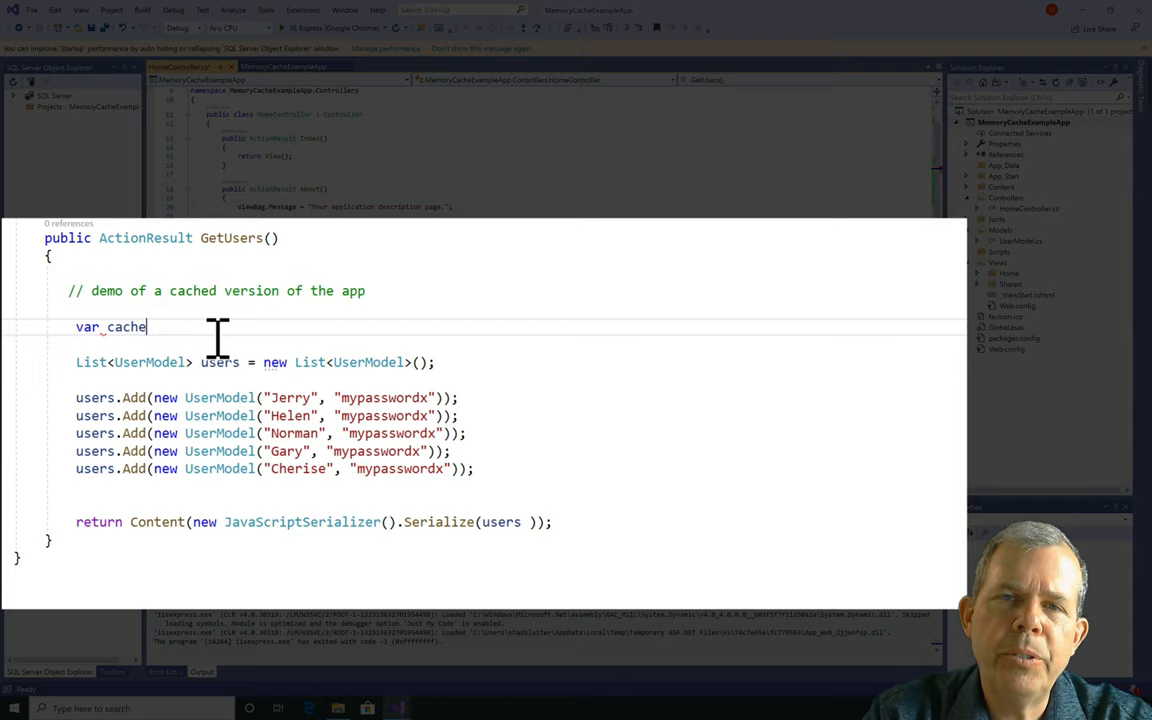
{"action": "type", "text": "= Memory"}
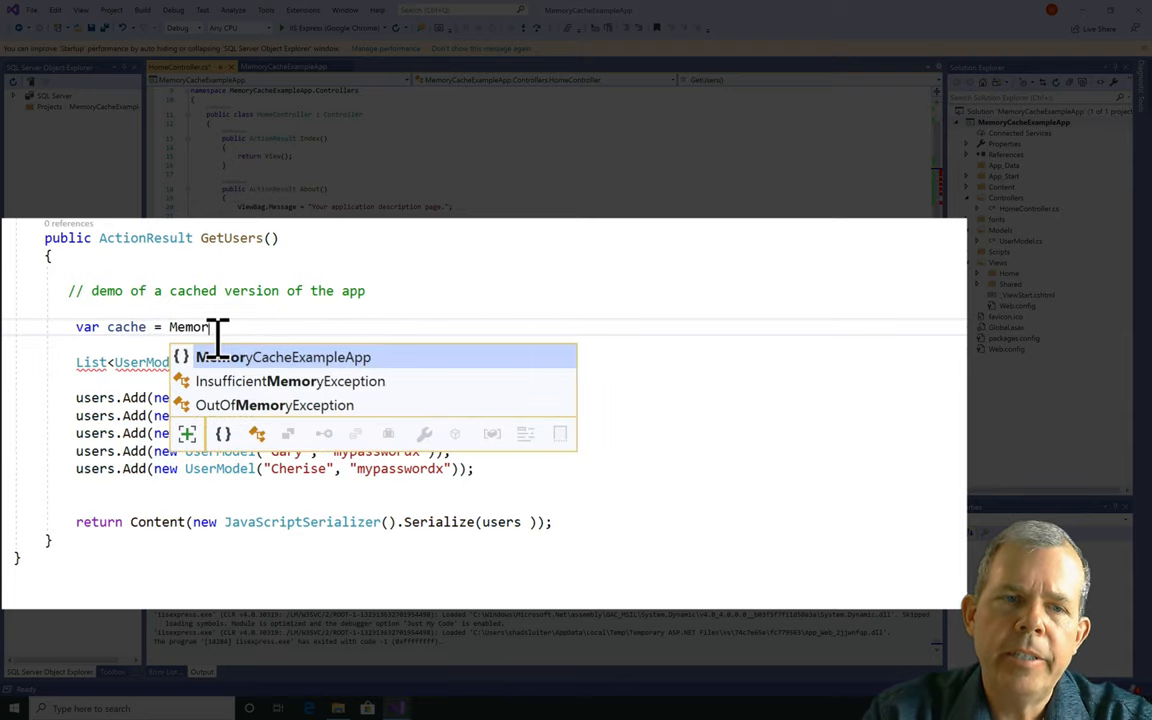
{"action": "type", "text": "Cache"}
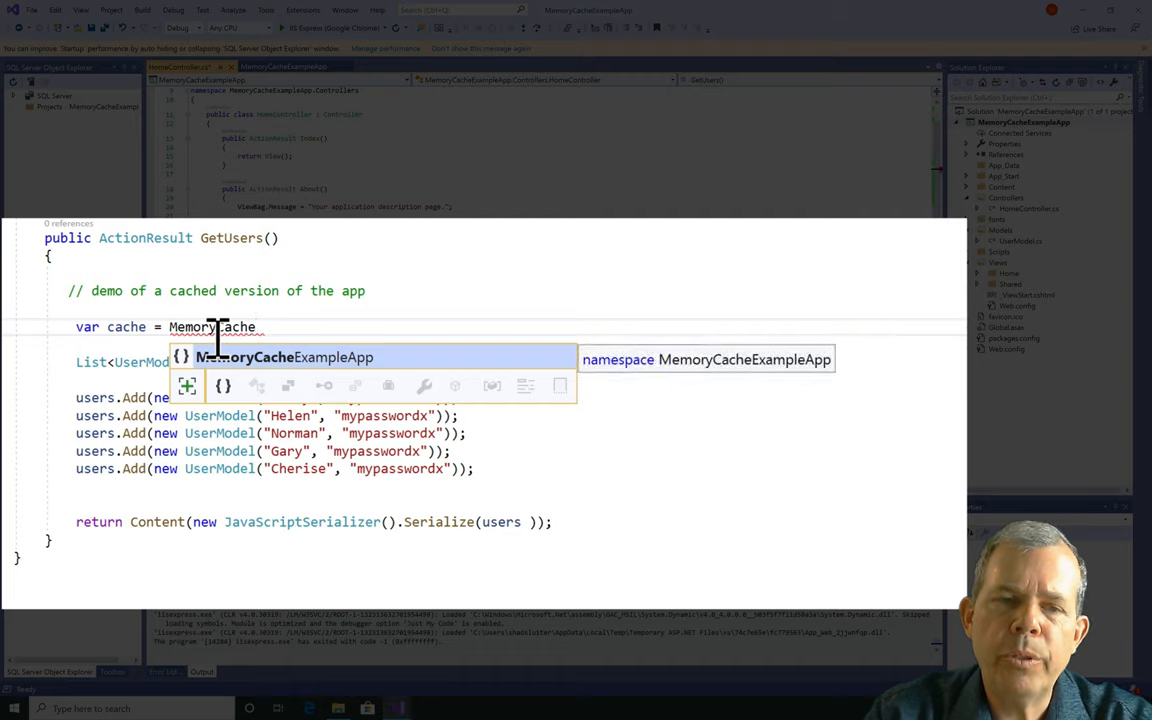
{"action": "type", "text": "Exam"}
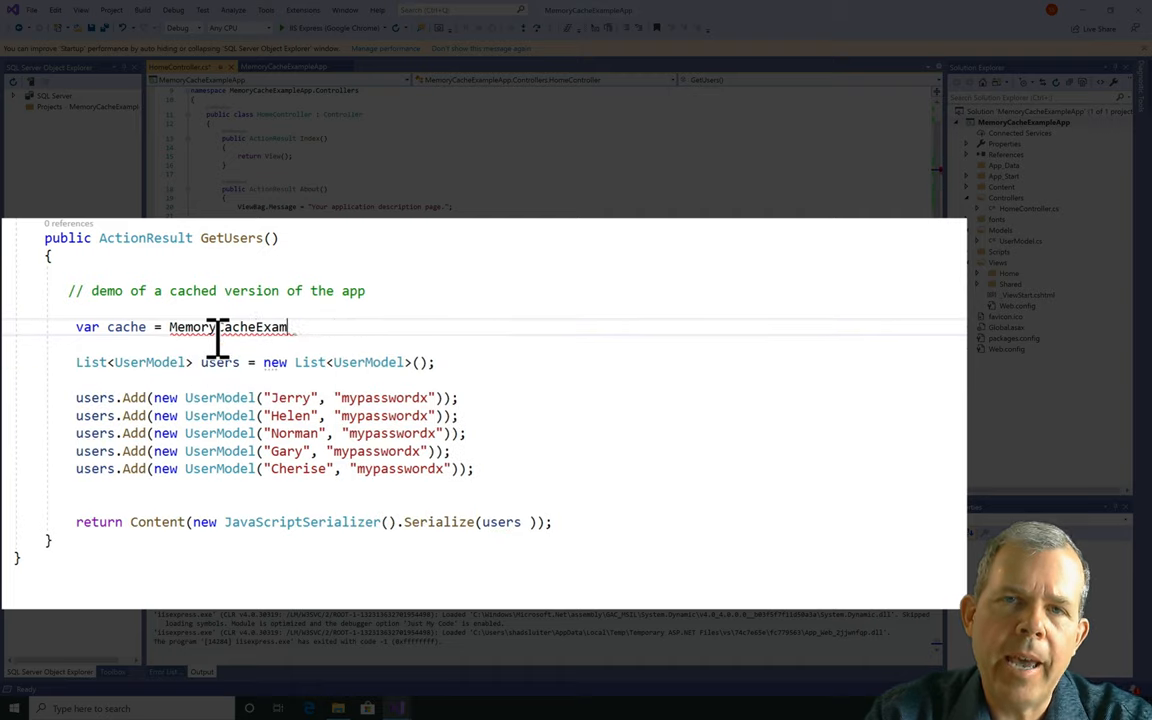
{"action": "key", "text": "BackSpace"}
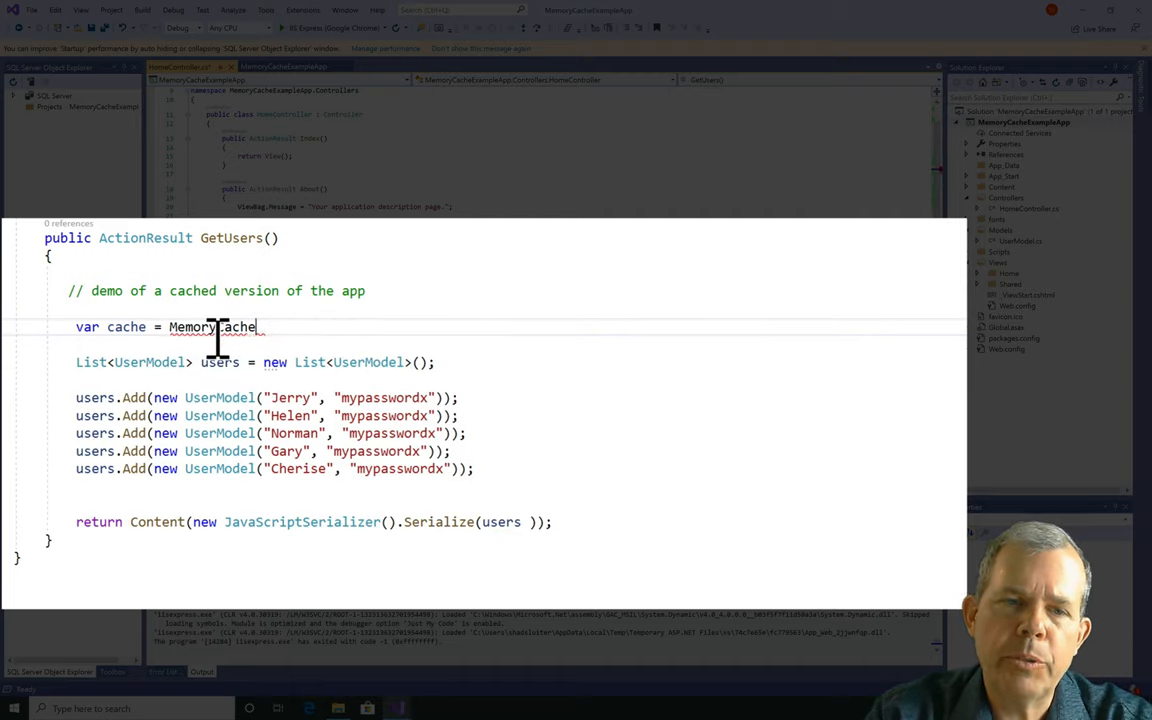
{"action": "type", "text": "."}
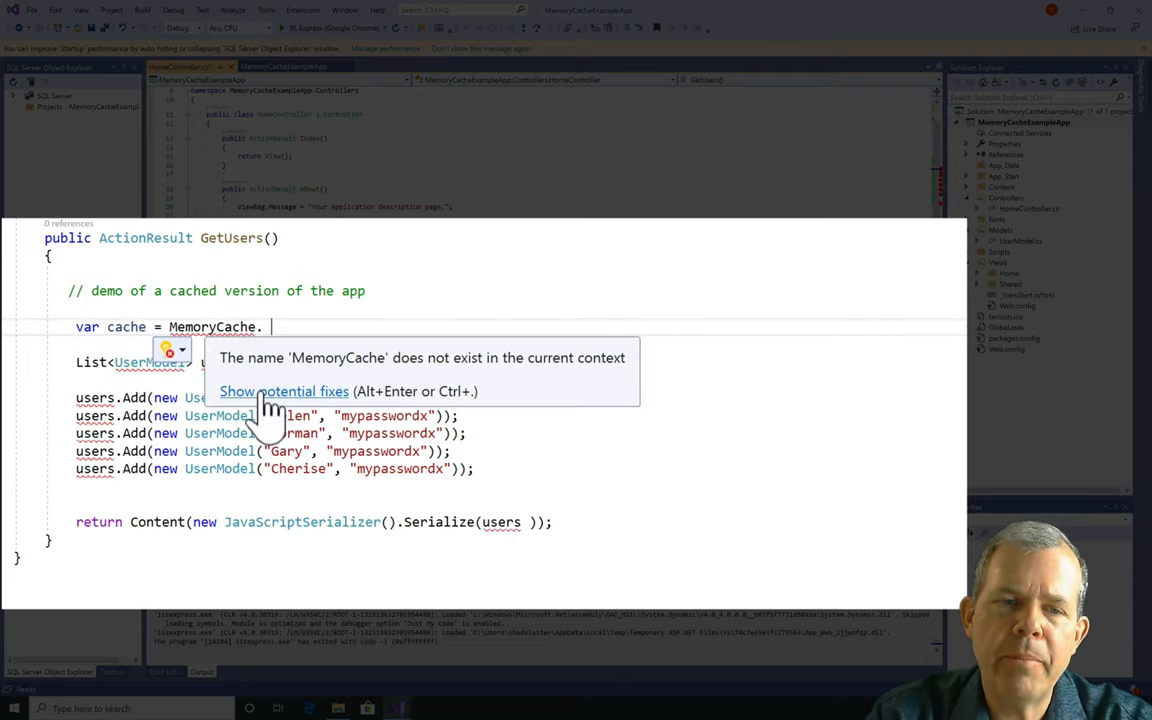
{"action": "left_click", "coordinate": [284, 391]}
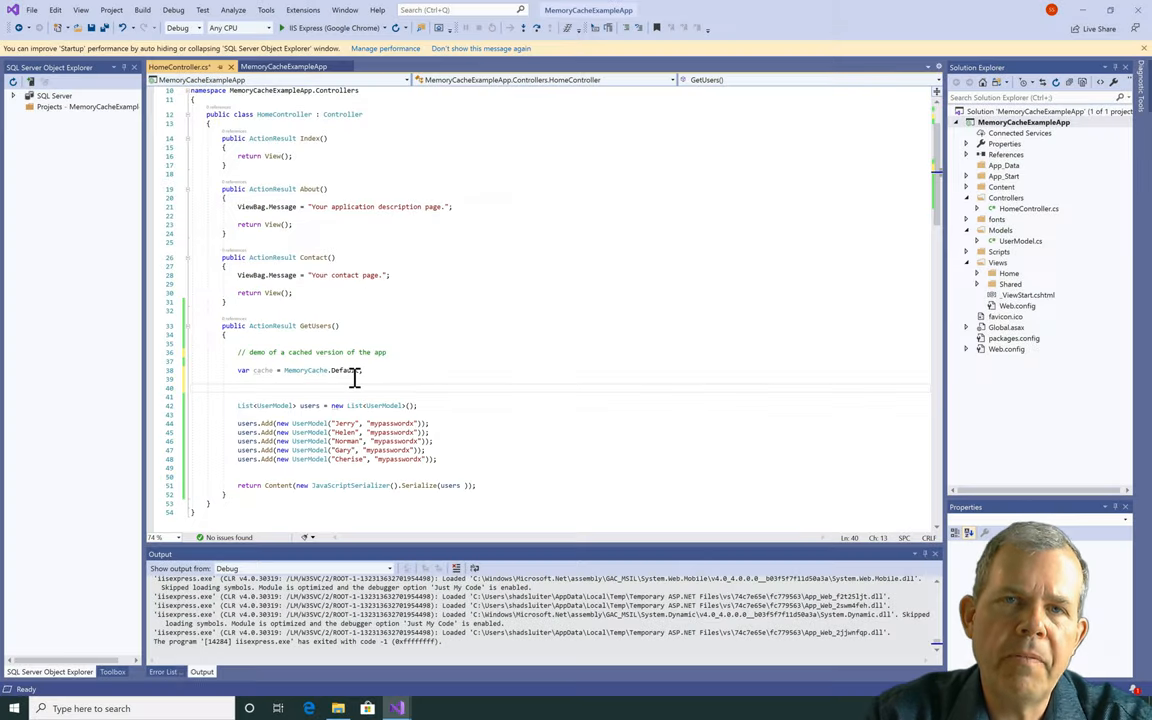
Step: Assign users from cache.Get("users"), cast to List<UserModel>
{"action": "type", "text": "users ="}
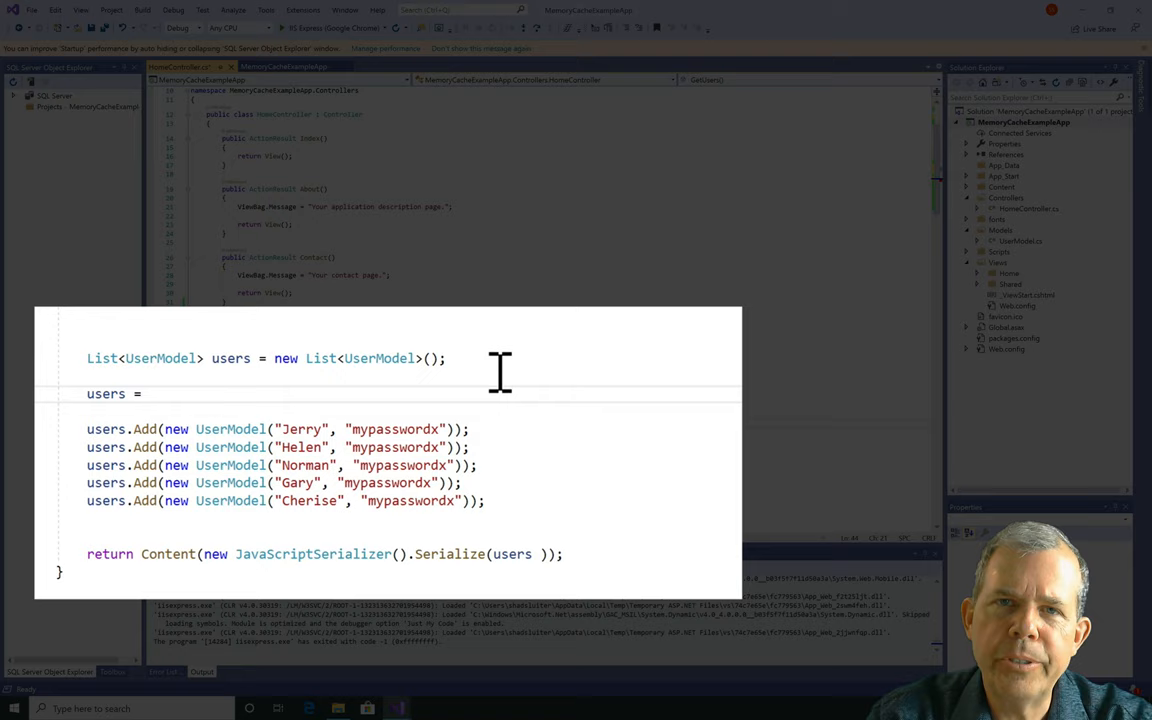
{"action": "type", "text": "ca"}
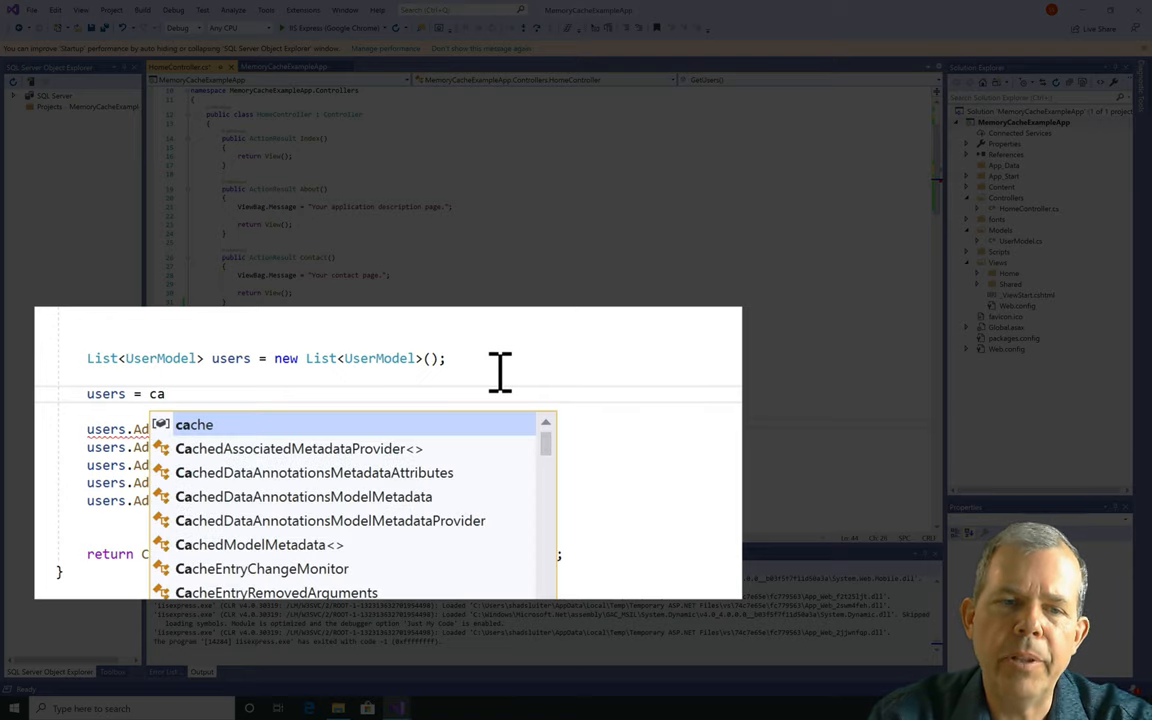
{"action": "type", "text": "che."}
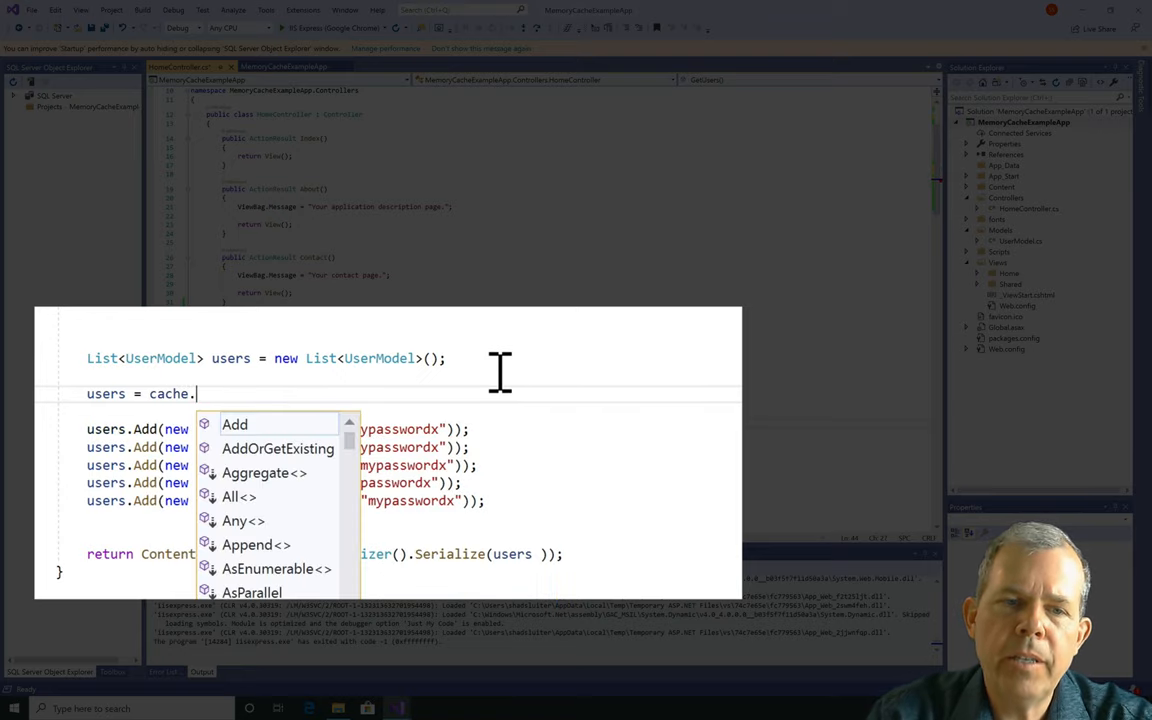
{"action": "type", "text": "Get(\"users\");"}
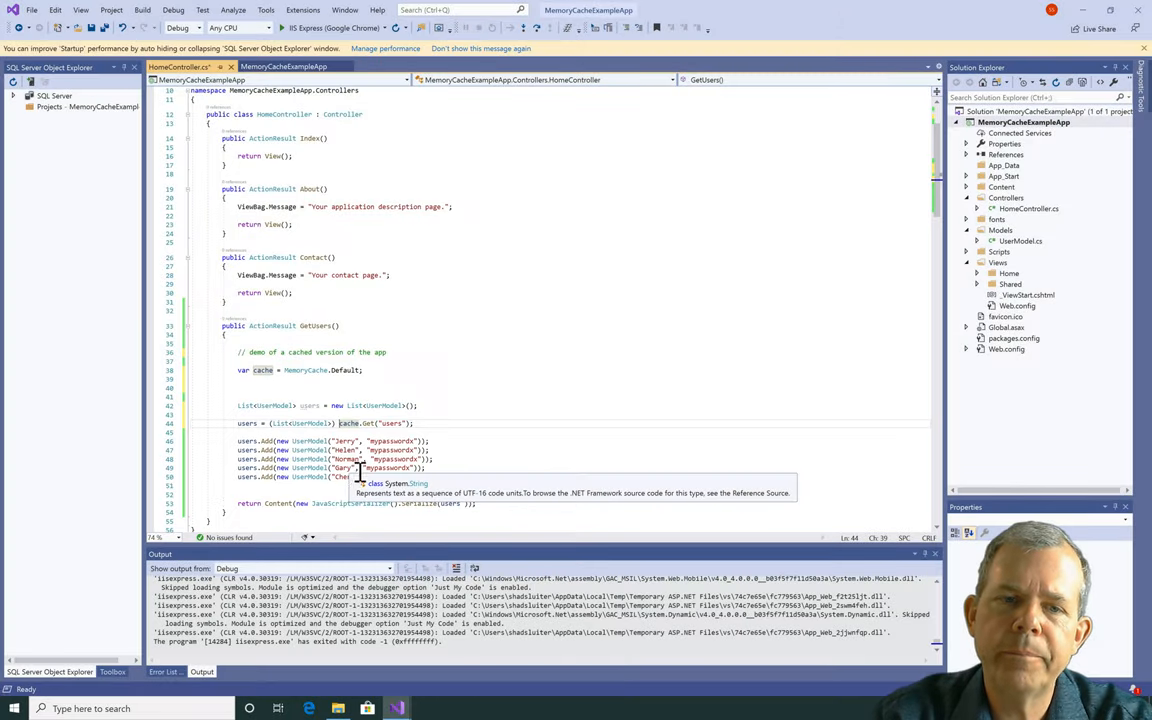
Step: Move the five users.Add lines inside an if (users == null) block
{"action": "type", "text": "if"}
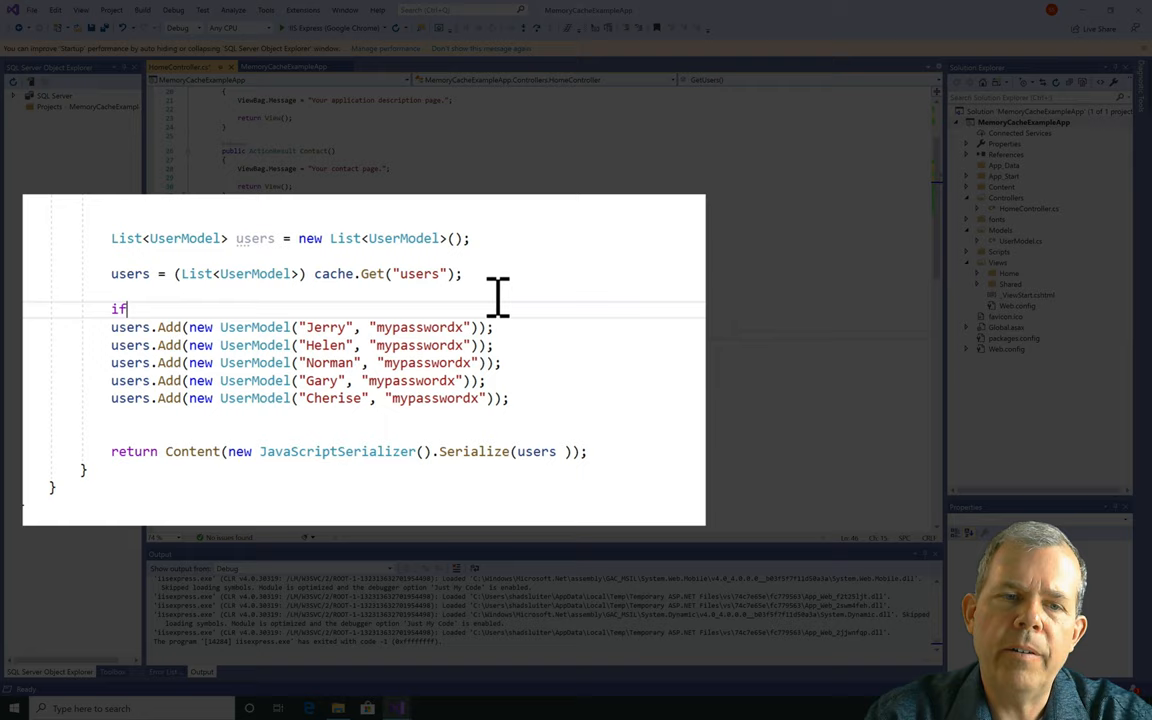
{"action": "type", "text": "(users == null"}
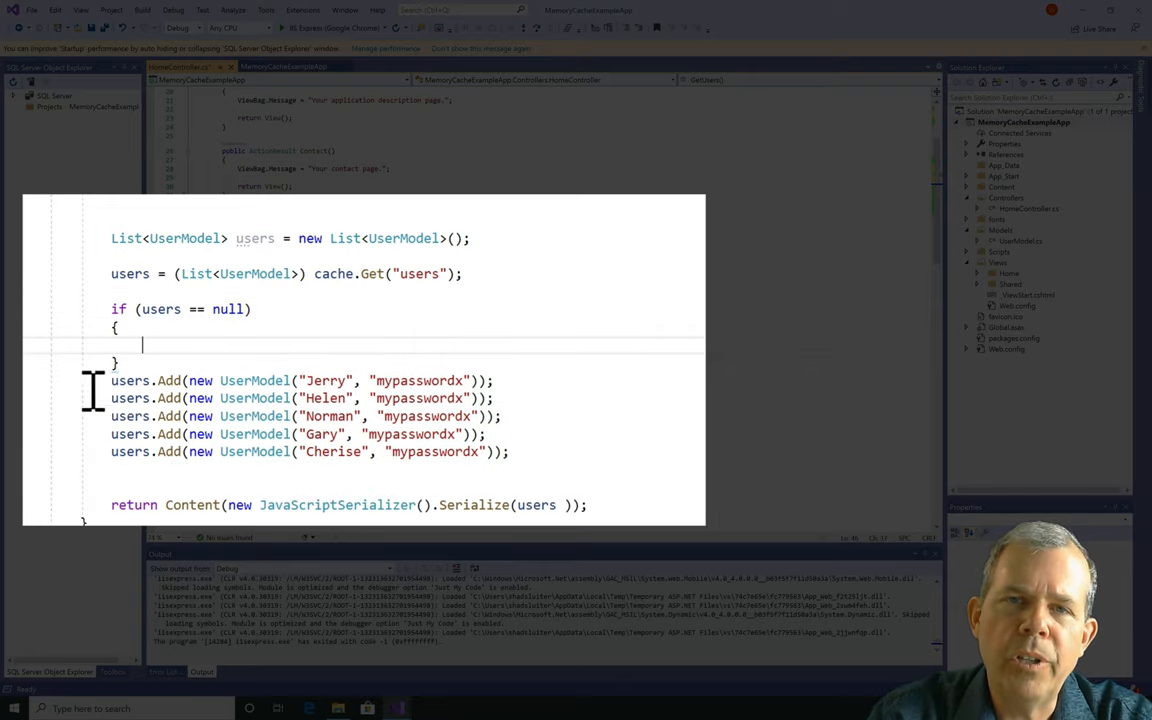
{"action": "left_click_drag", "start_coordinate": [111, 380], "coordinate": [508, 451]}
{"action": "type", "text": "else"}
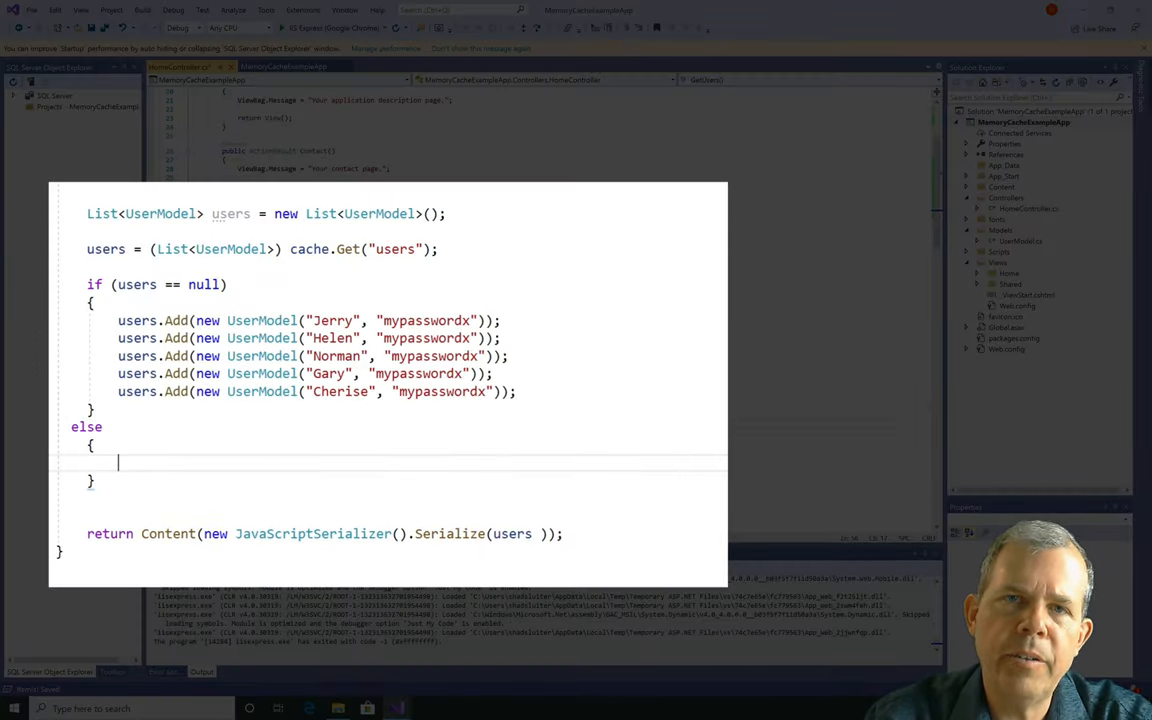
Step: Add an else block with the comment '// the users were in the cache'
{"action": "type", "text": "// the"}
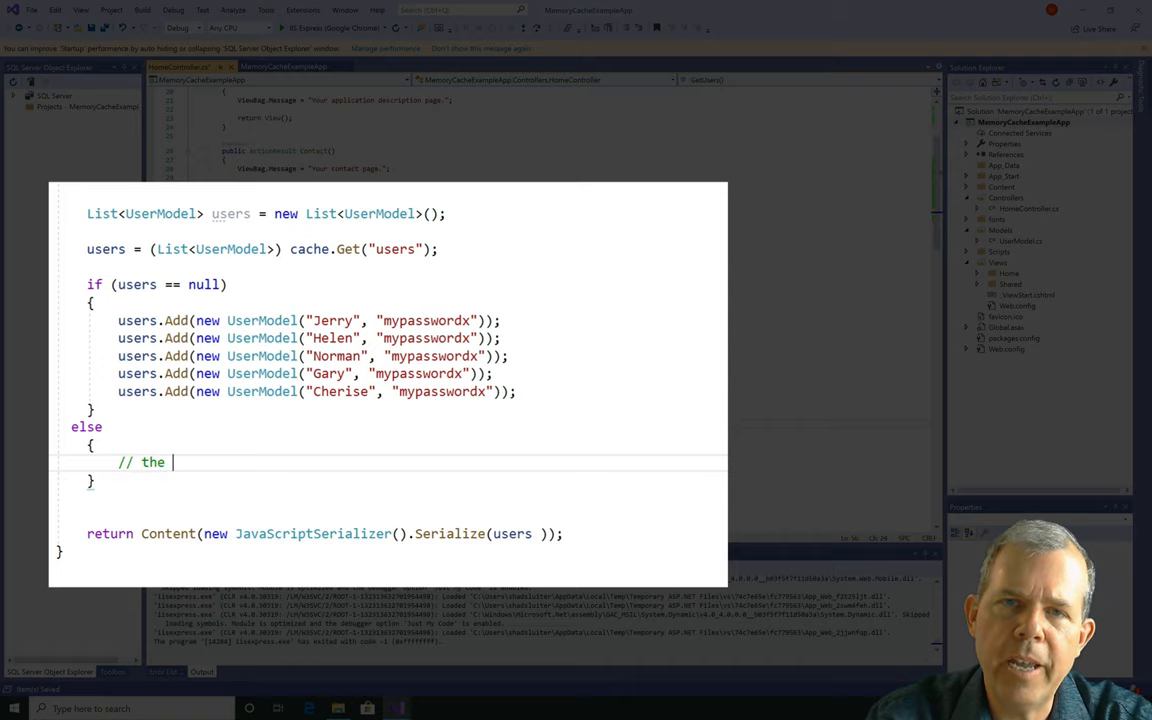
{"action": "type", "text": "users were in the"}
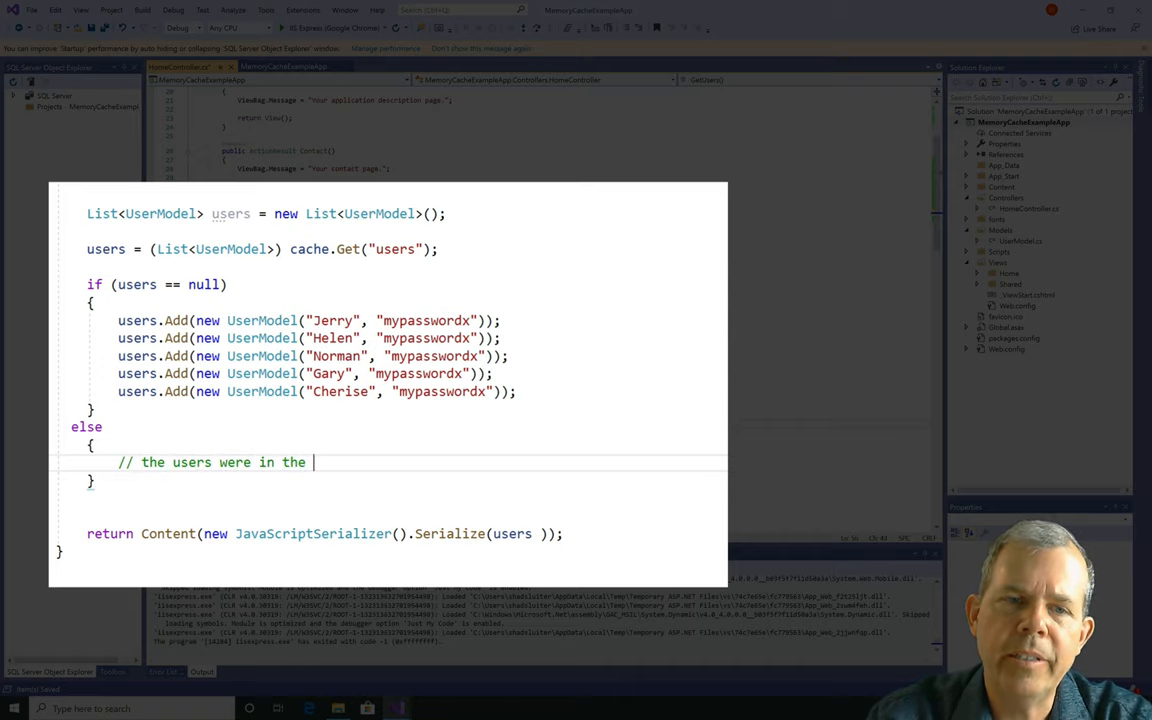
{"action": "type", "text": "cache"}
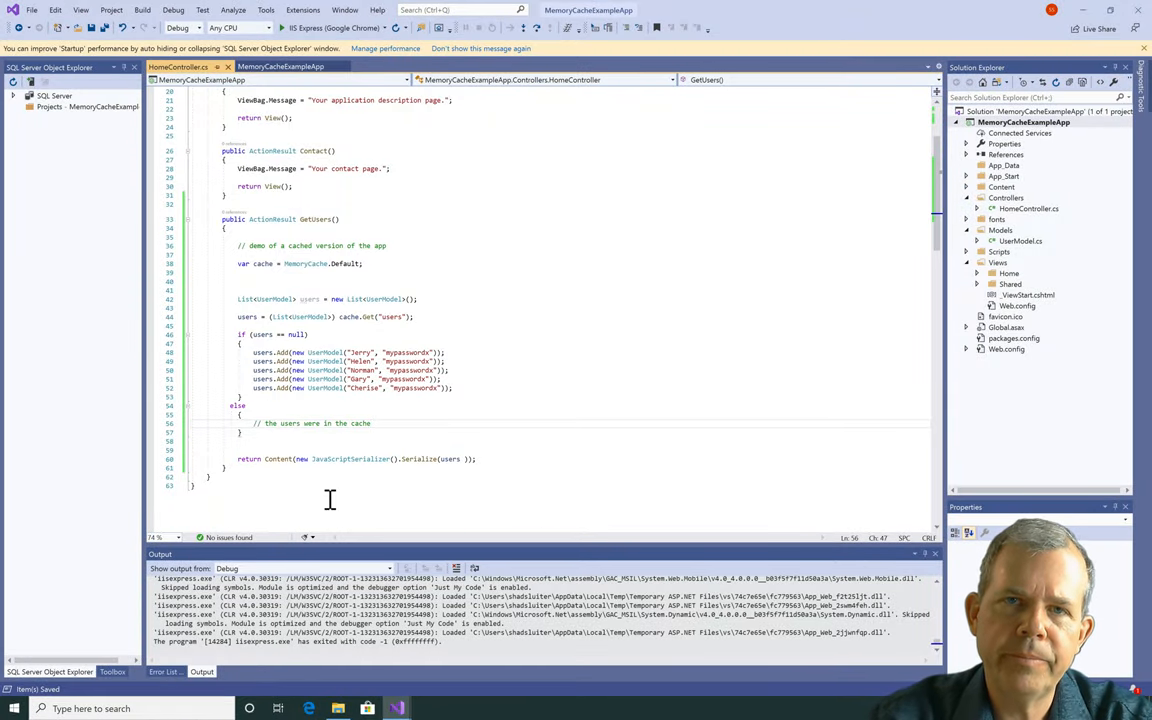
Step: Add a System.Diagnostics.Debug.WriteLine saying users weren't cached (slow), timestamped with DateTime.Now
{"action": "type", "text": "System"}
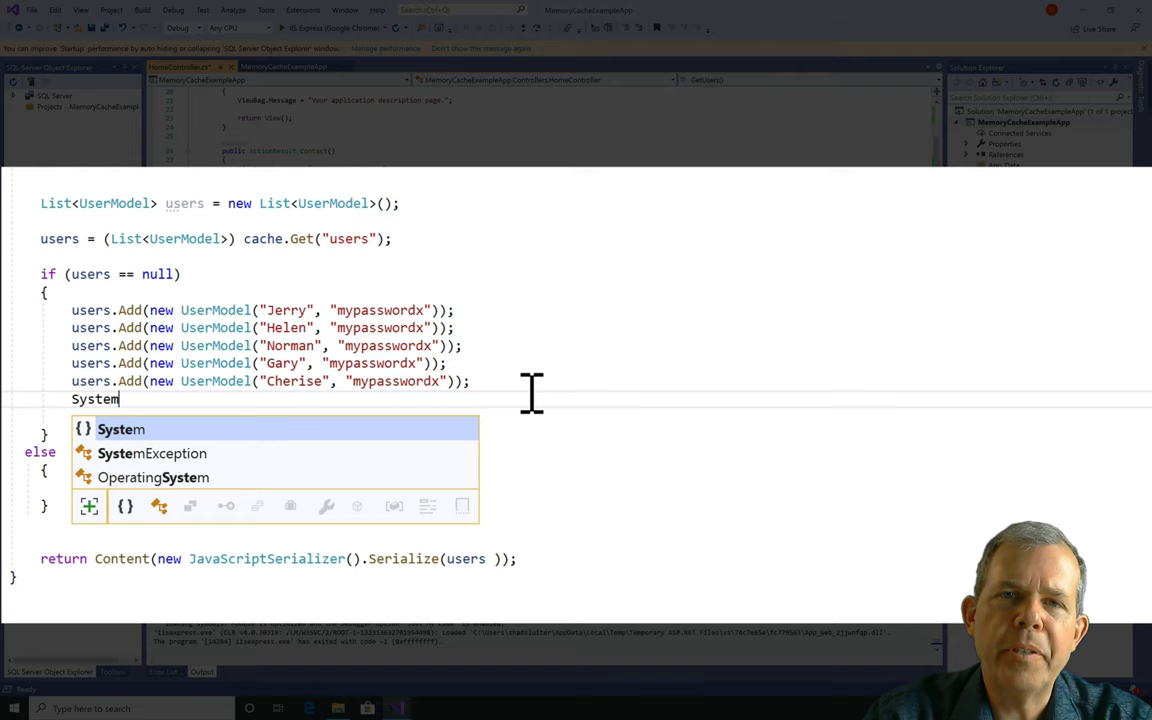
{"action": "type", "text": ".Diagnostics"}
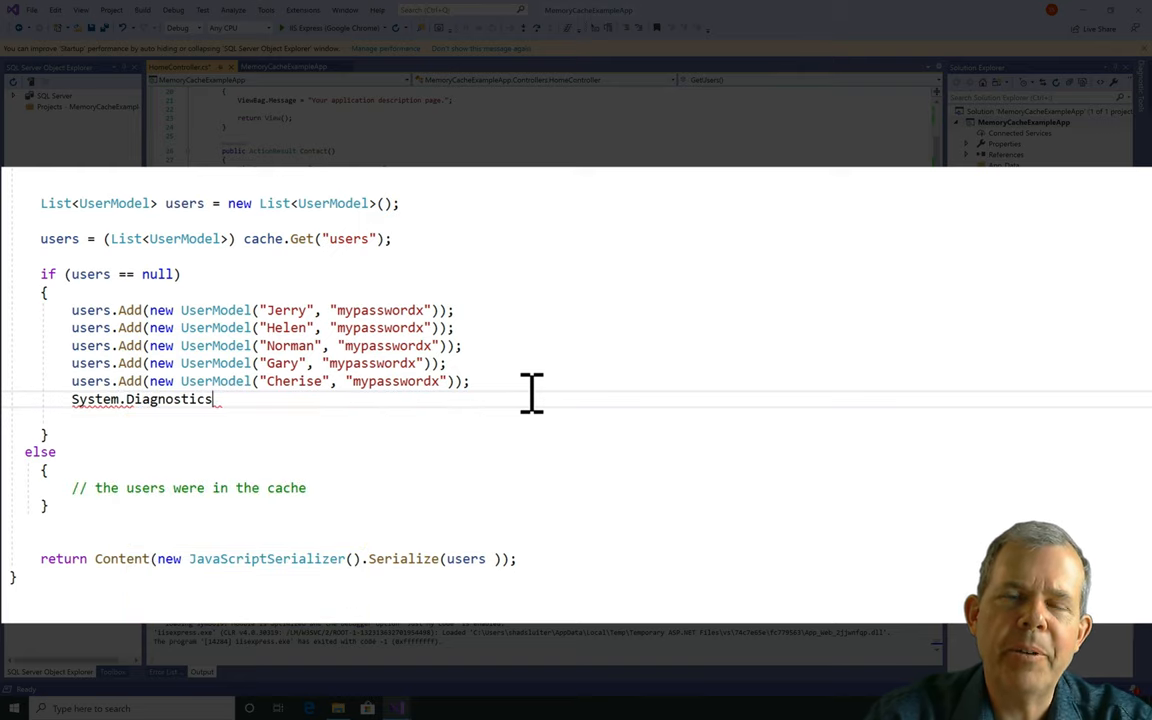
{"action": "type", "text": ".Debug.WriteLine(\"users were not in the c"}
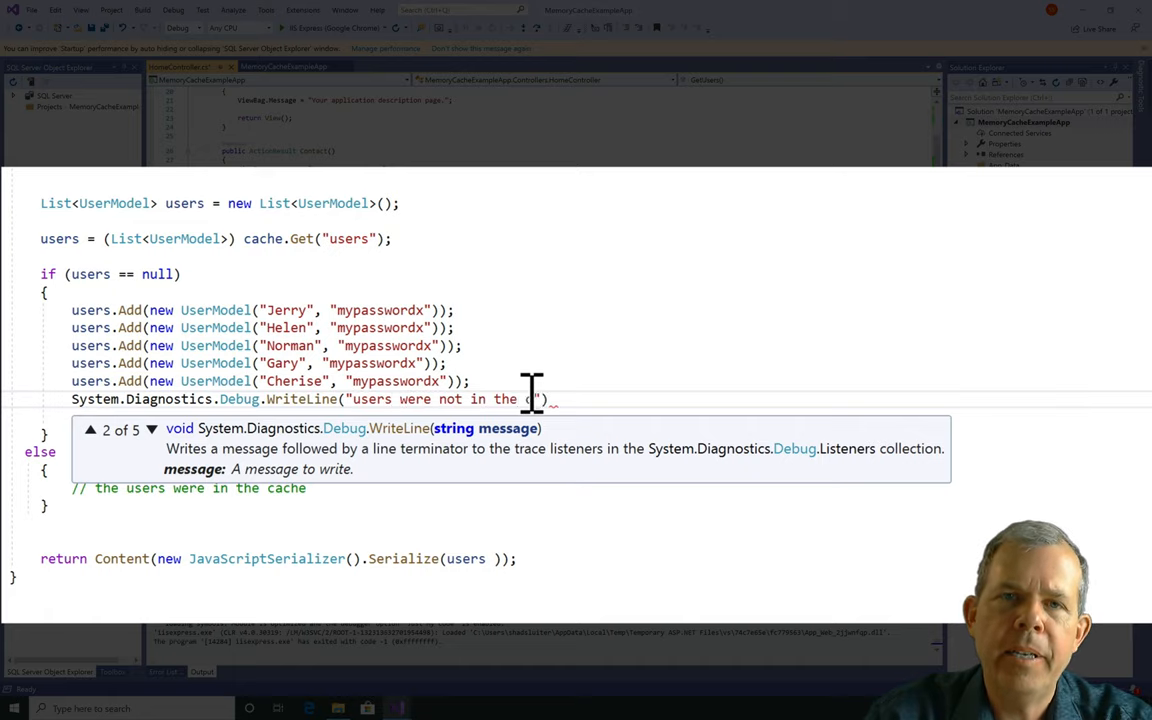
{"action": "type", "text": "cache. I got them from the data source ("}
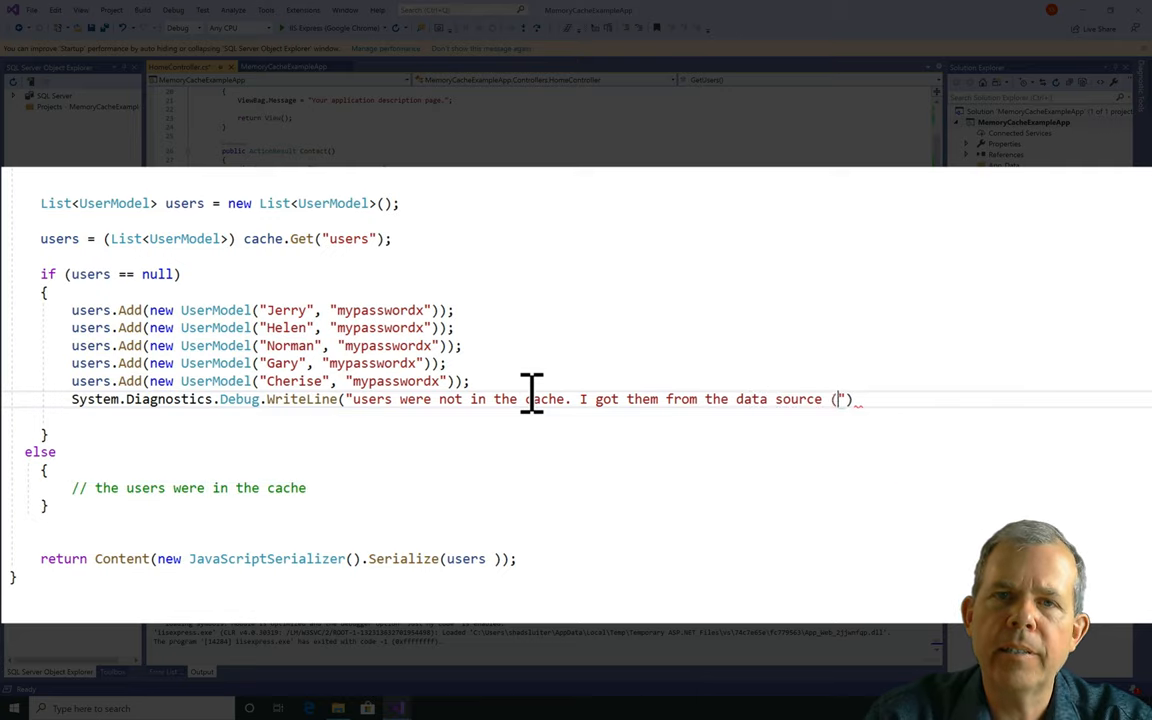
{"action": "type", "text": "slow)."}
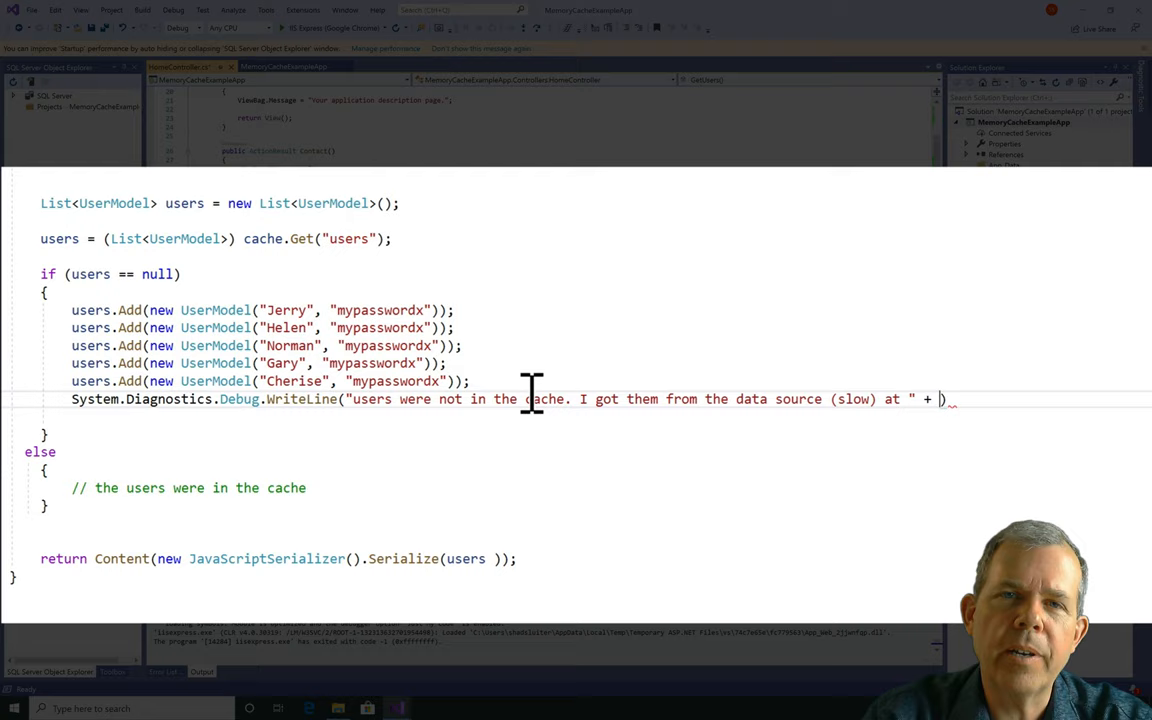
{"action": "type", "text": "Da"}
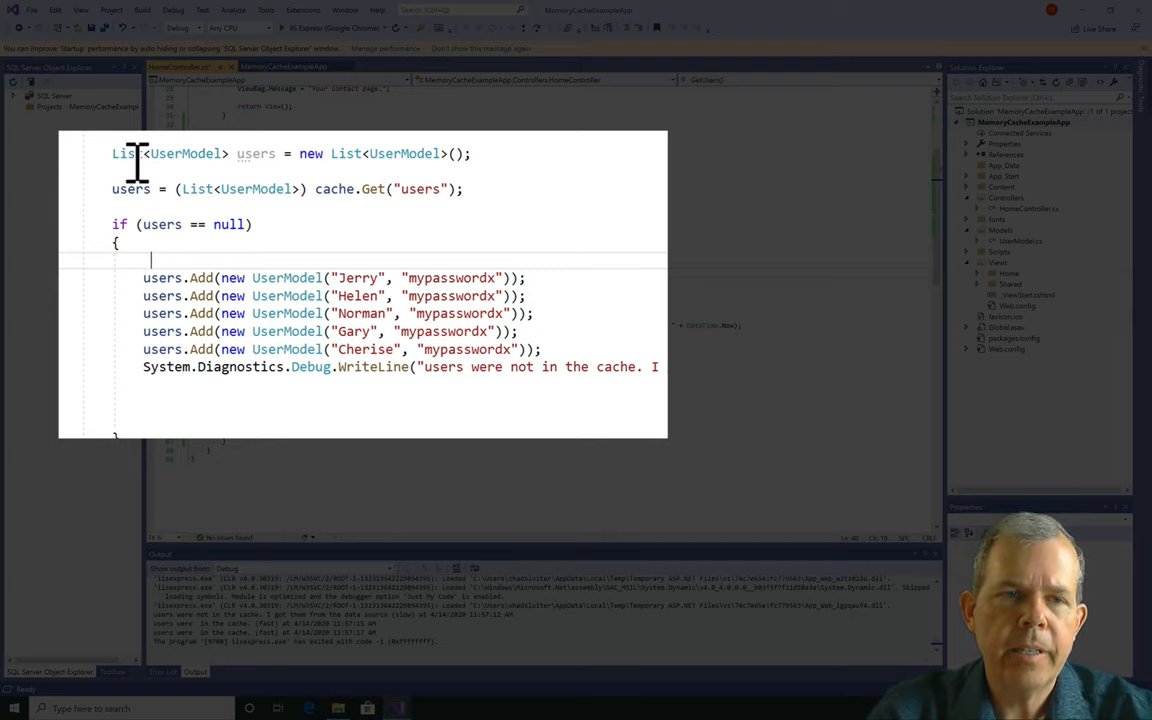
Step: Copy 'users = new List<UserModel>();' into the null branch and begin a comment
{"action": "left_click_drag", "start_coordinate": [236, 153], "coordinate": [473, 153]}
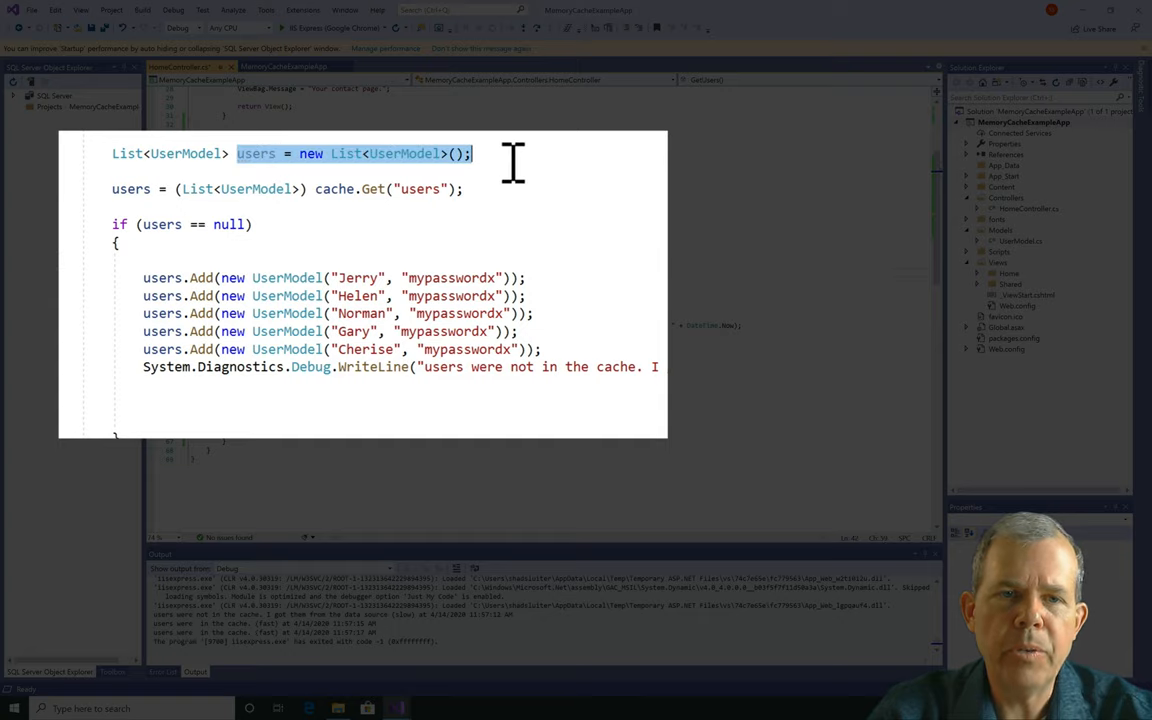
{"action": "mouse_move", "coordinate": [168, 277]}
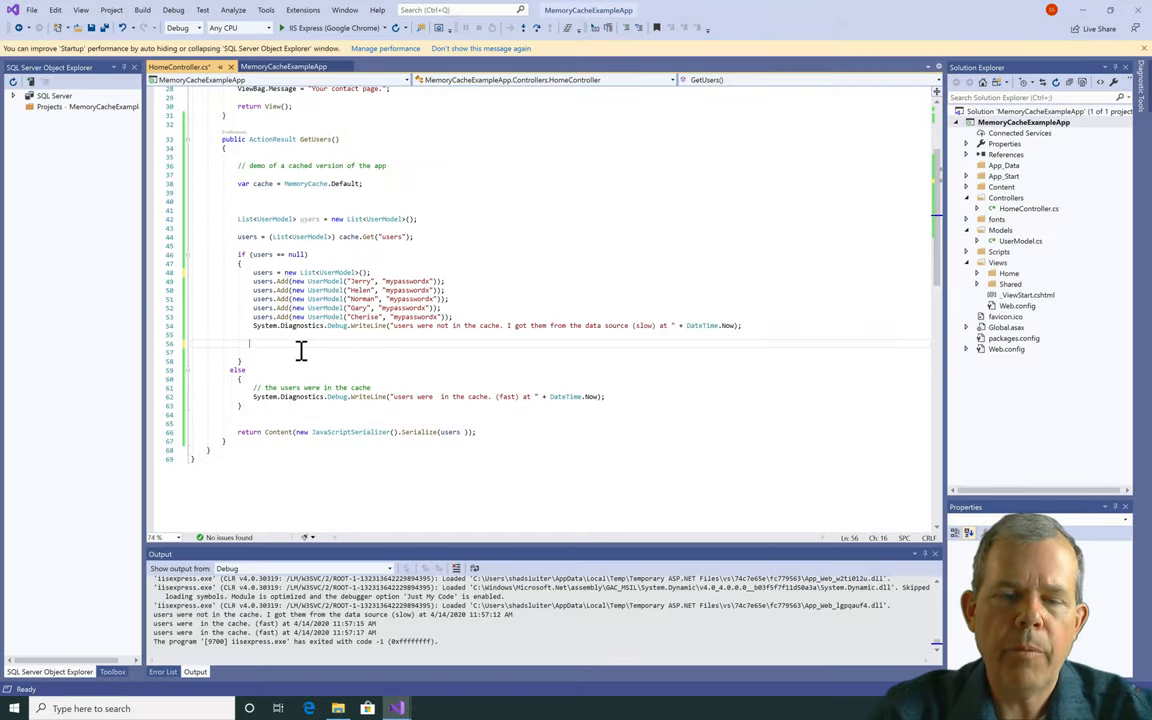
{"action": "type", "text": "//"}
{"action": "type", "text": "cache."}
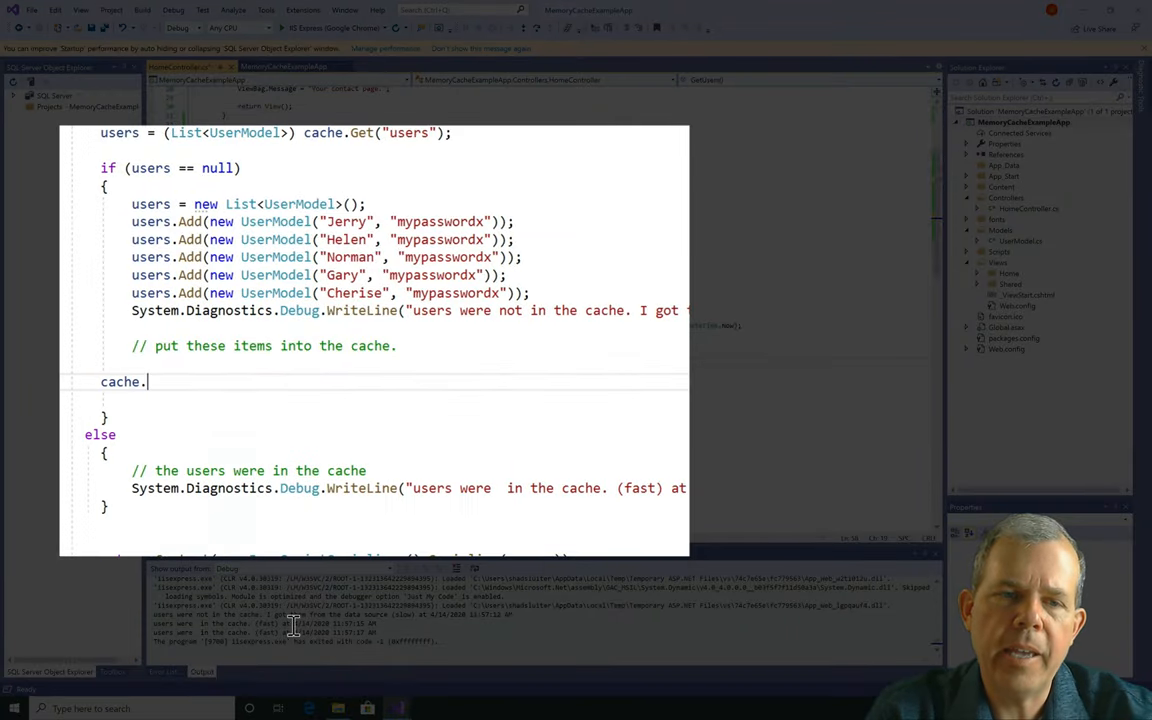
Step: Write cache.Set("users", users, policy) to store the list in the cache
{"action": "type", "text": "set"}
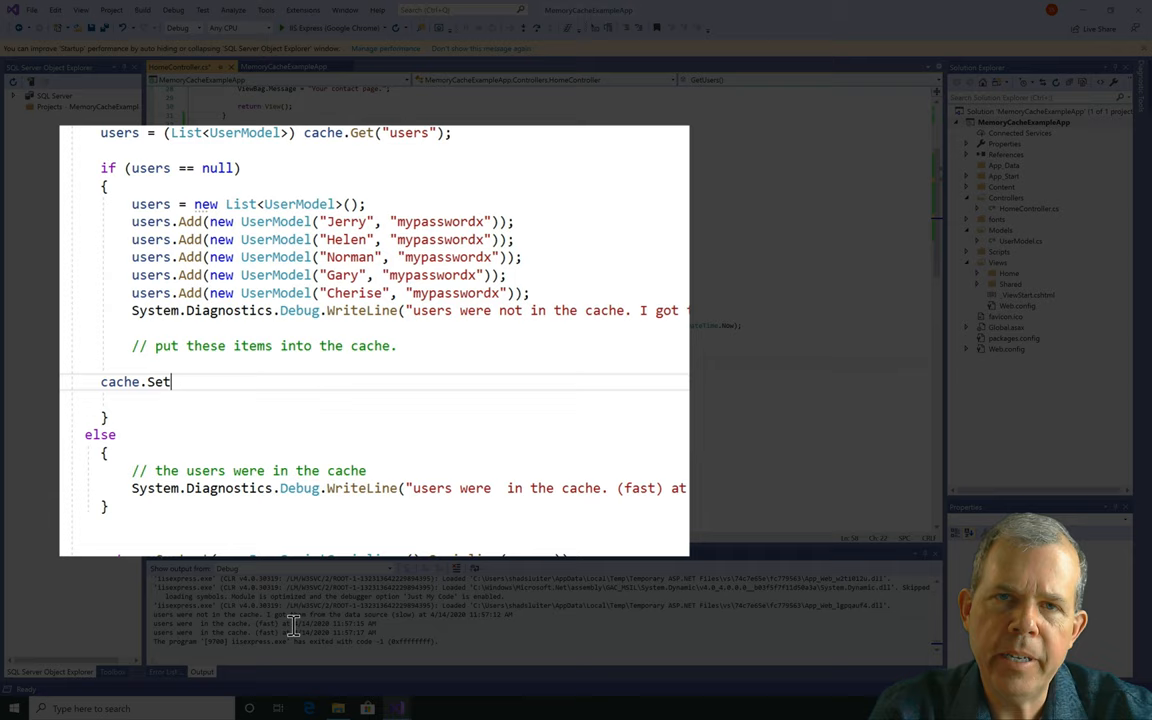
{"action": "type", "text": "(\"users\""}
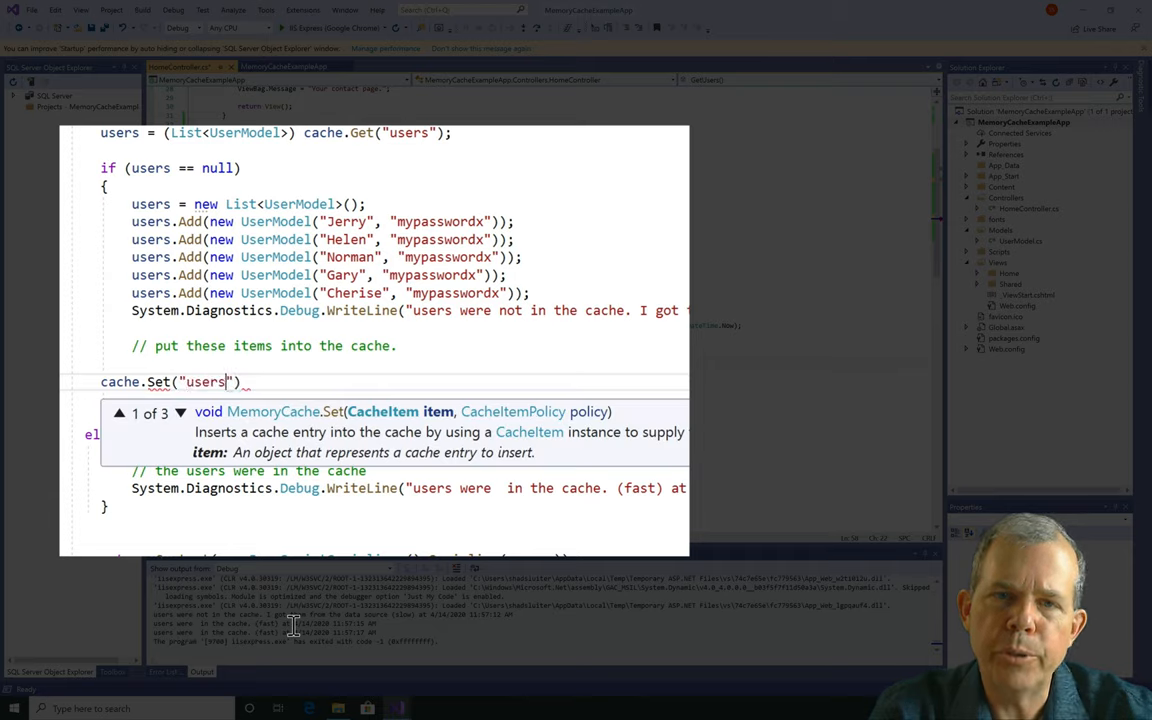
{"action": "type", "text": ", use"}
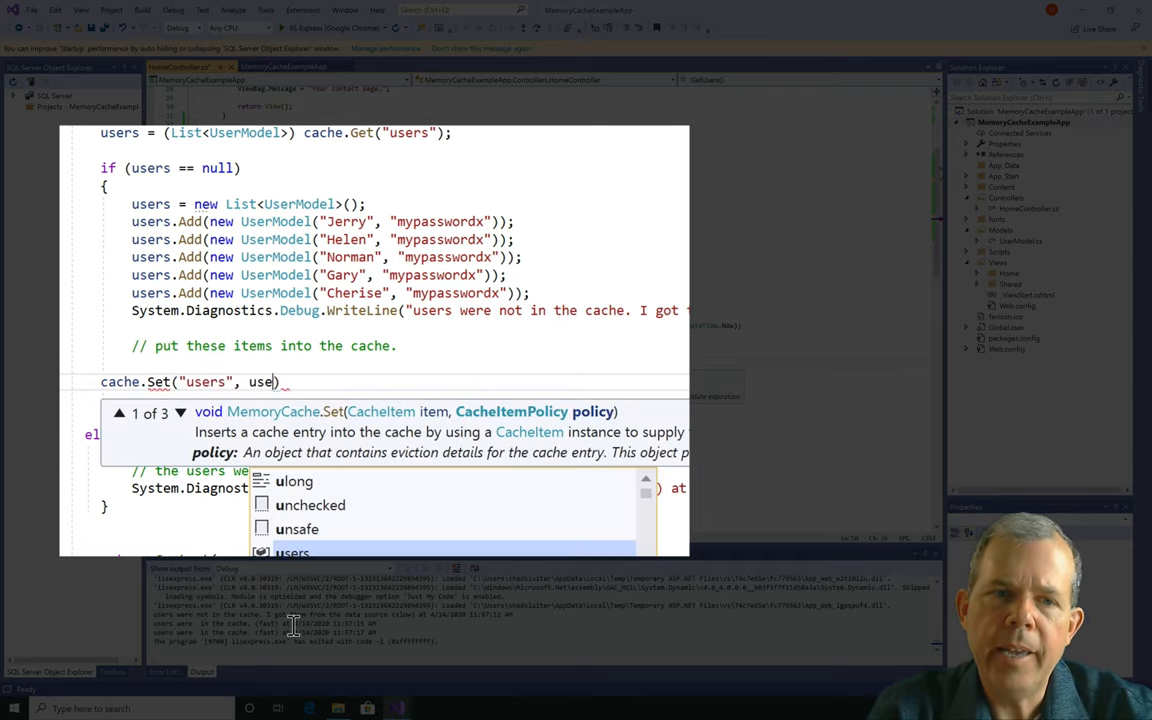
{"action": "type", "text": "users,"}
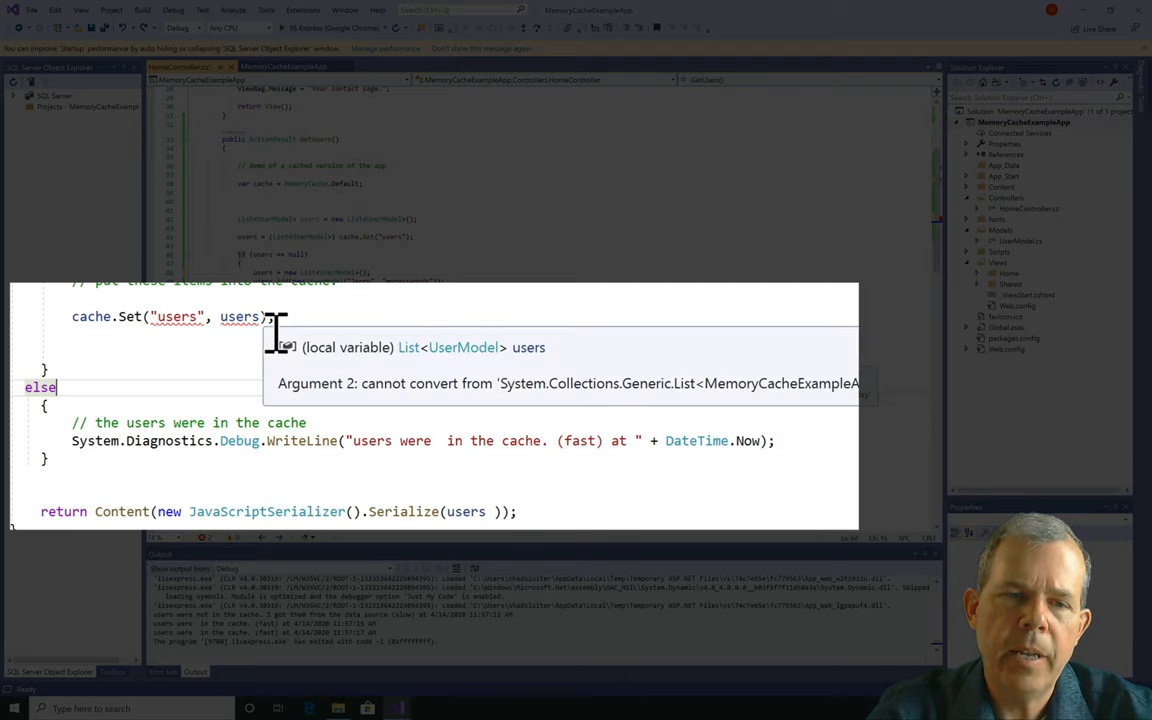
{"action": "type", "text": ","}
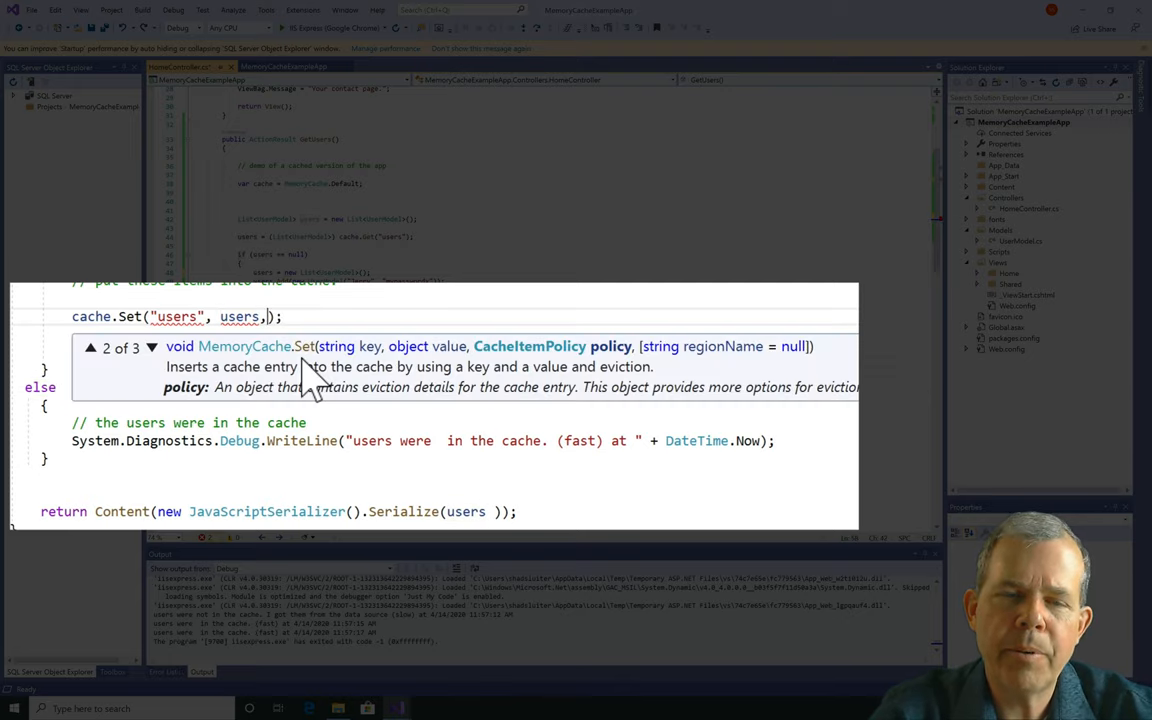
{"action": "type", "text": "policy"}
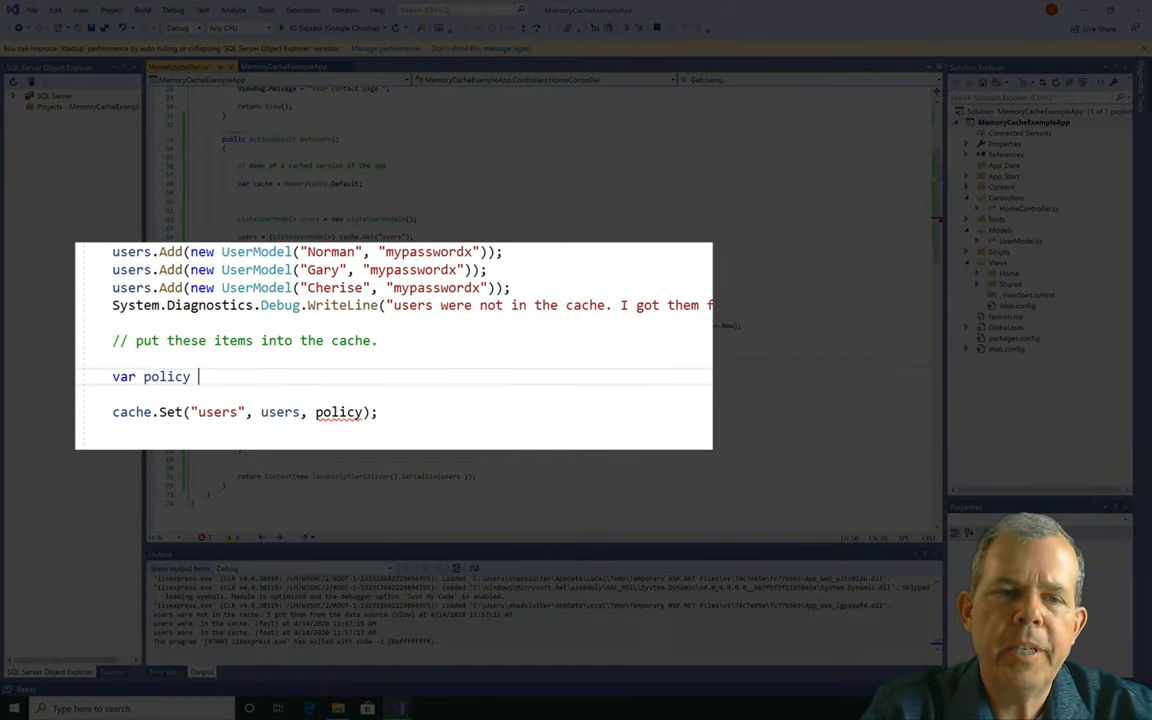
Step: Declare policy as a new CacheItemPolicy with AbsoluteExpiration DateTime.Now.AddMinutes(1)
{"action": "type", "text": "= new CacheItemPolicy"}
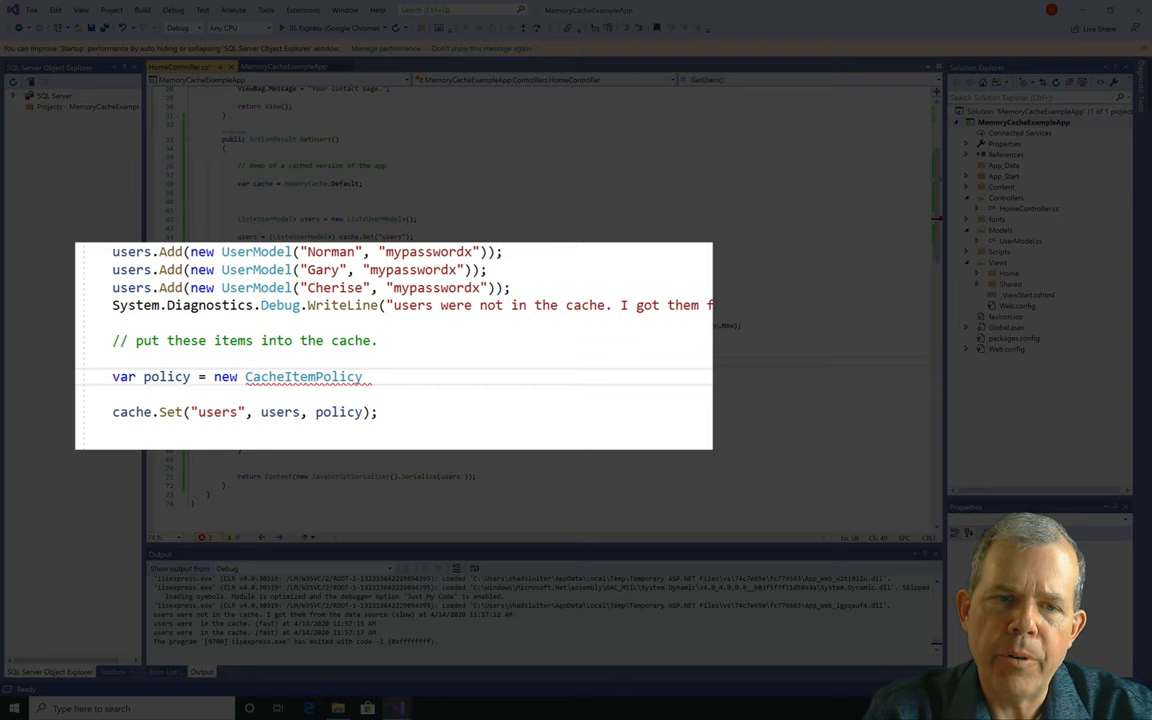
{"action": "type", "text": "()."}
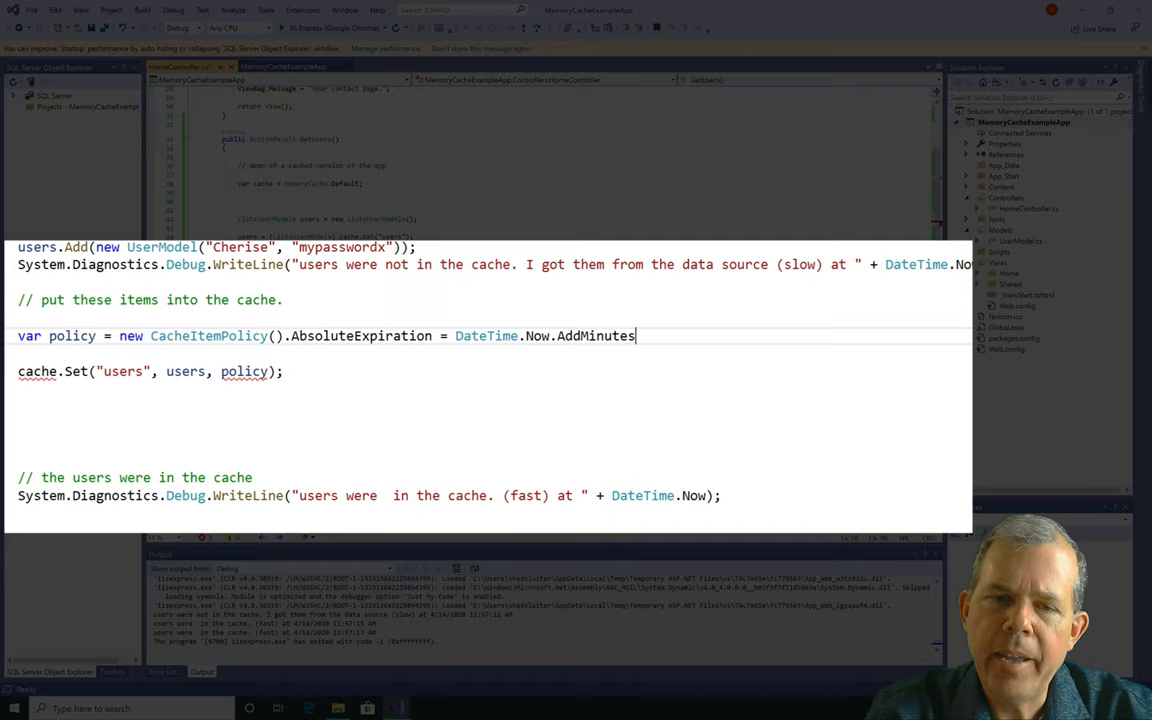
{"action": "type", "text": "(1)"}
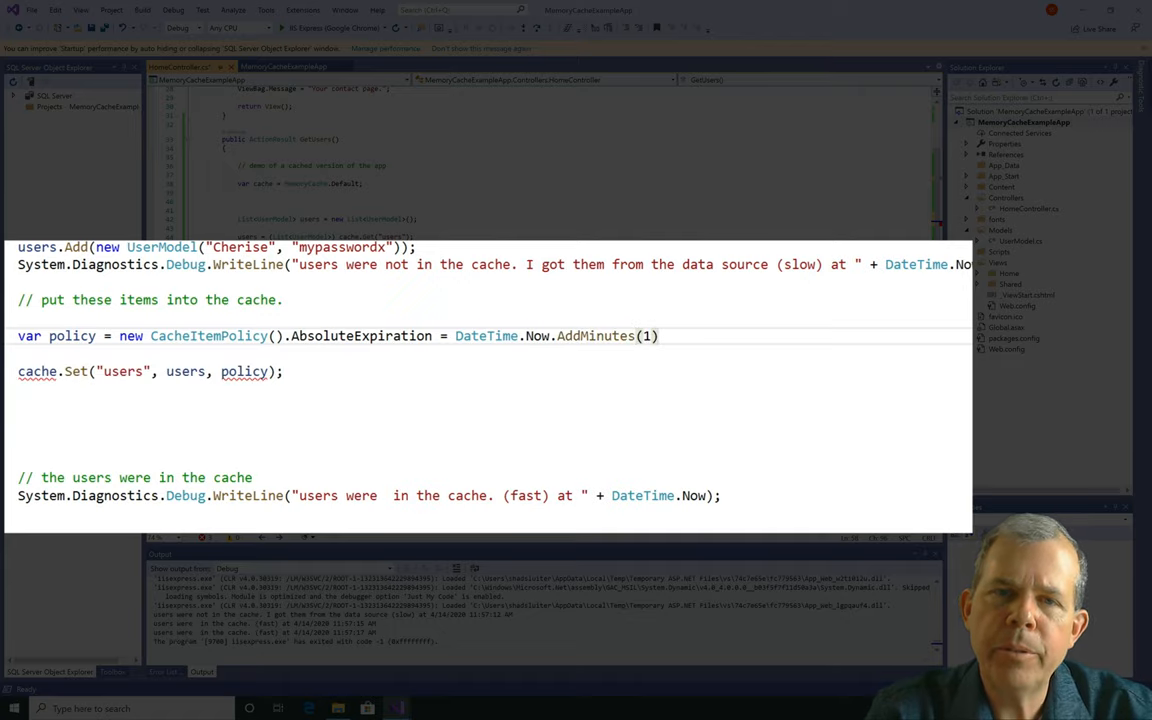
{"action": "type", "text": ";"}
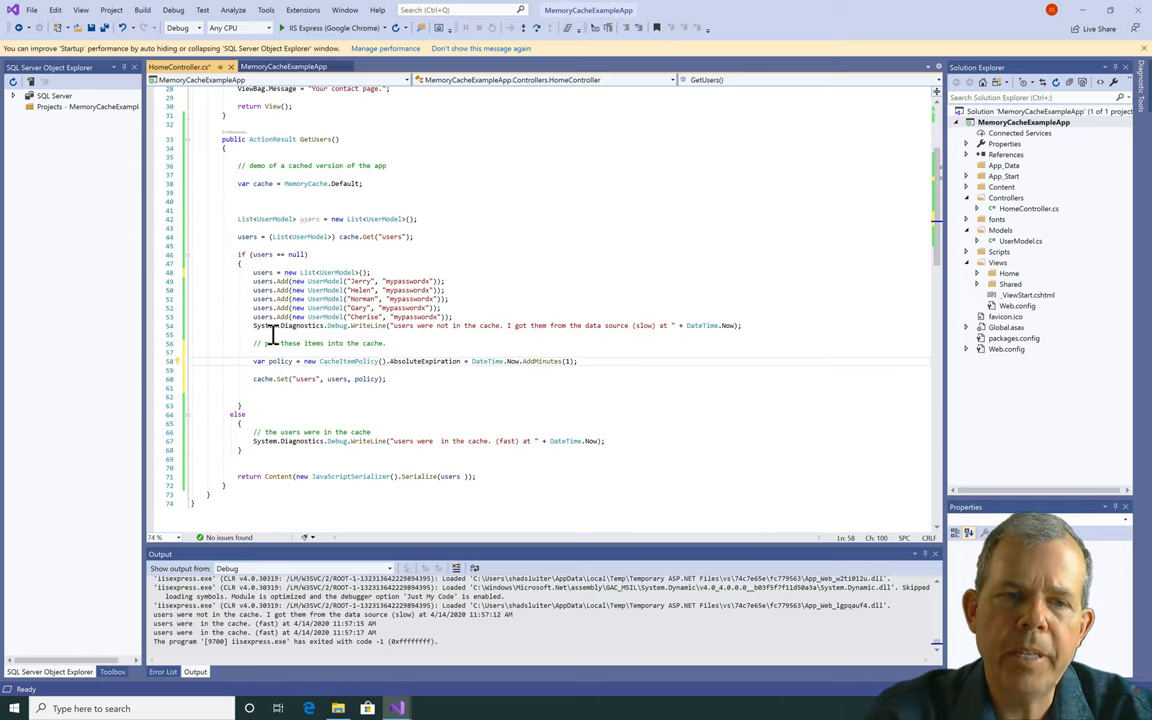
{"action": "mouse_move", "coordinate": [388, 390]}
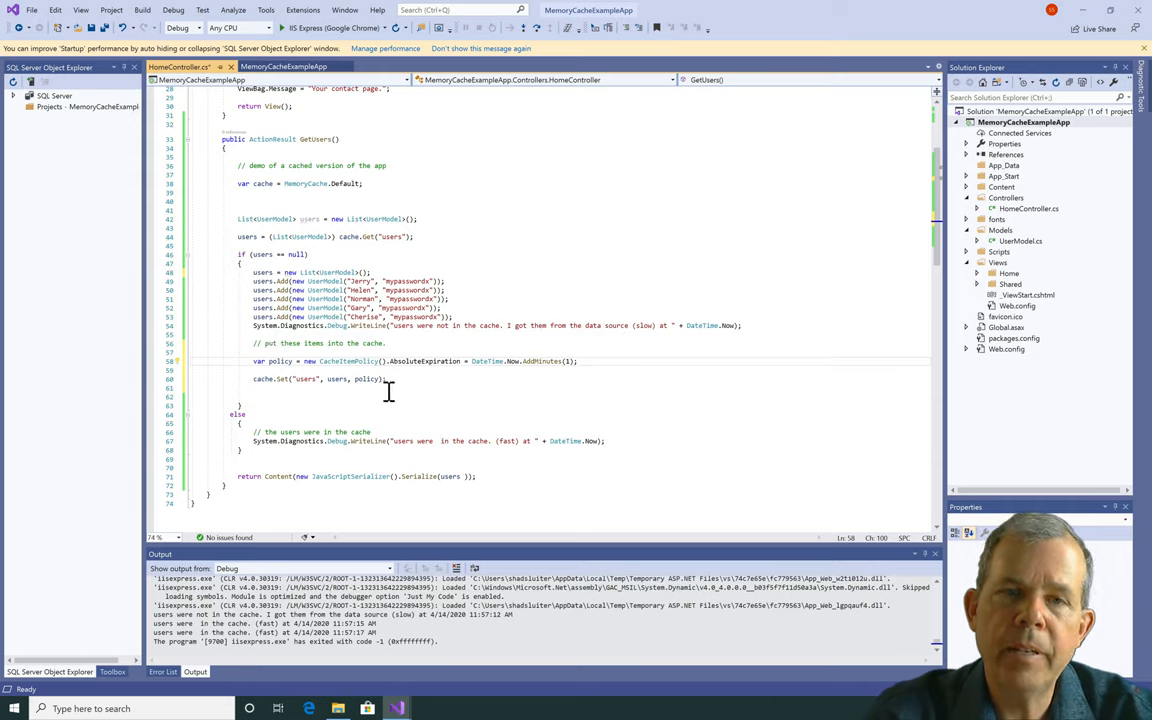
{"action": "mouse_move", "coordinate": [398, 379]}
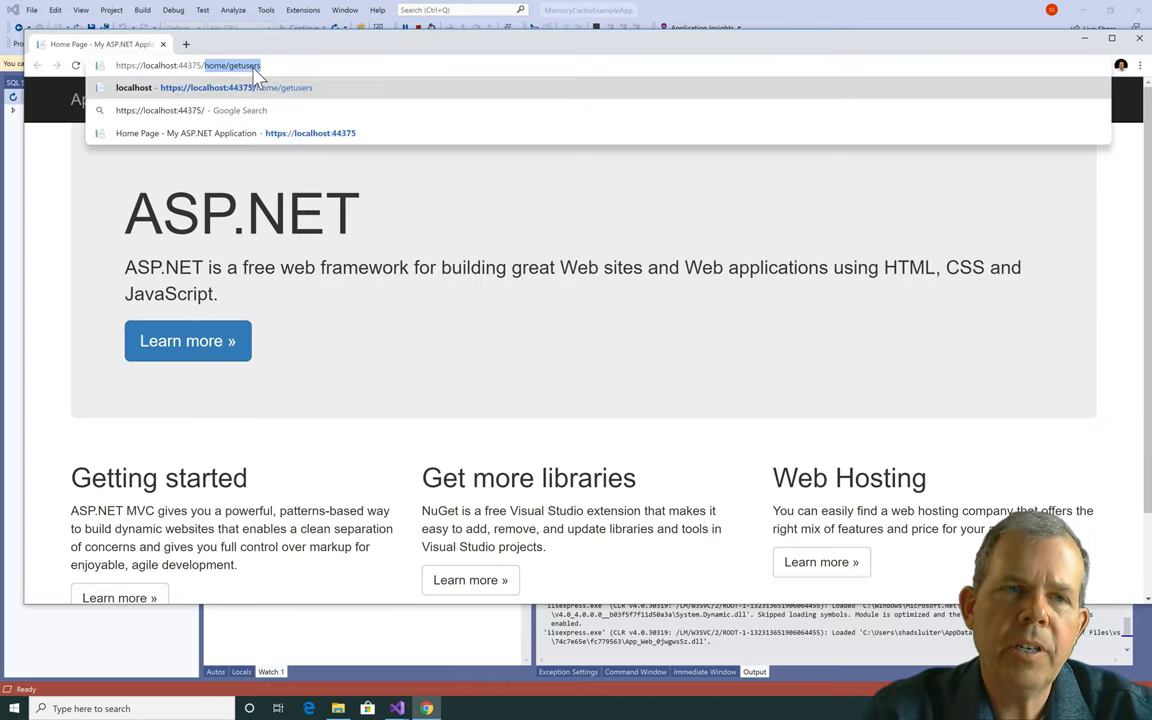
{"action": "key", "text": "Enter"}
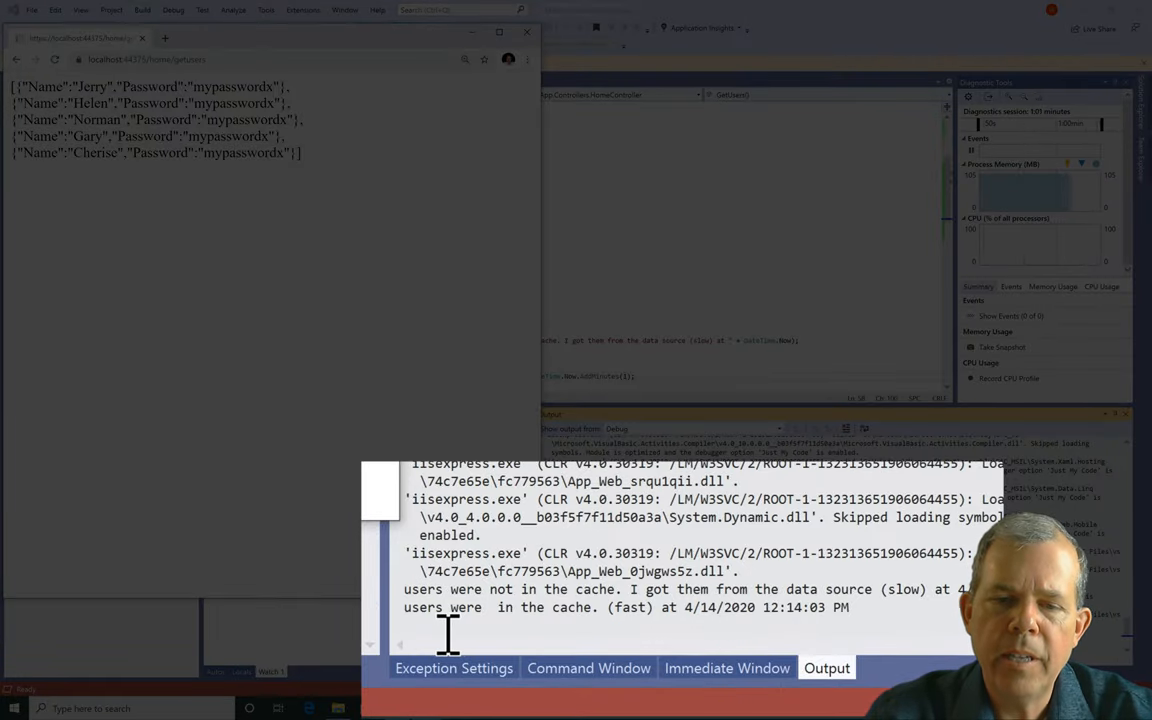
{"action": "mouse_move", "coordinate": [627, 632]}
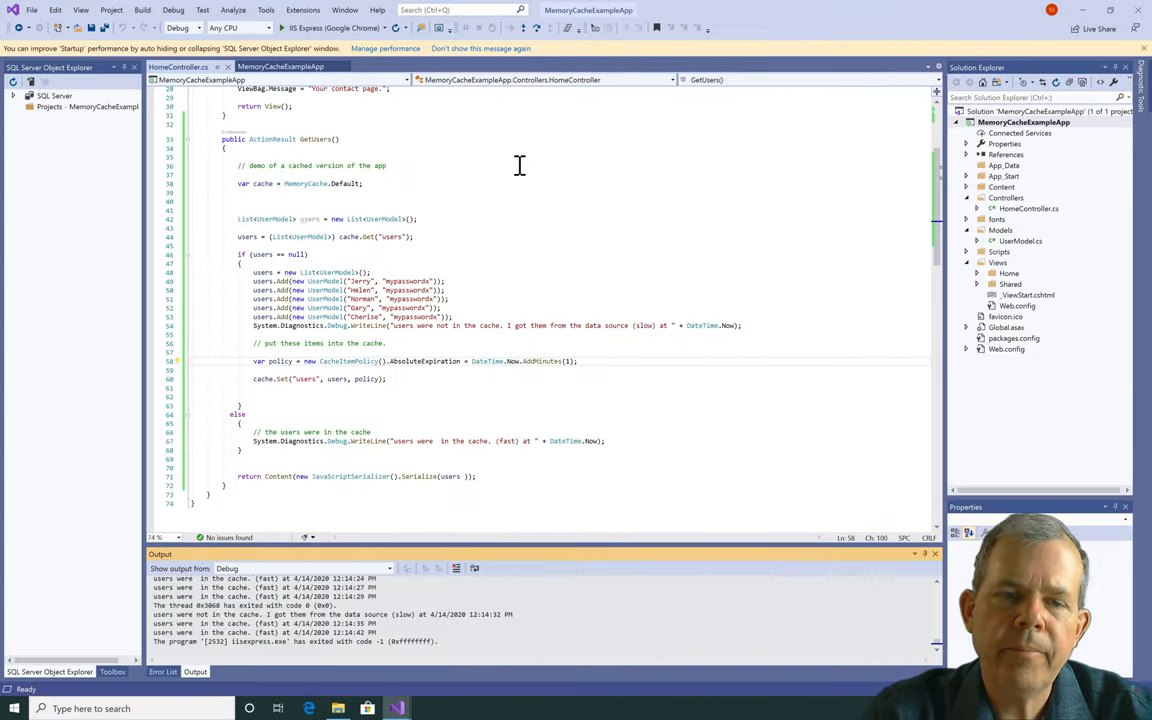
{"action": "mouse_move", "coordinate": [489, 247]}
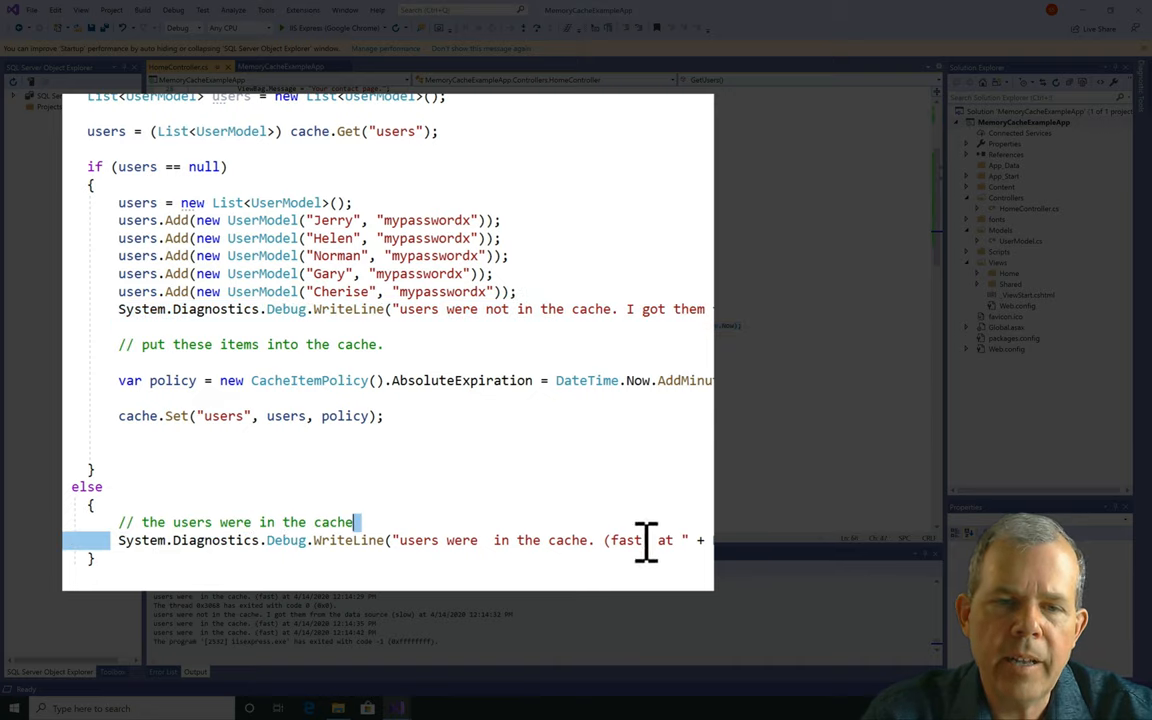
{"action": "mouse_move", "coordinate": [463, 540]}
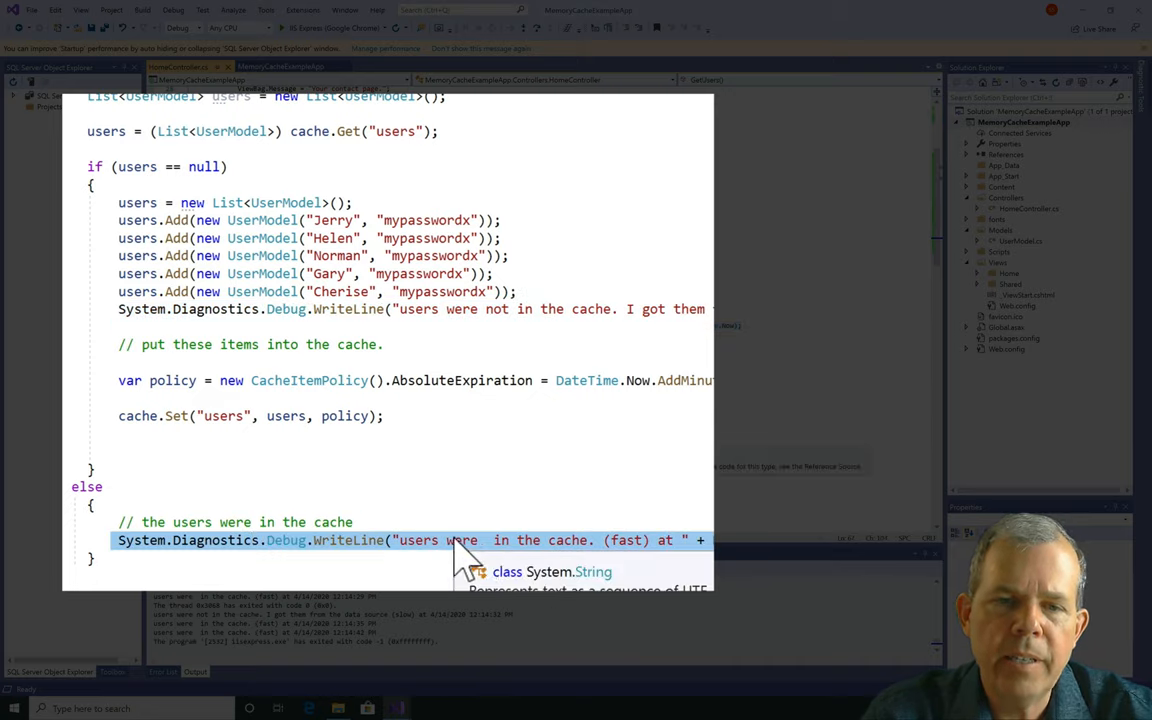
{"action": "mouse_move", "coordinate": [522, 550]}
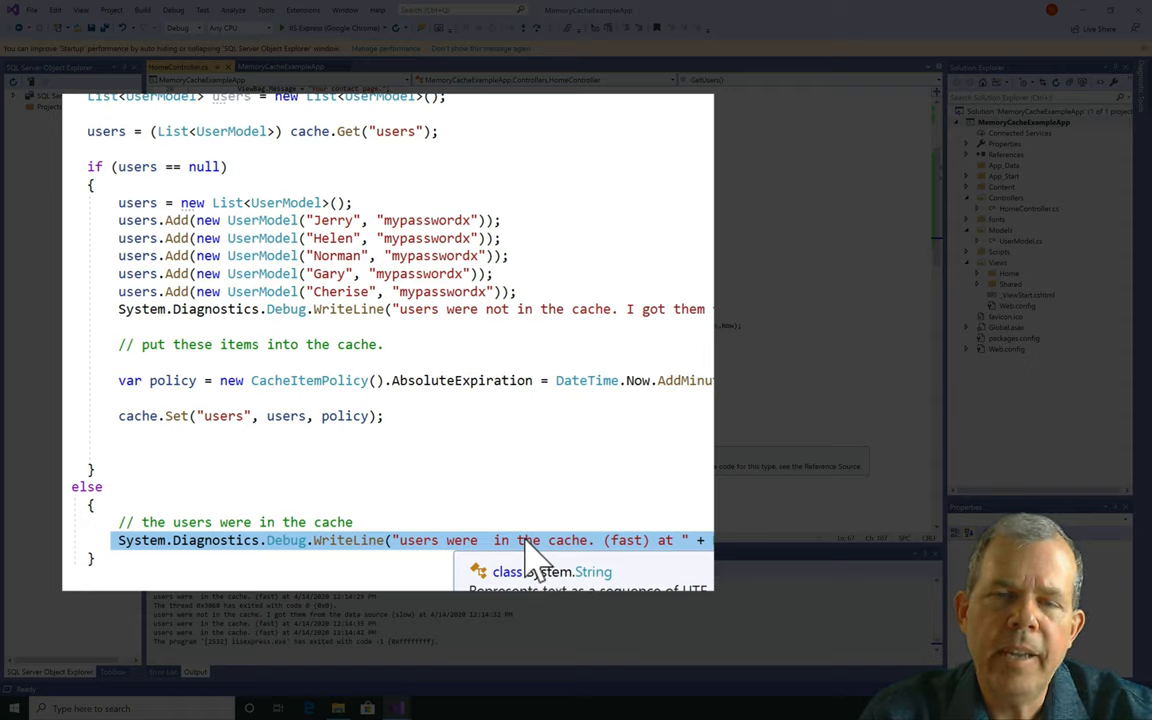